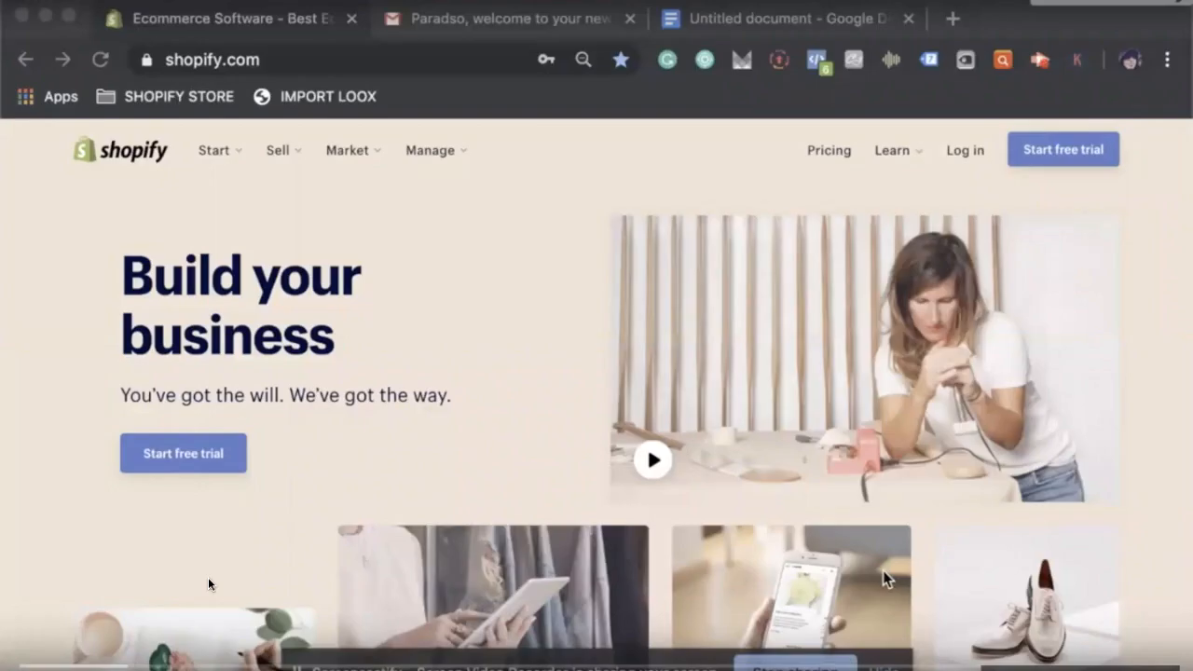
mouse_move(880, 548)
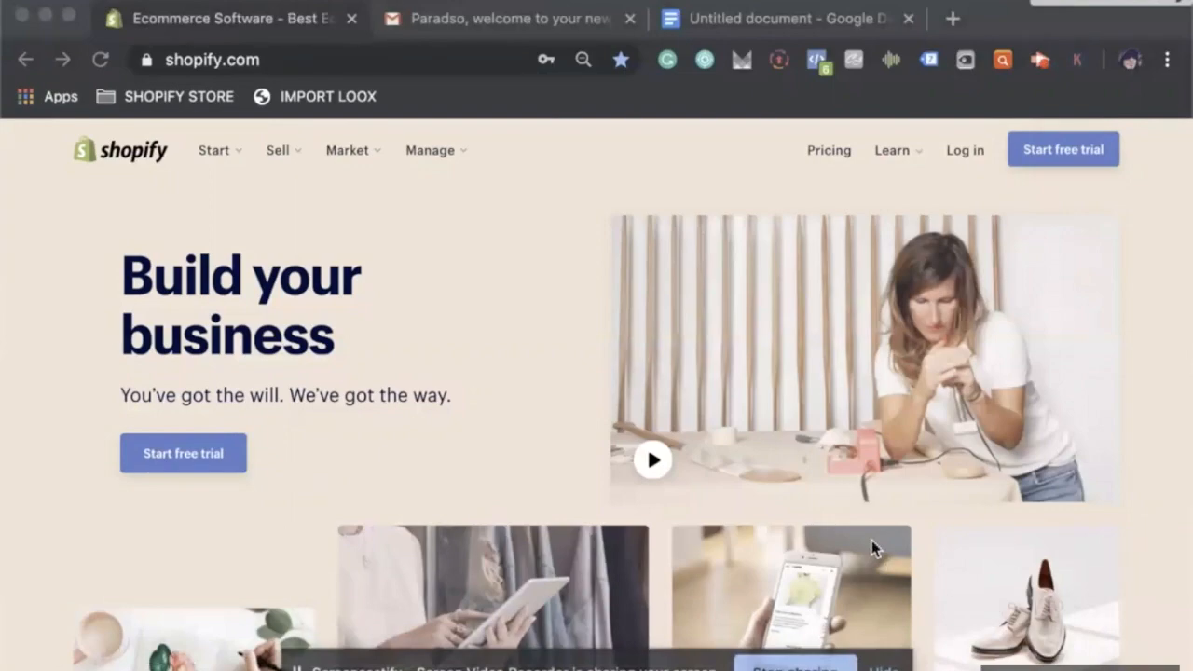
mouse_move(1156, 389)
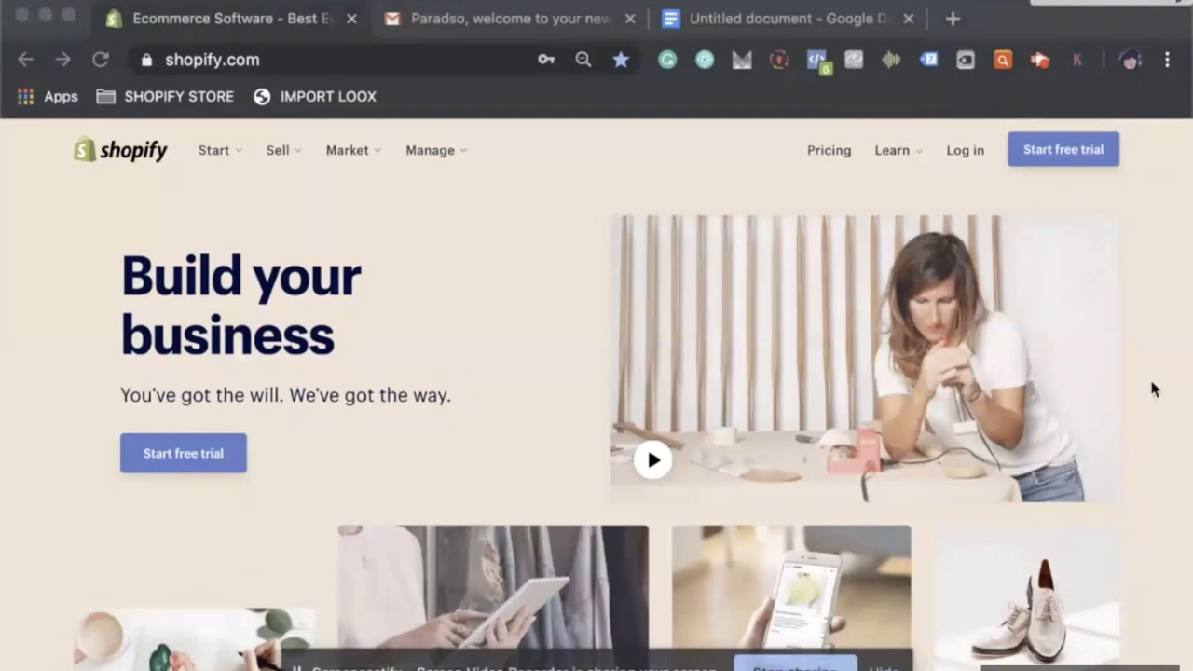
mouse_move(1140, 392)
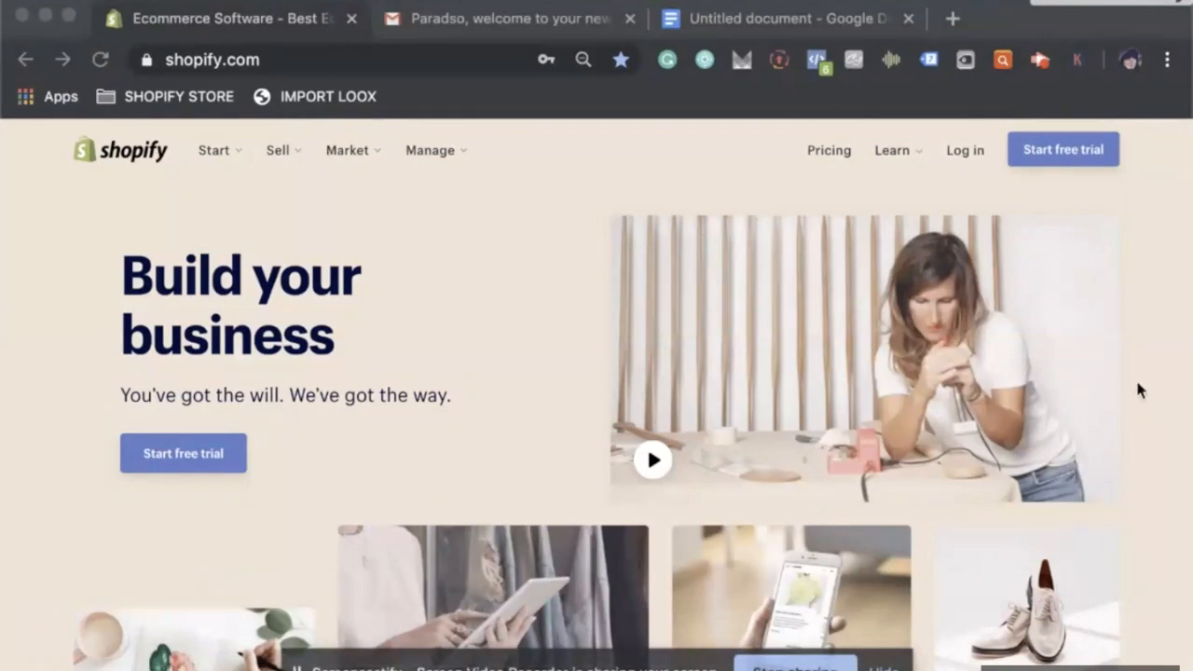
mouse_move(1135, 389)
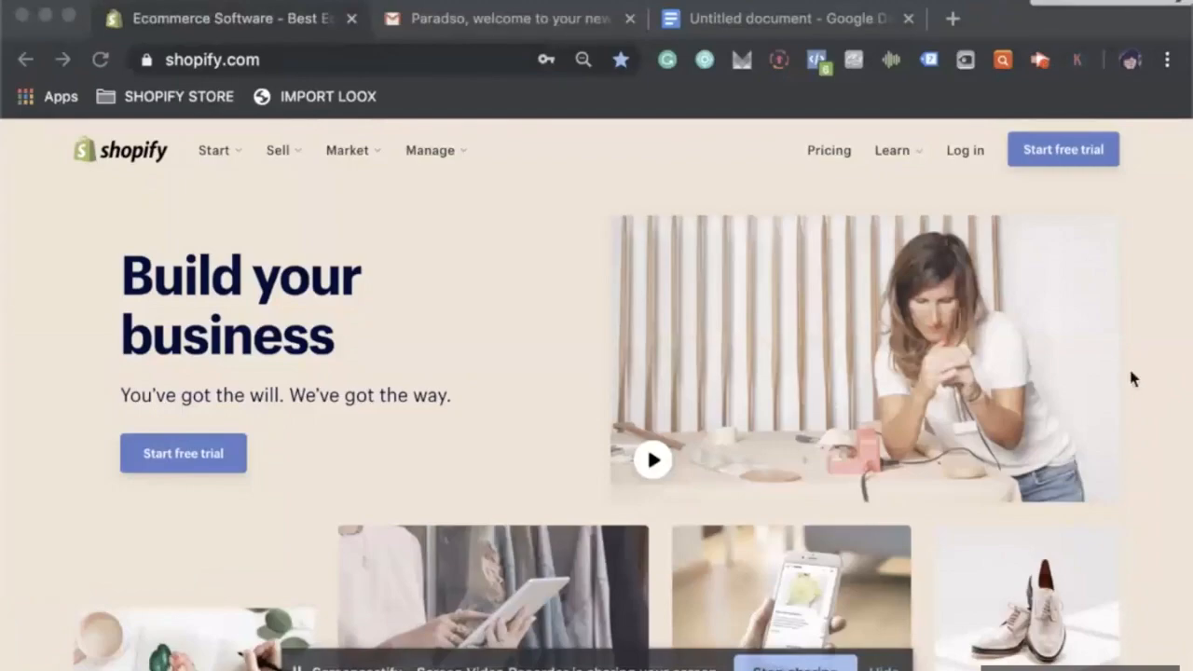
View the Google welcome email, then the Docs file holding the new email address
click(511, 19)
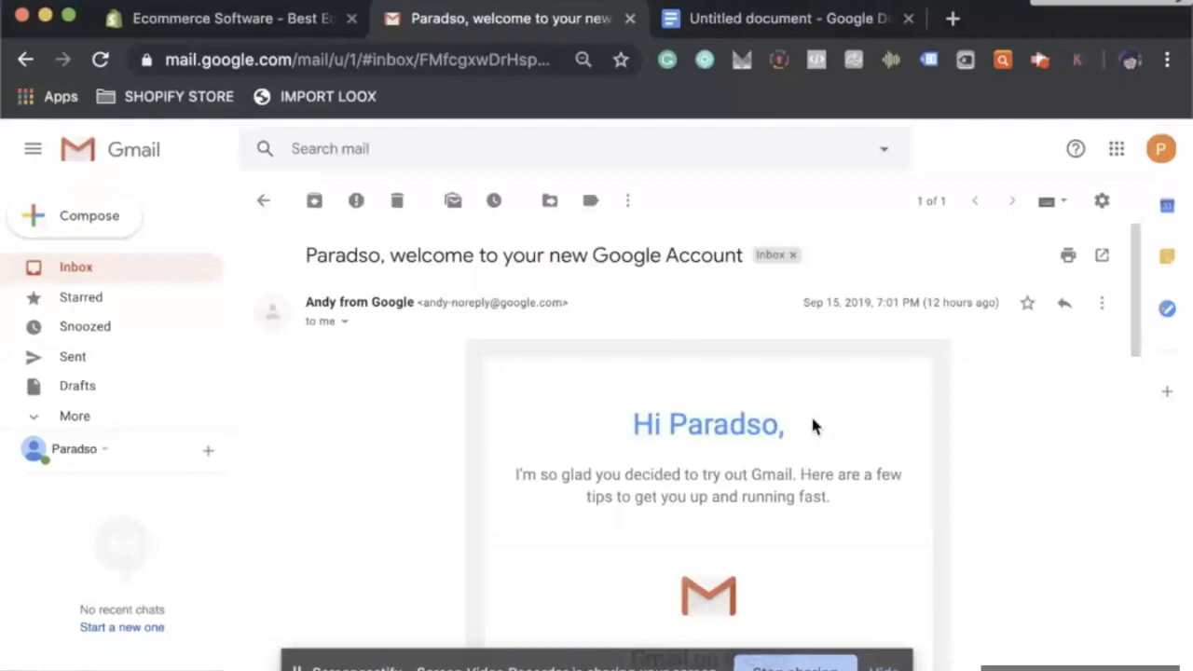
mouse_move(797, 433)
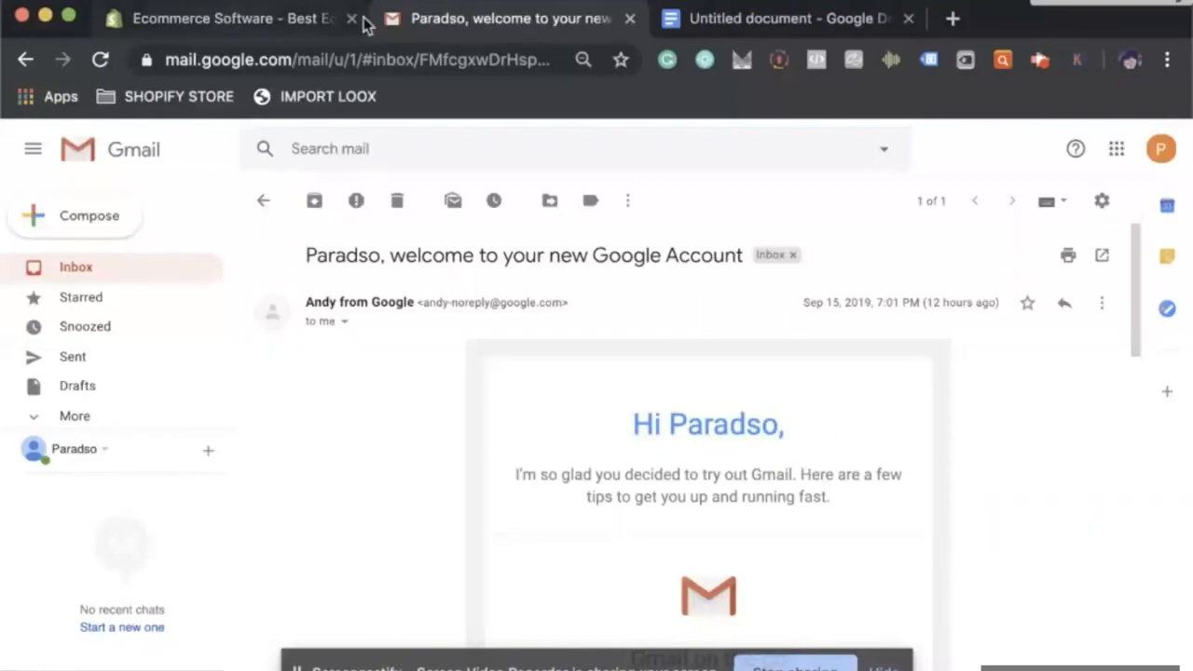
click(787, 19)
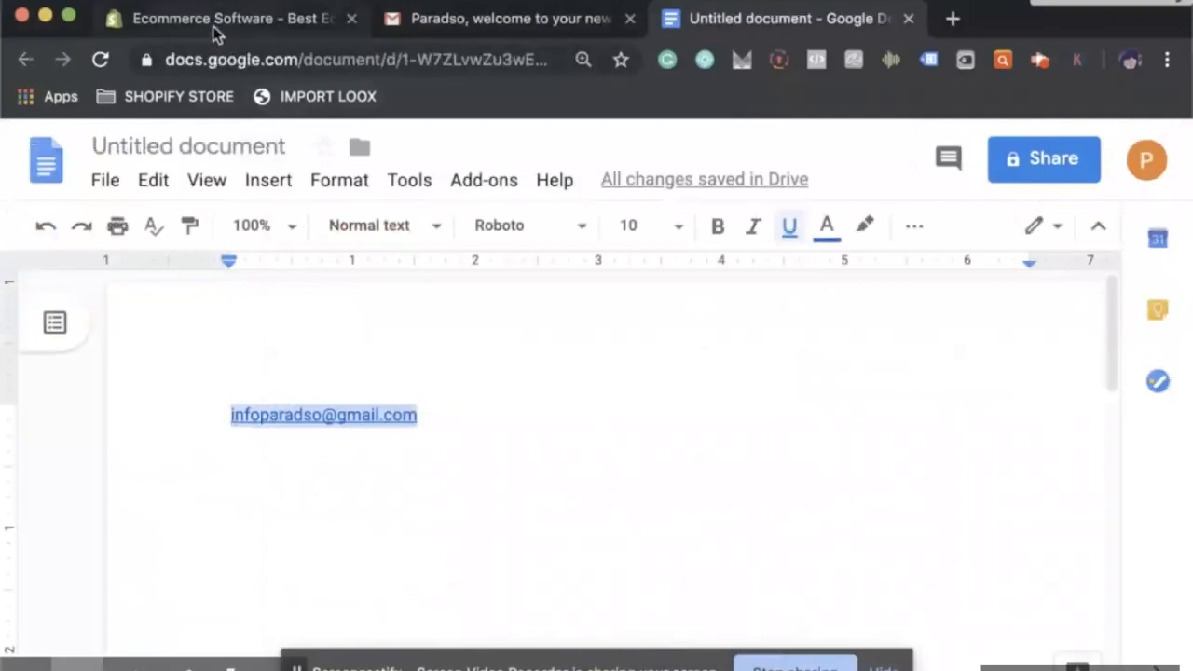
Start the Shopify free trial with the new email, create store 'paradso' and save its password
click(227, 18)
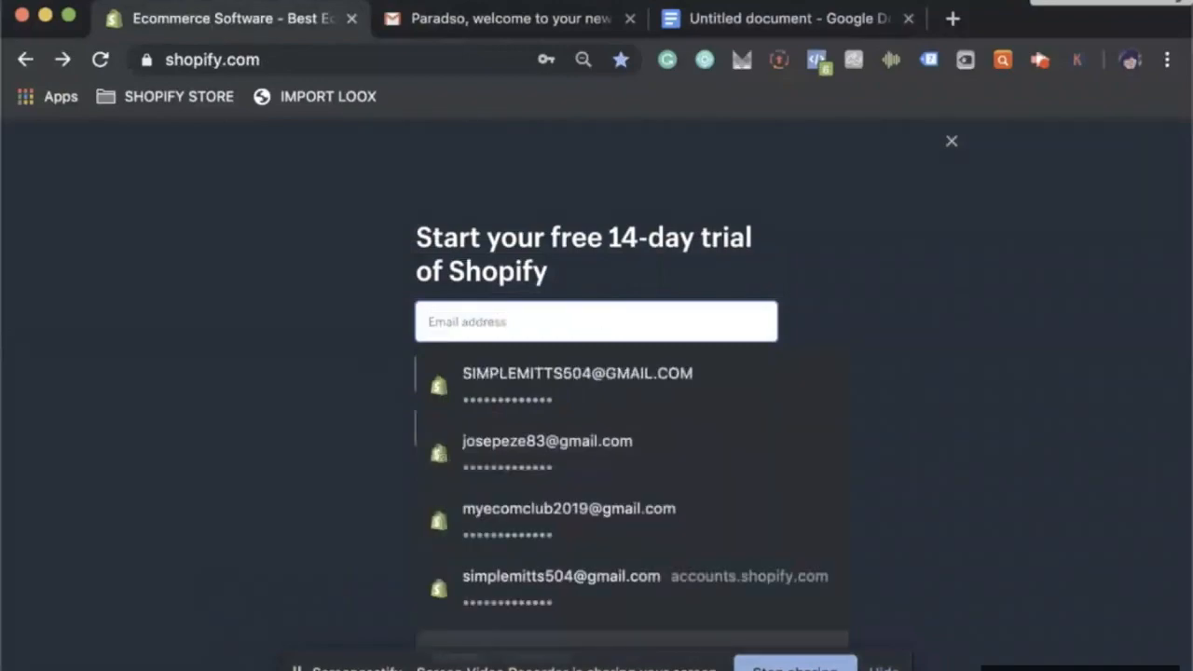
click(577, 373)
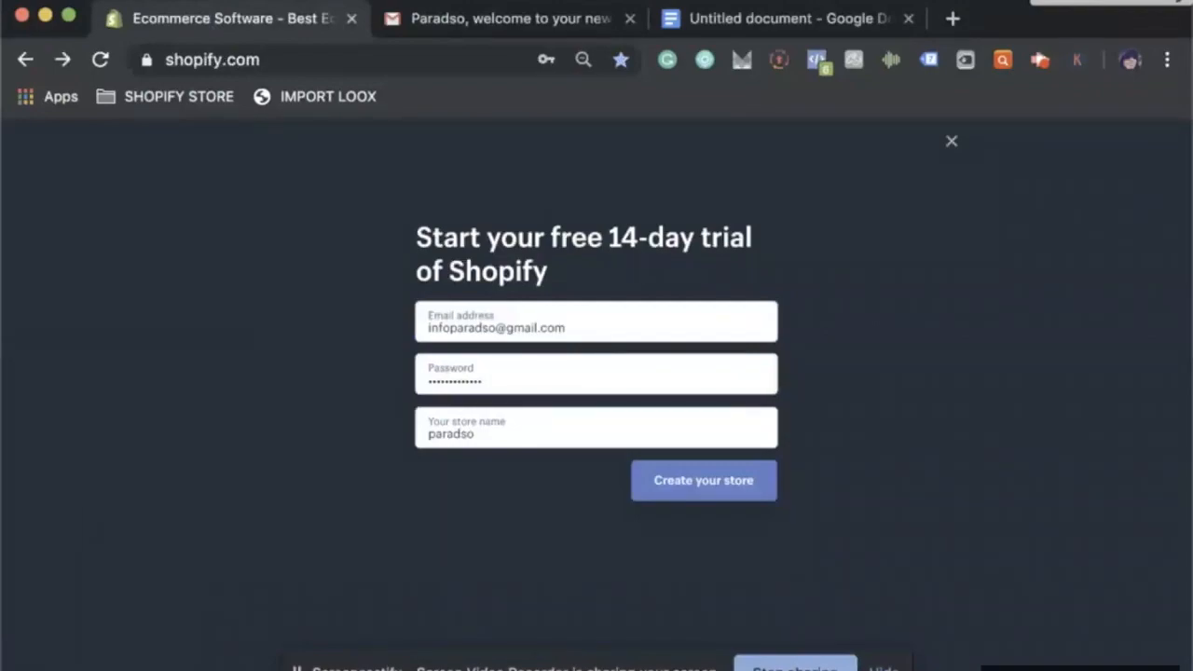
mouse_move(494, 355)
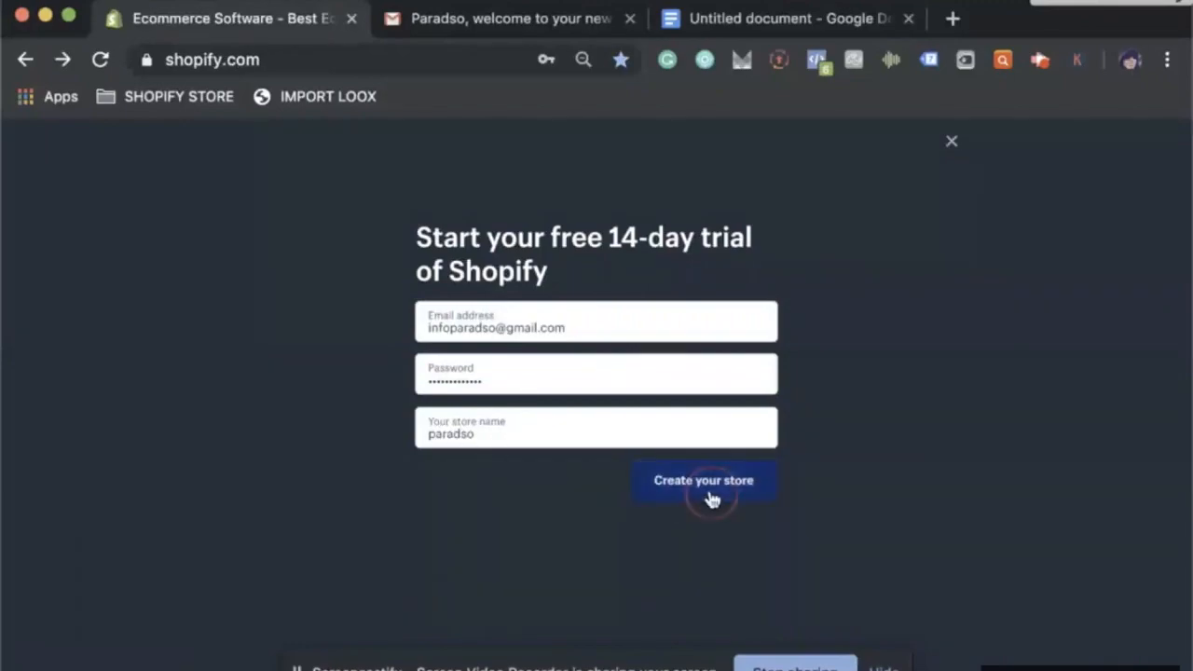
click(702, 481)
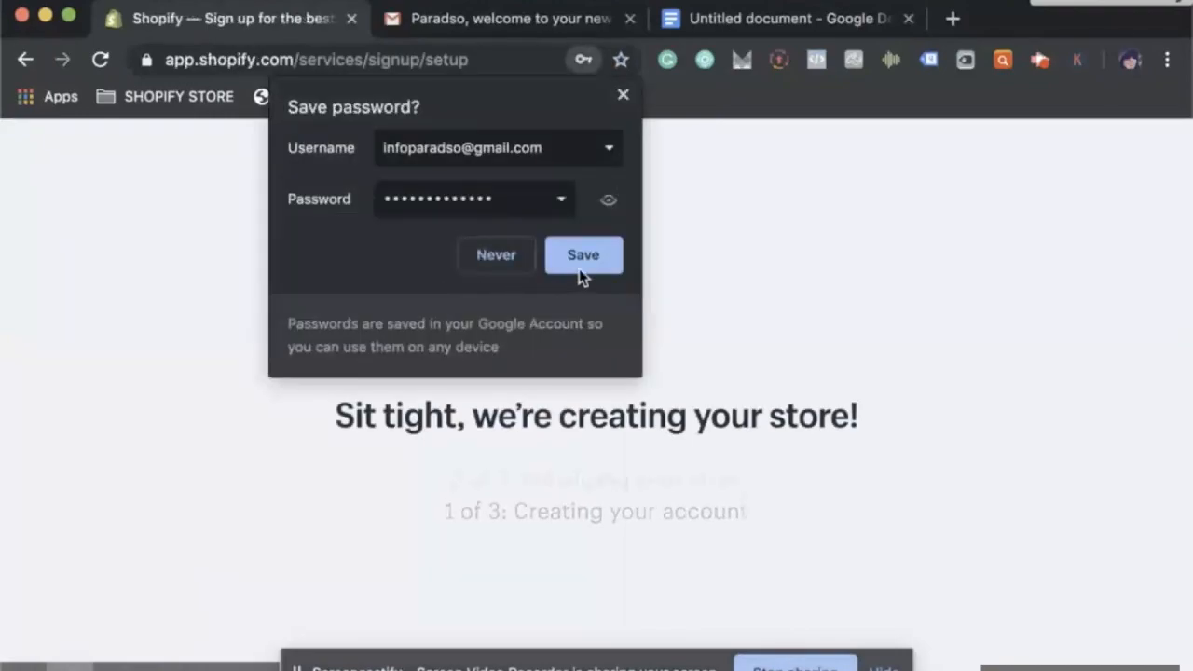
click(581, 254)
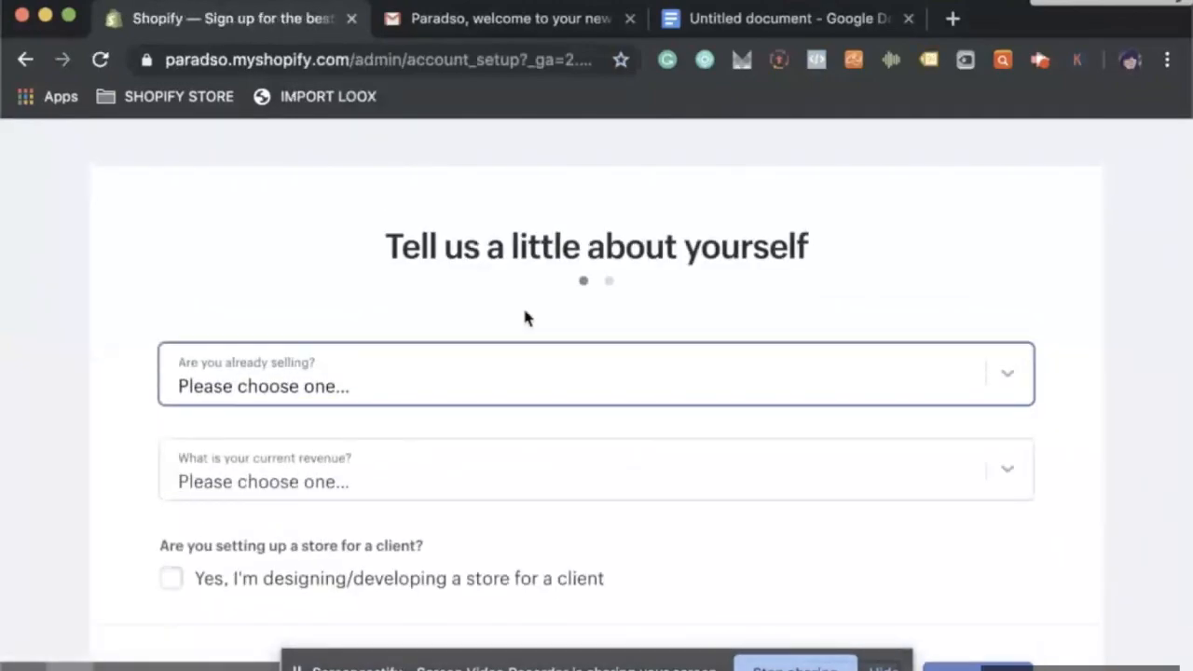
Answer not selling yet and ready to launch in a few weeks
click(596, 386)
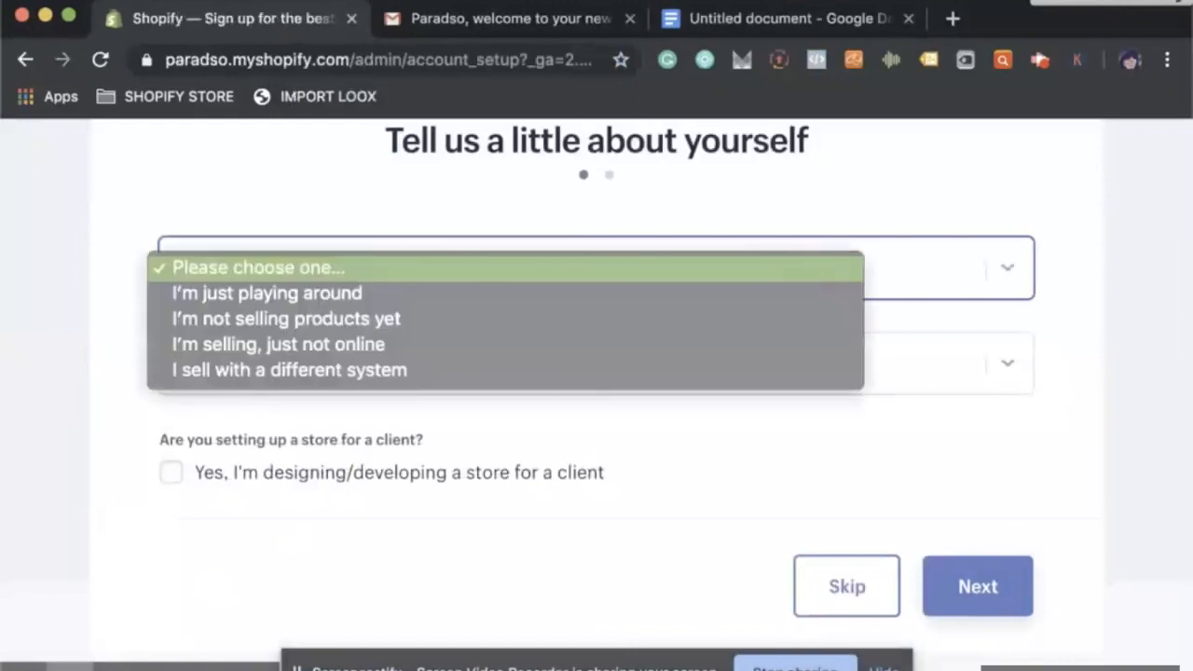
mouse_move(287, 319)
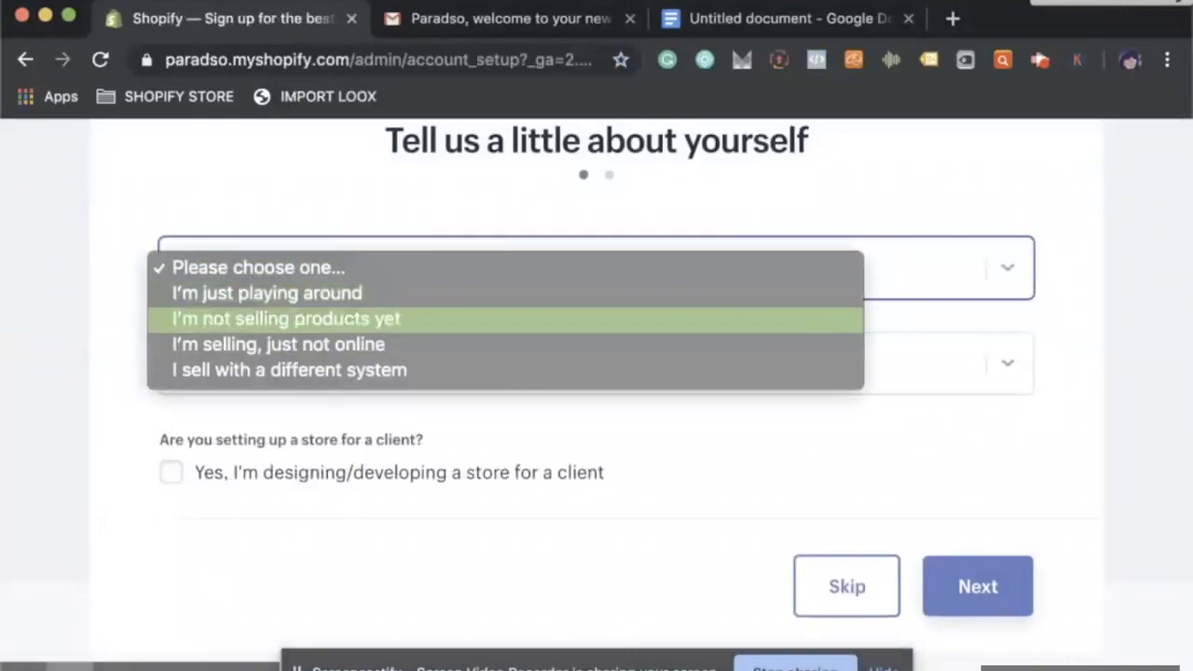
mouse_move(278, 343)
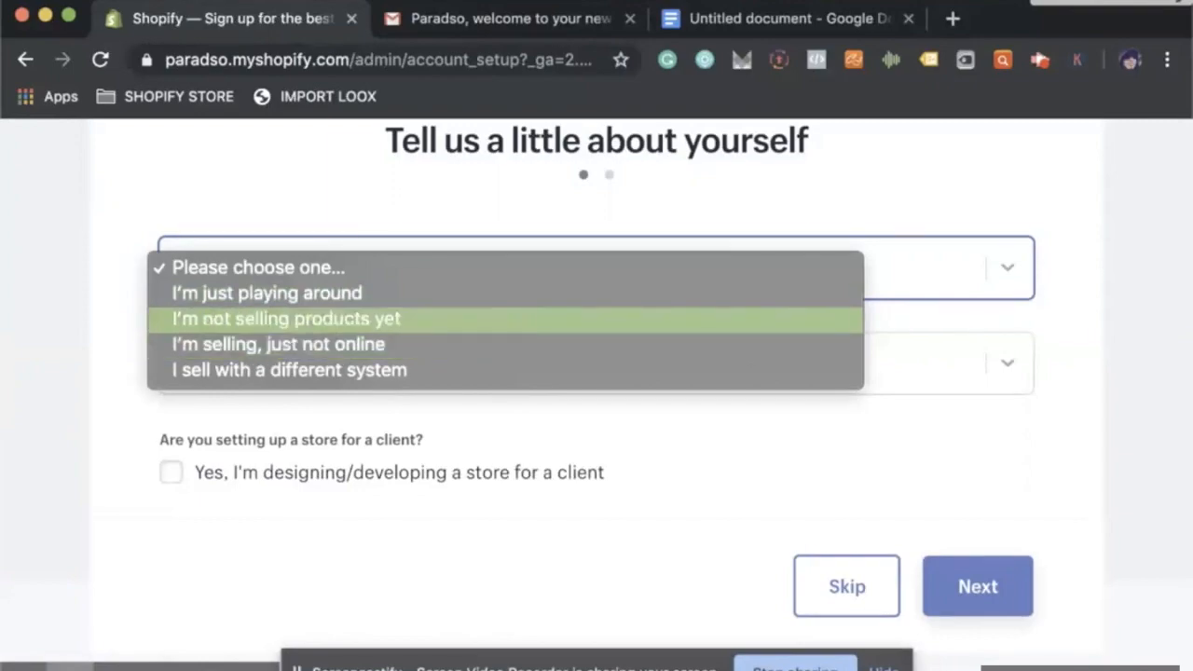
click(287, 319)
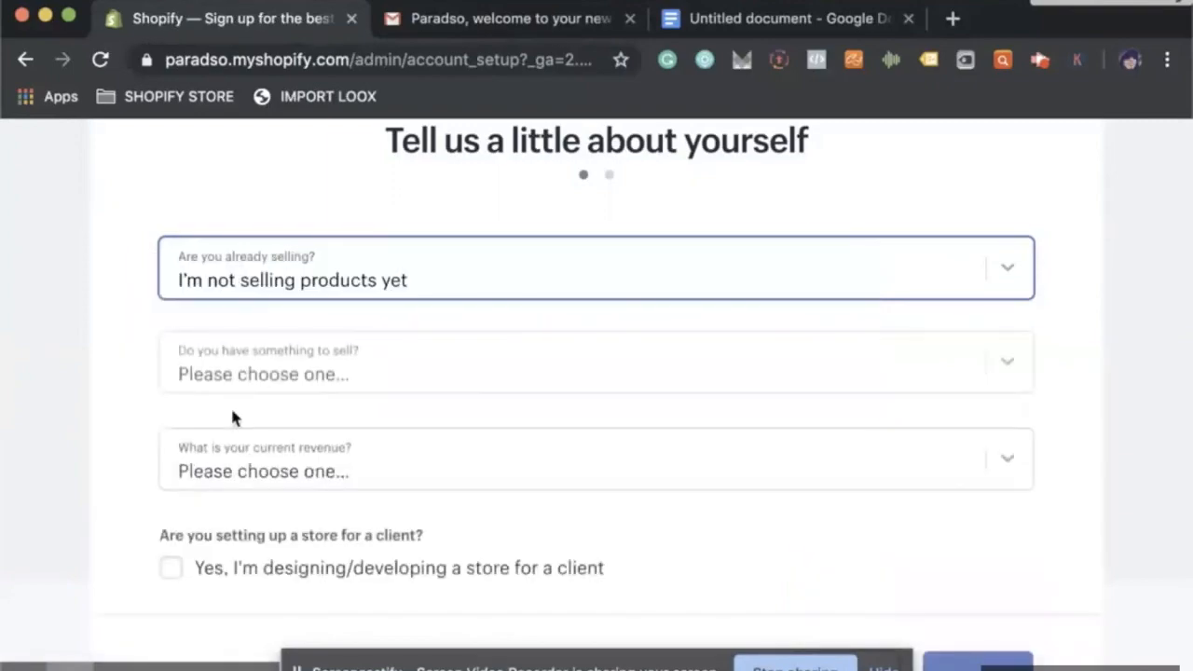
click(596, 362)
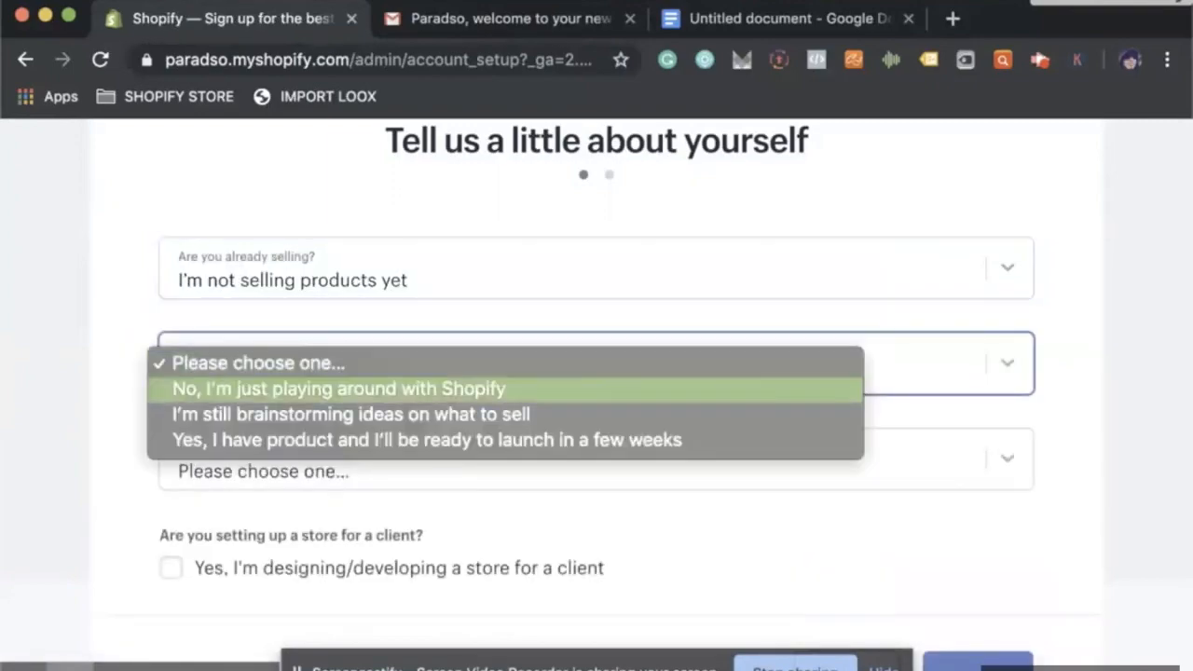
mouse_move(426, 440)
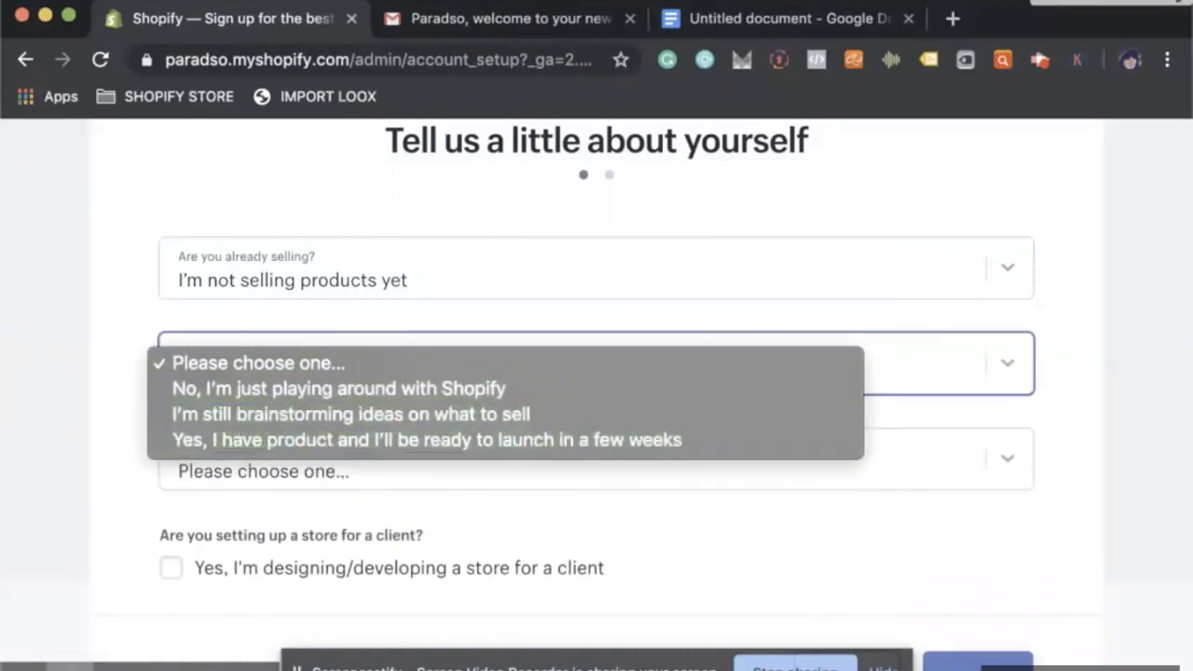
click(427, 440)
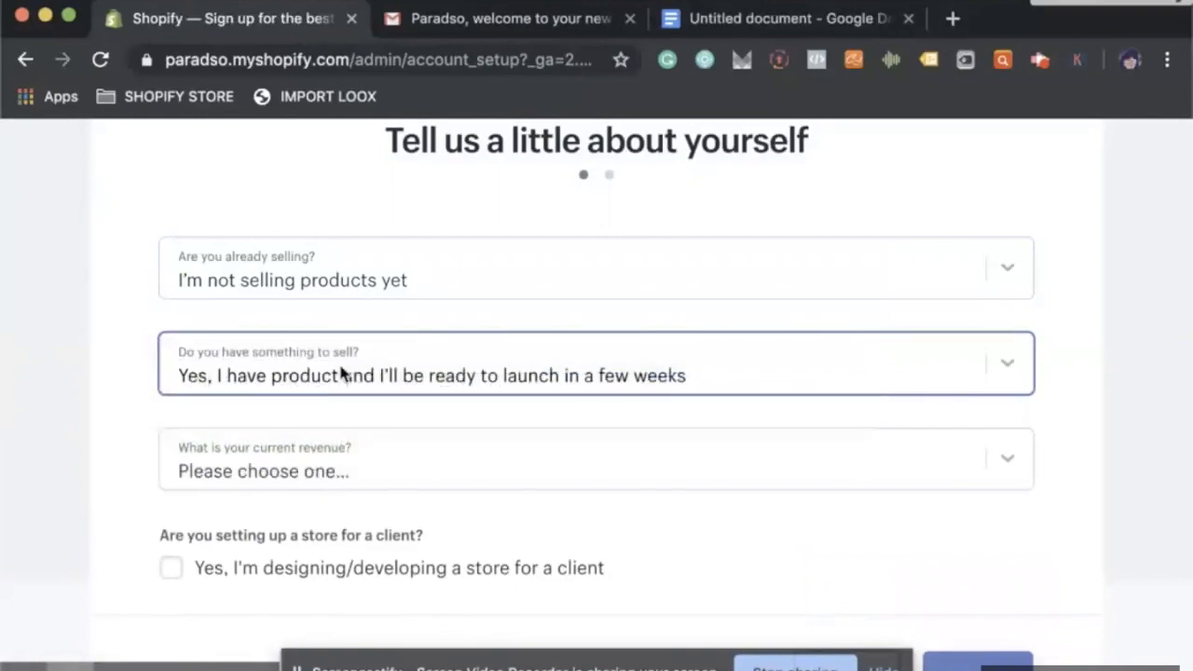
click(596, 362)
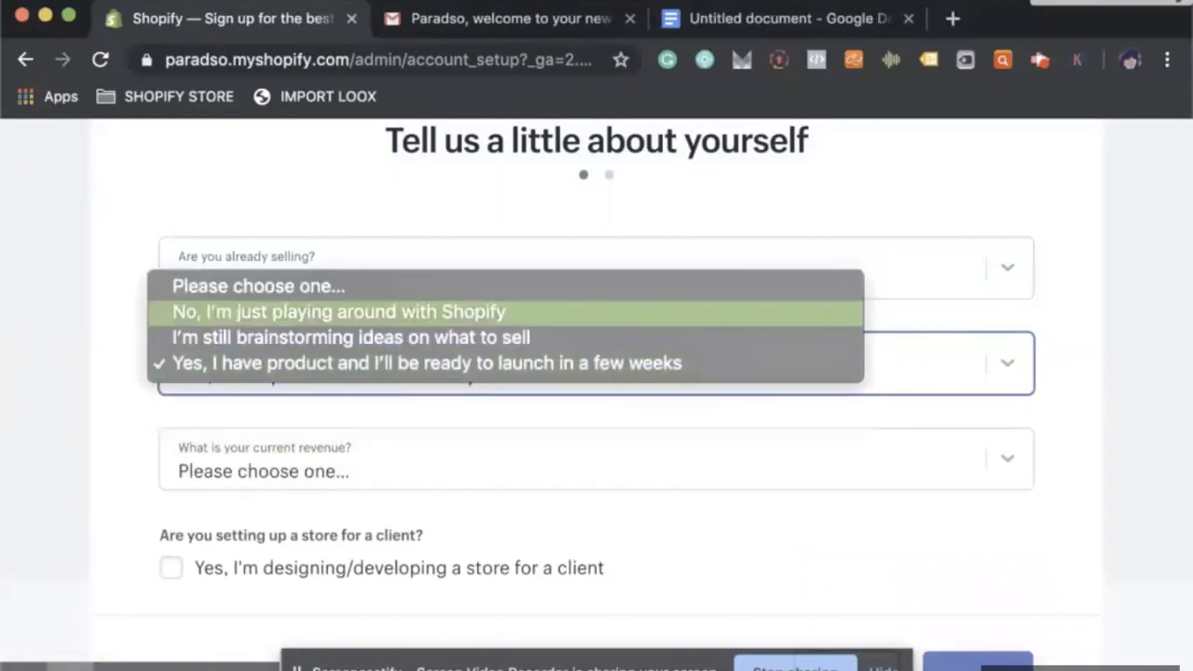
click(340, 311)
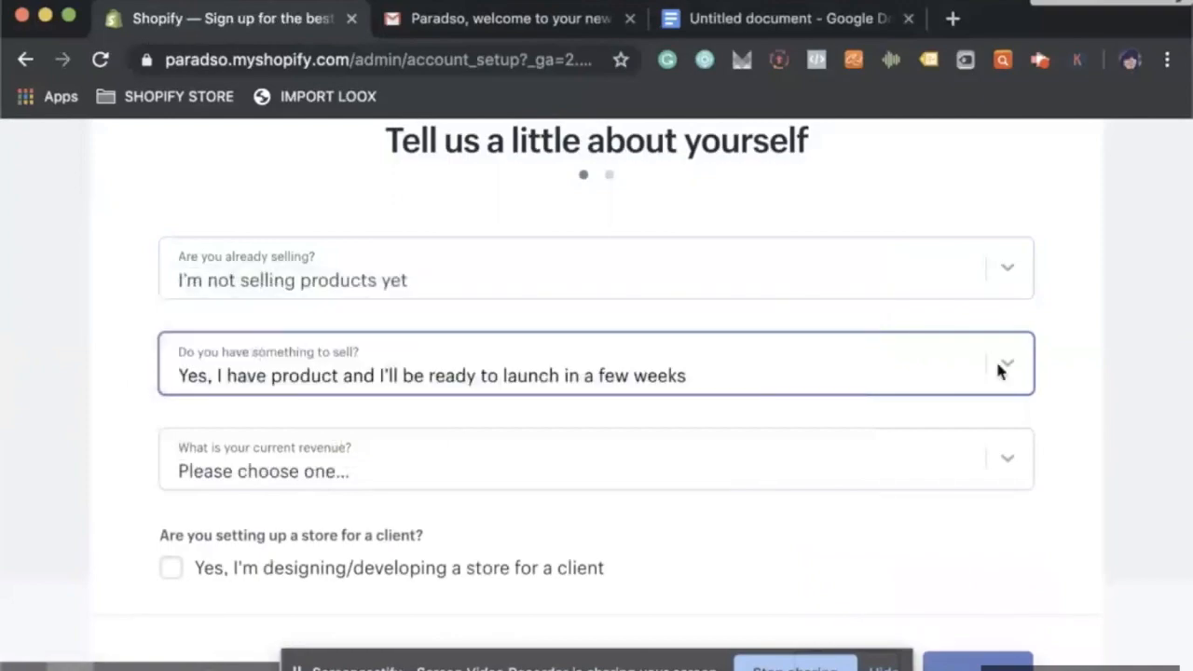
Set current revenue to $1,000,000 USD+, complete the address page and enter the store admin
click(596, 470)
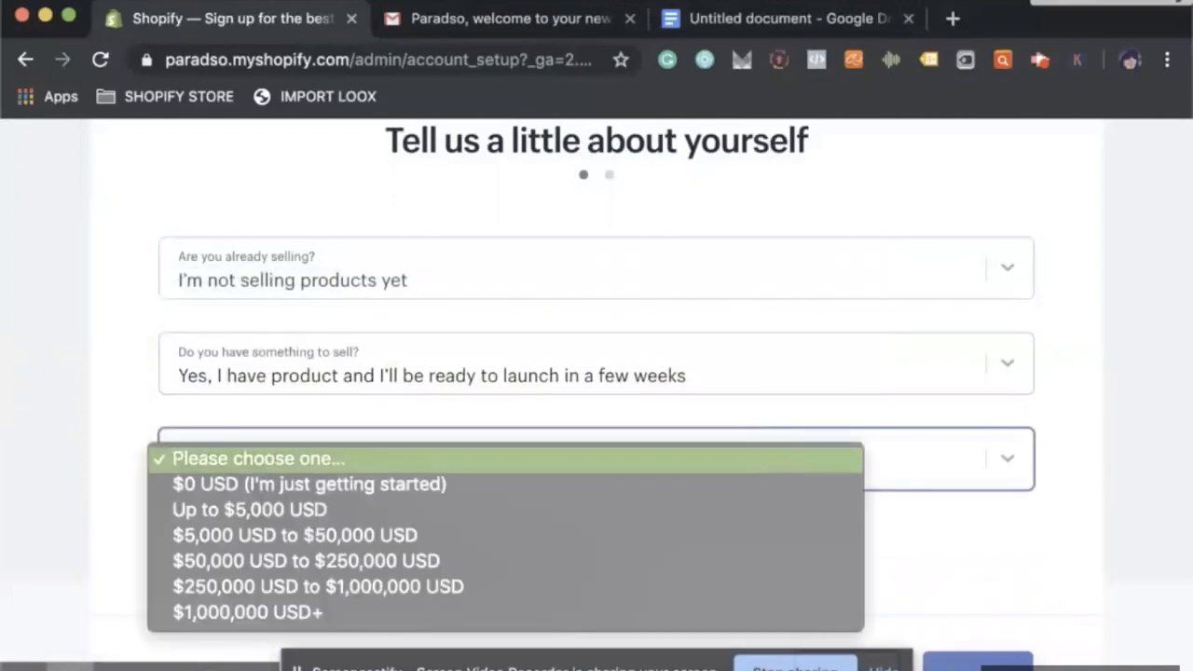
click(257, 459)
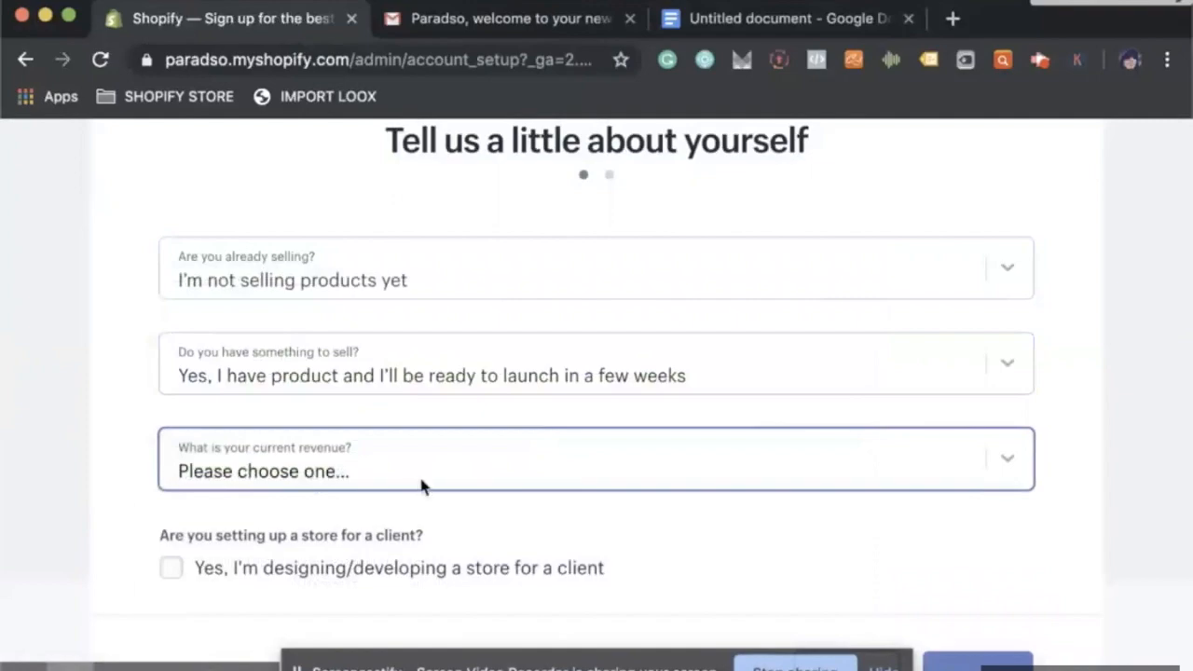
click(597, 458)
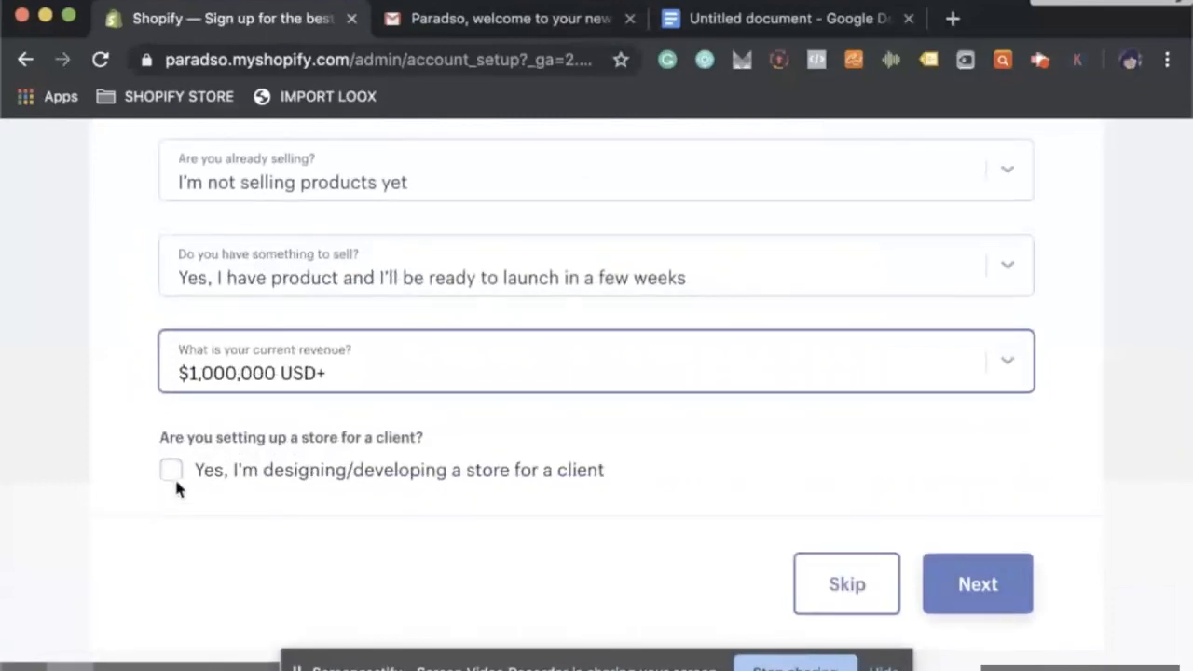
click(977, 583)
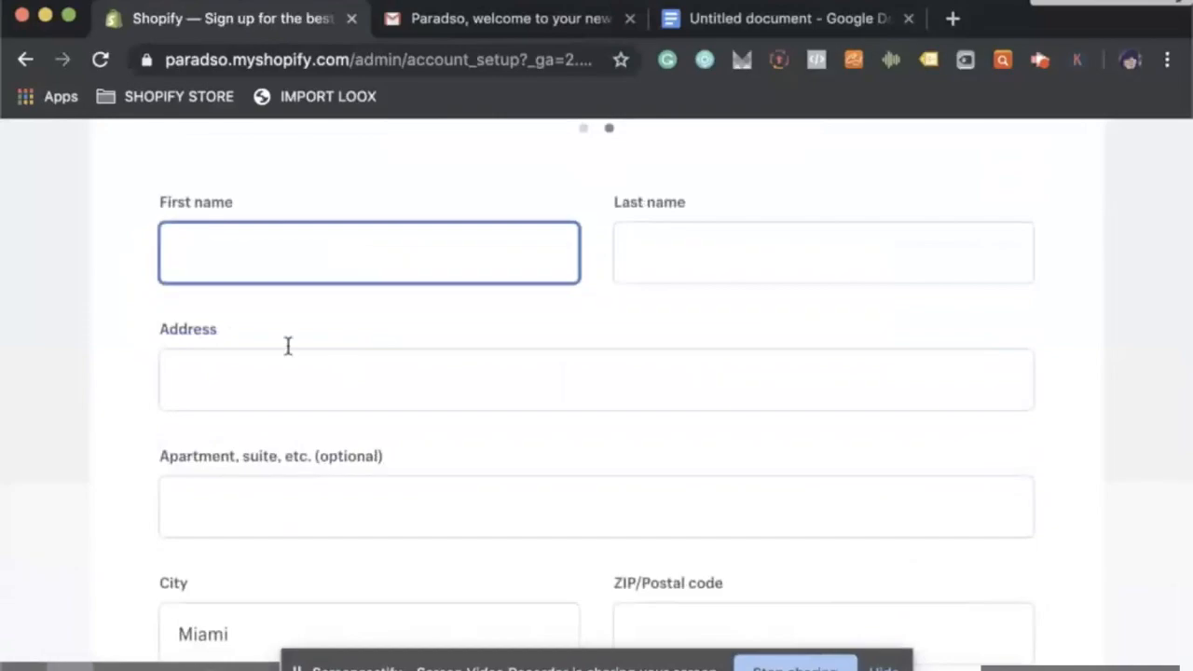
scroll(down, 3)
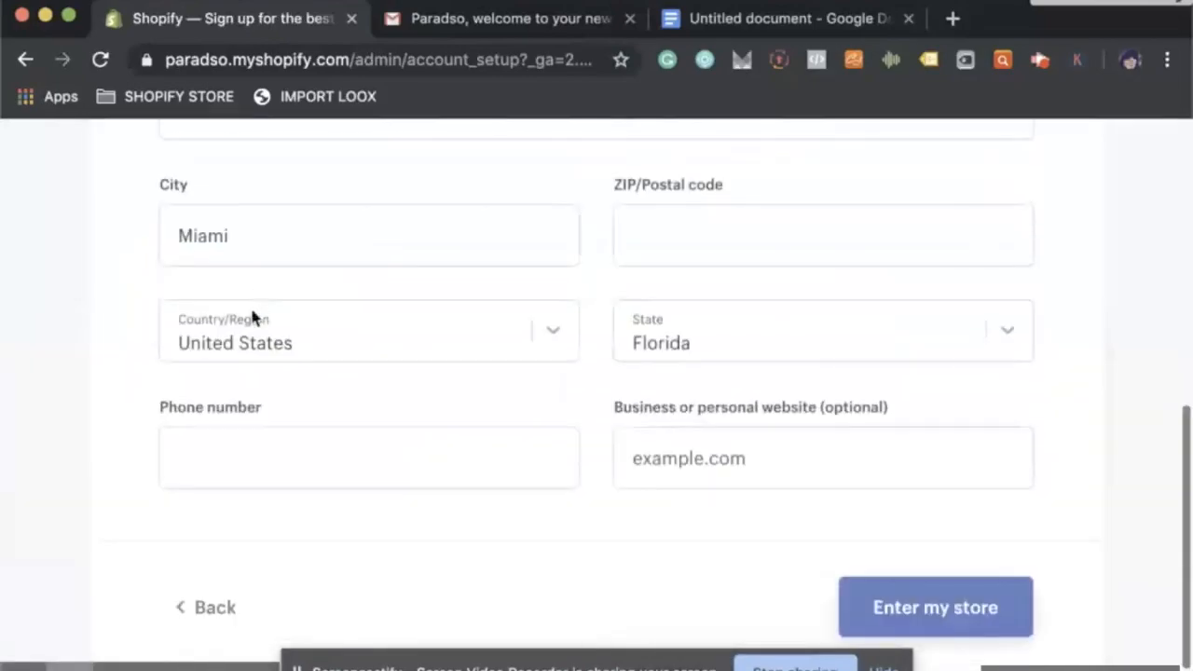
click(936, 608)
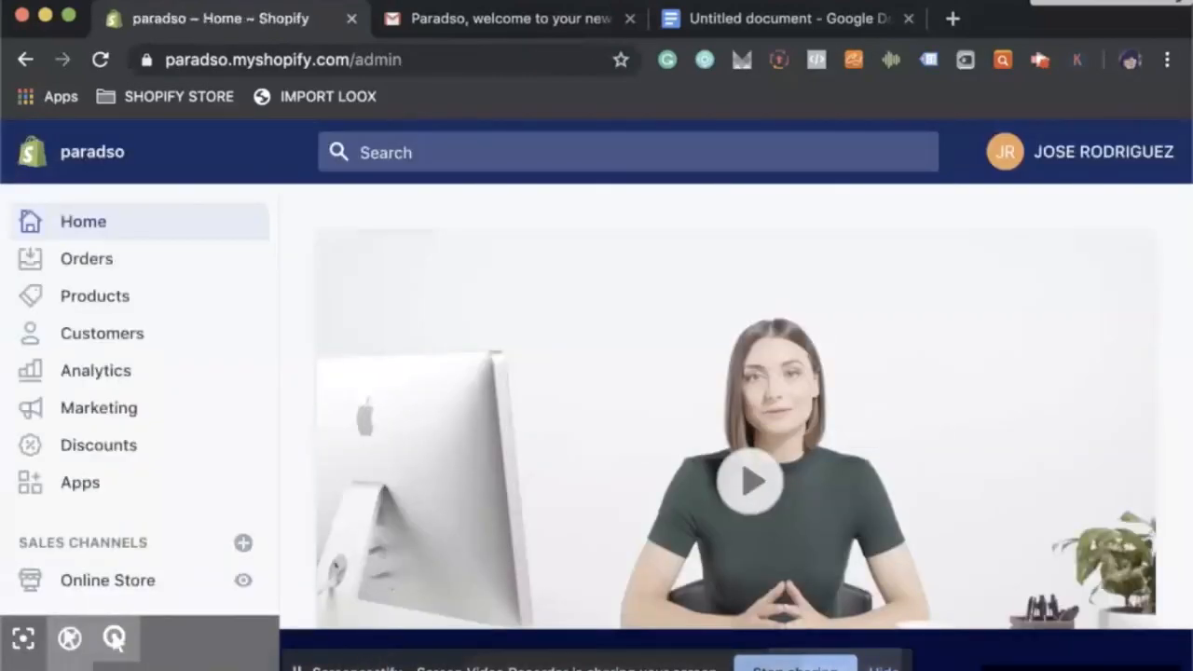
scroll(down, 3)
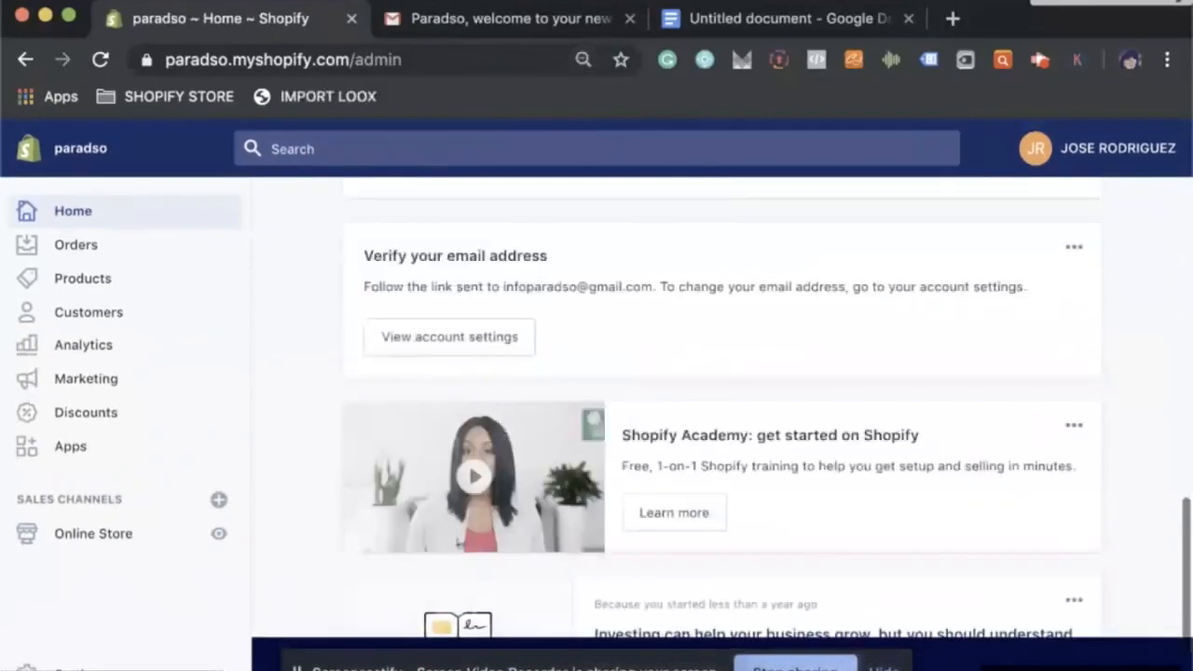
scroll(up, 3)
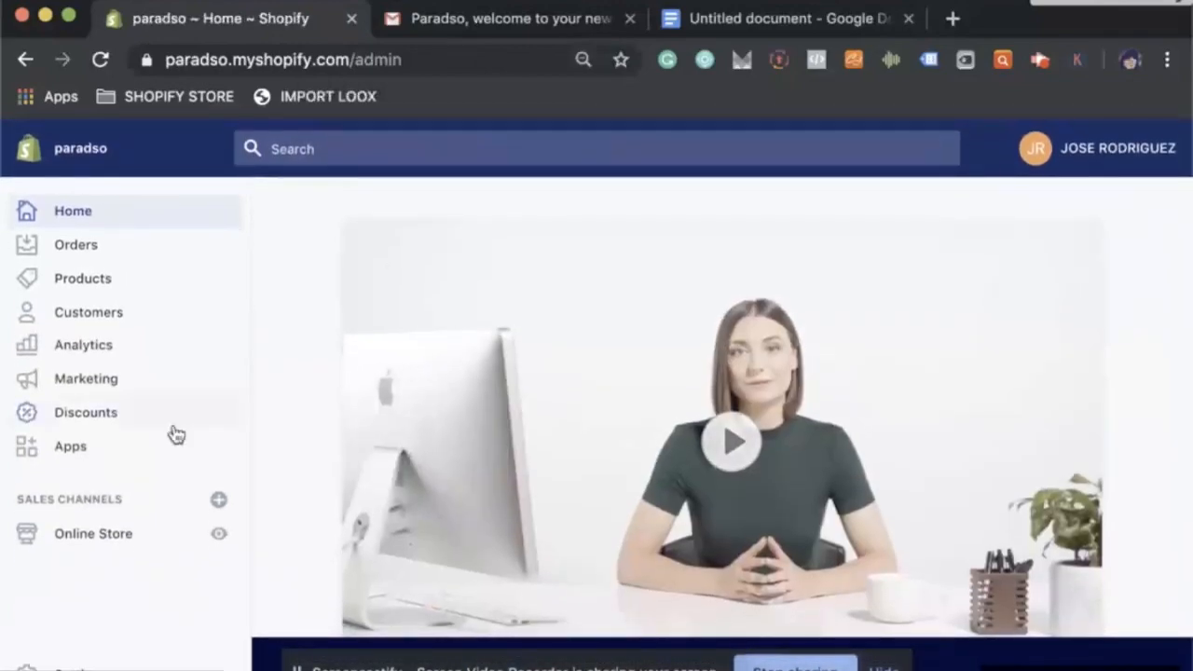
click(93, 533)
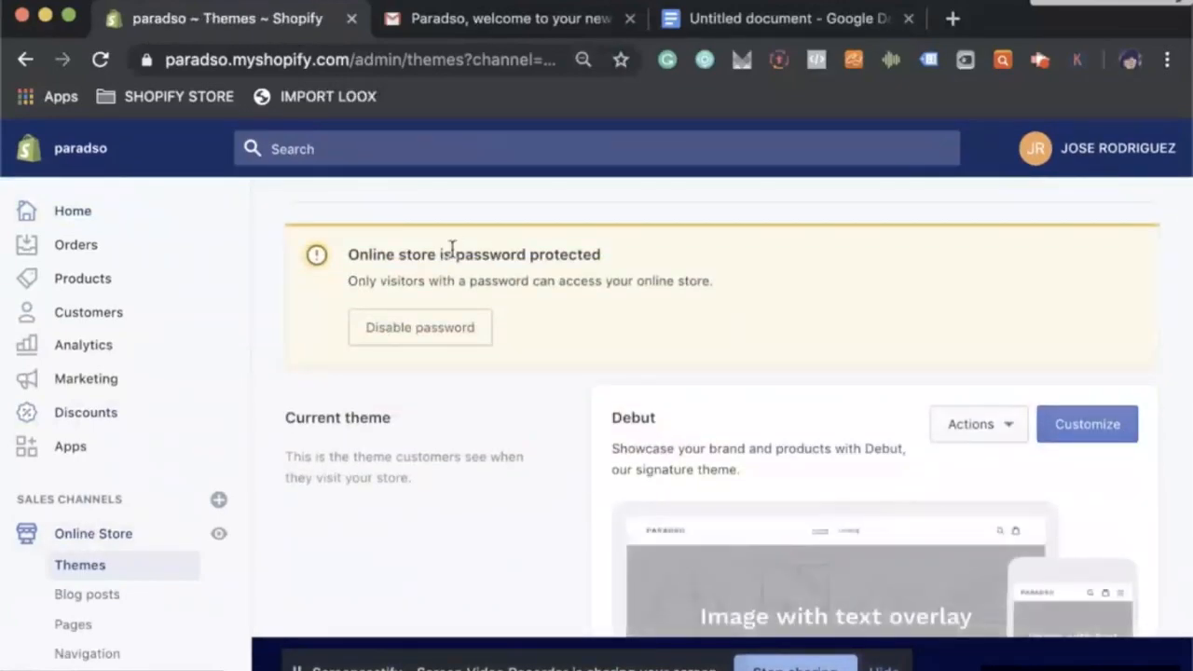
mouse_move(790, 399)
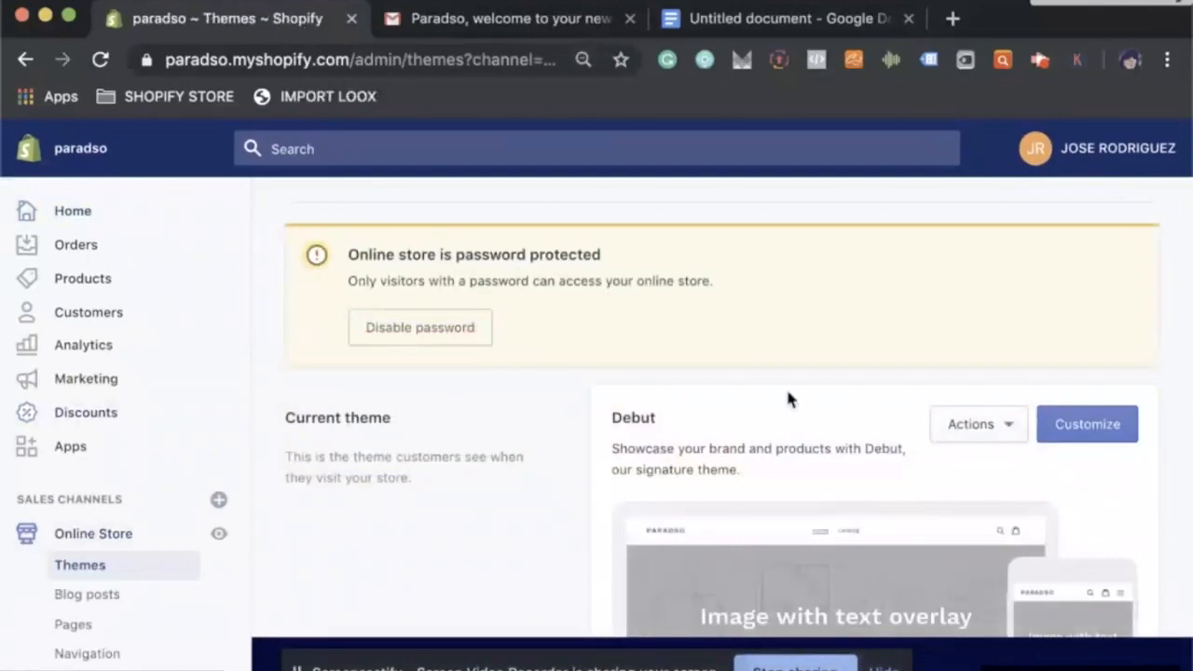
scroll(down, 3)
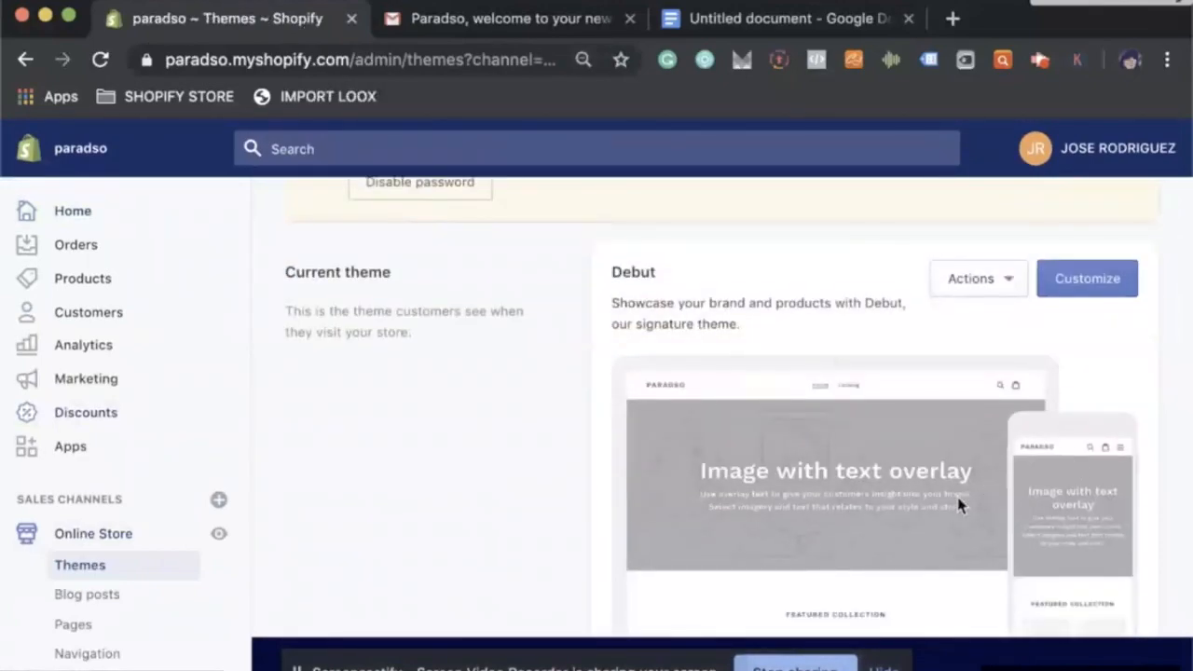
scroll(down, 3)
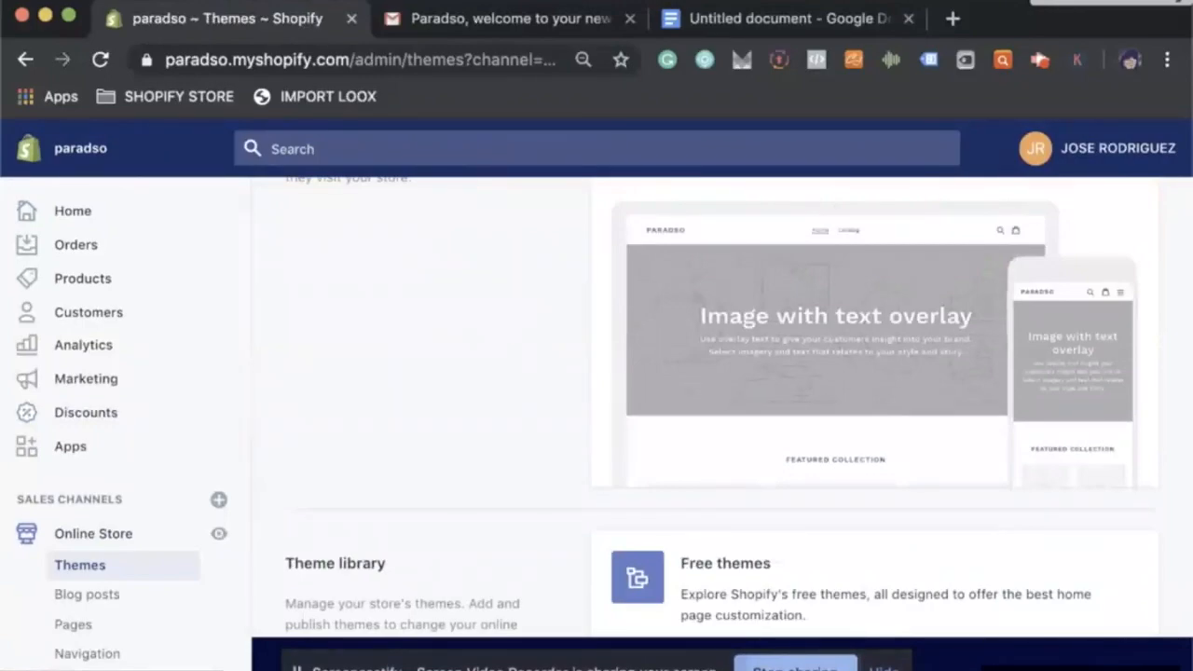
scroll(down, 3)
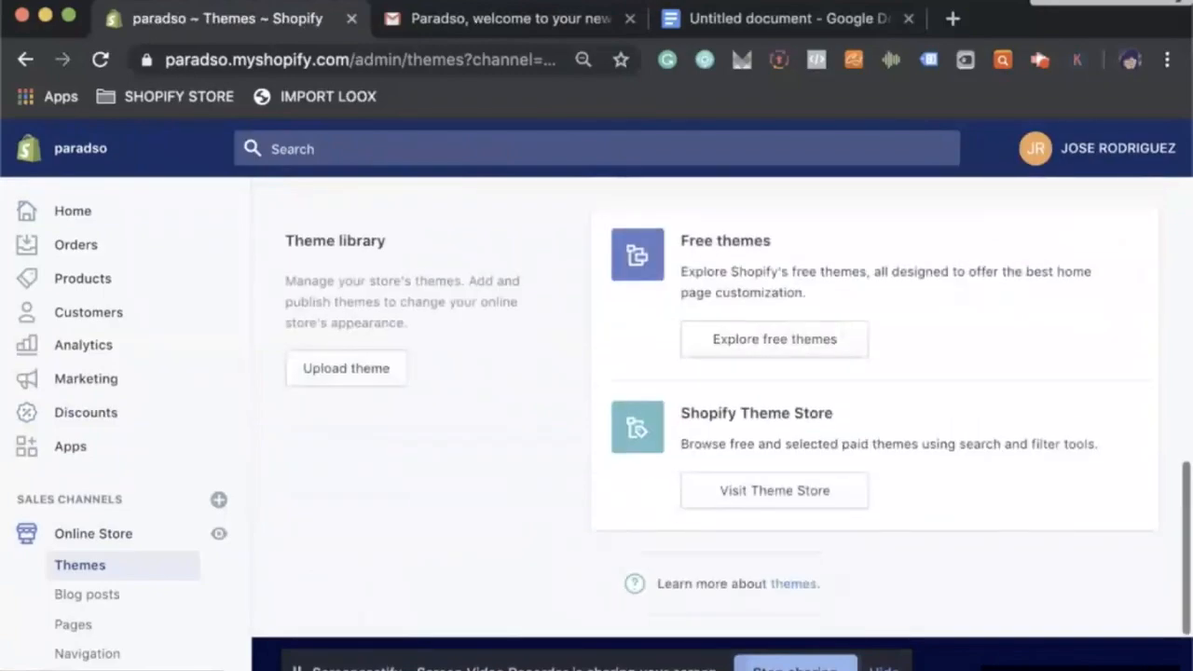
mouse_move(829, 501)
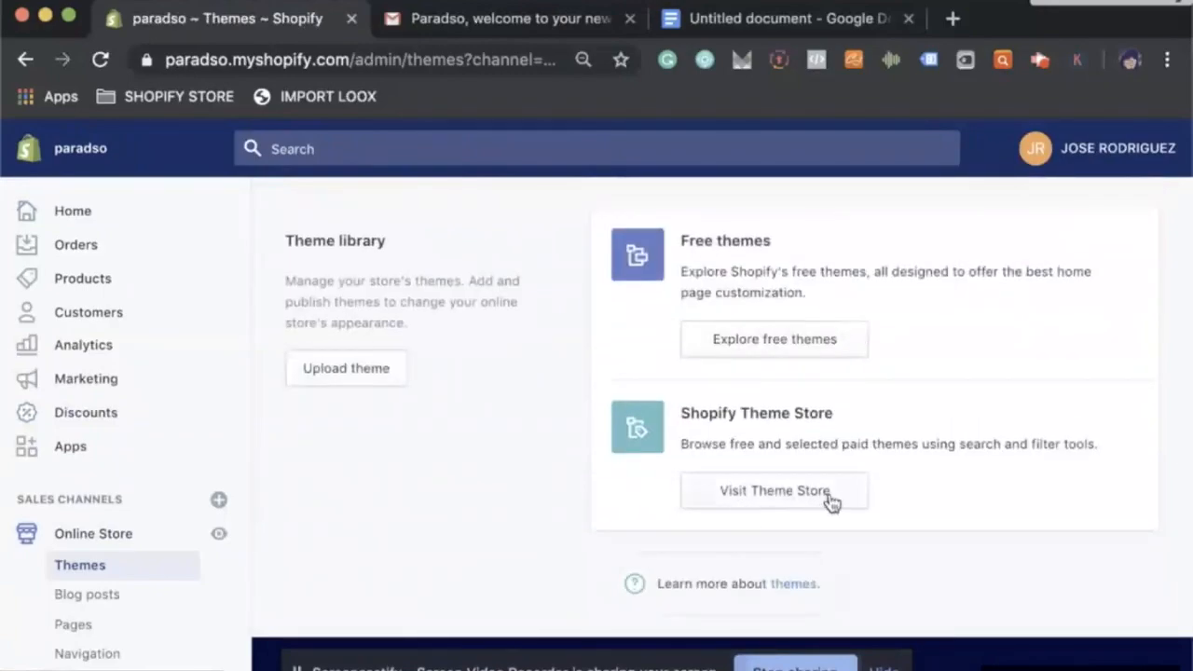
mouse_move(826, 358)
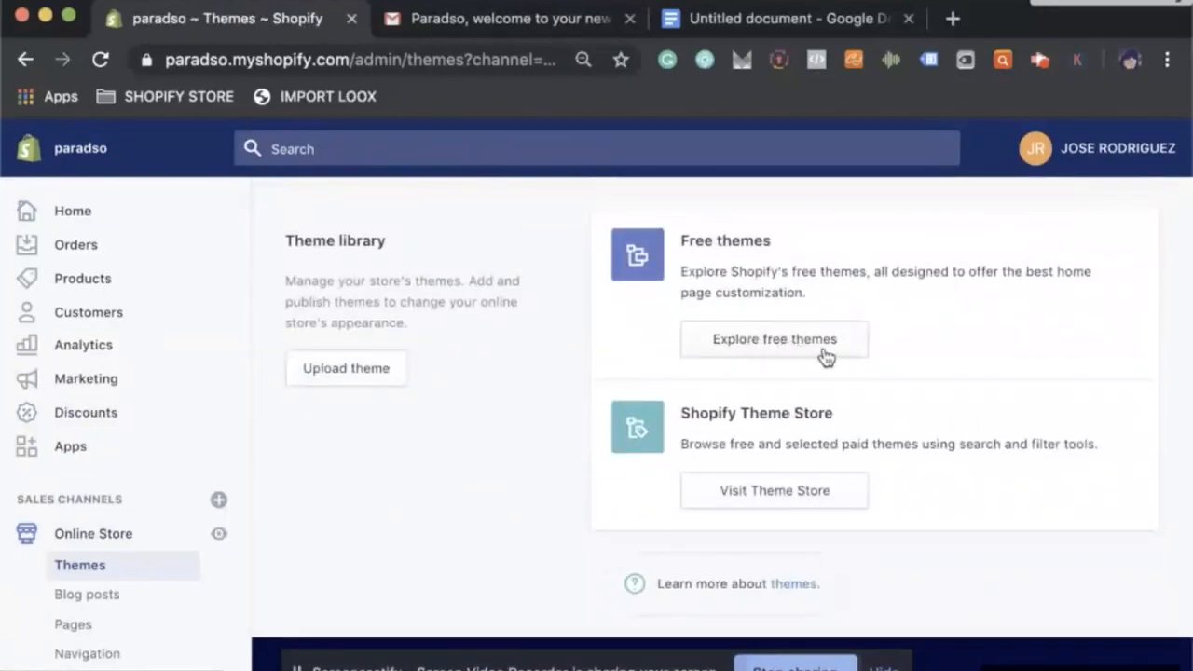
click(773, 340)
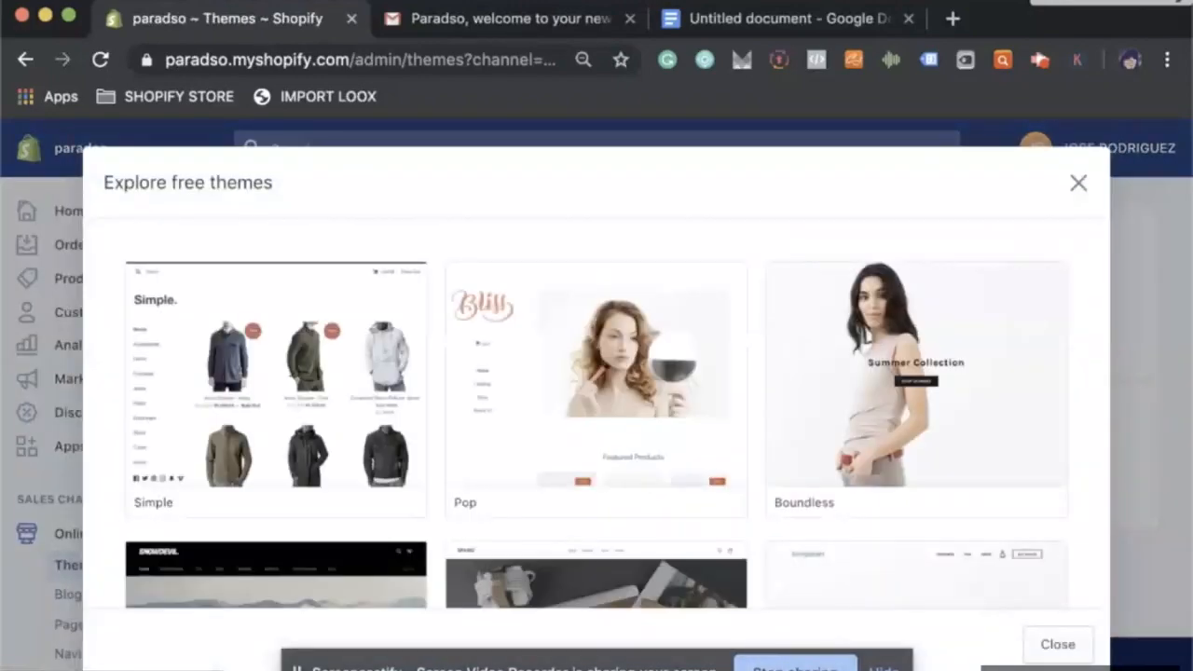
scroll(down, 3)
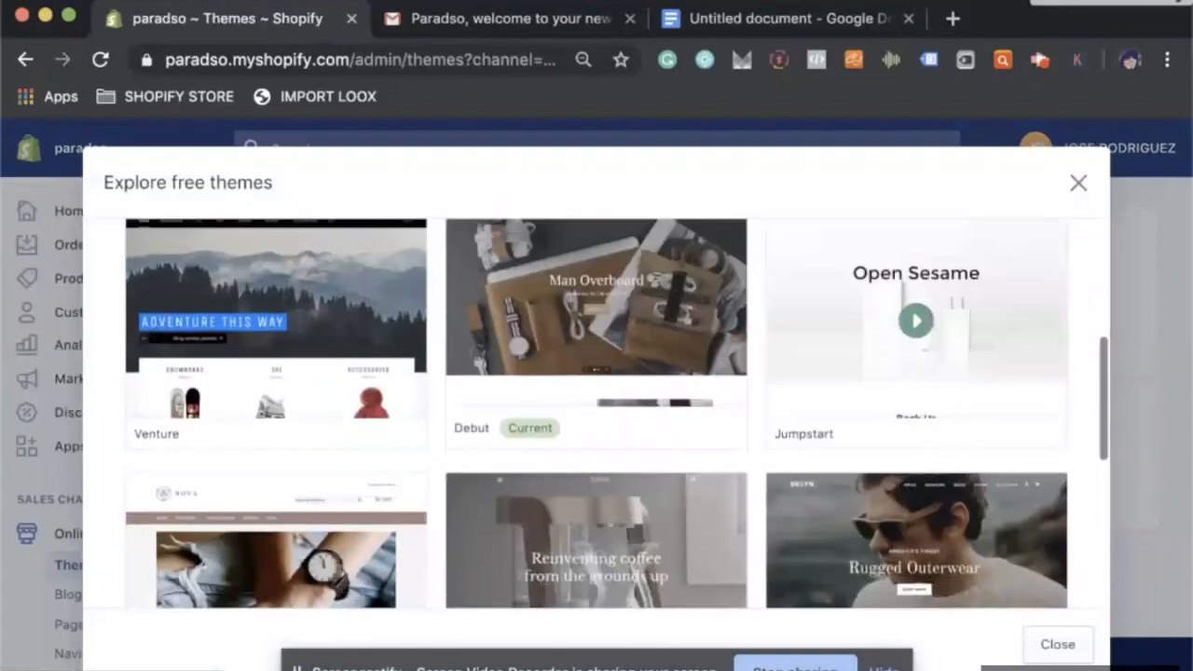
scroll(down, 3)
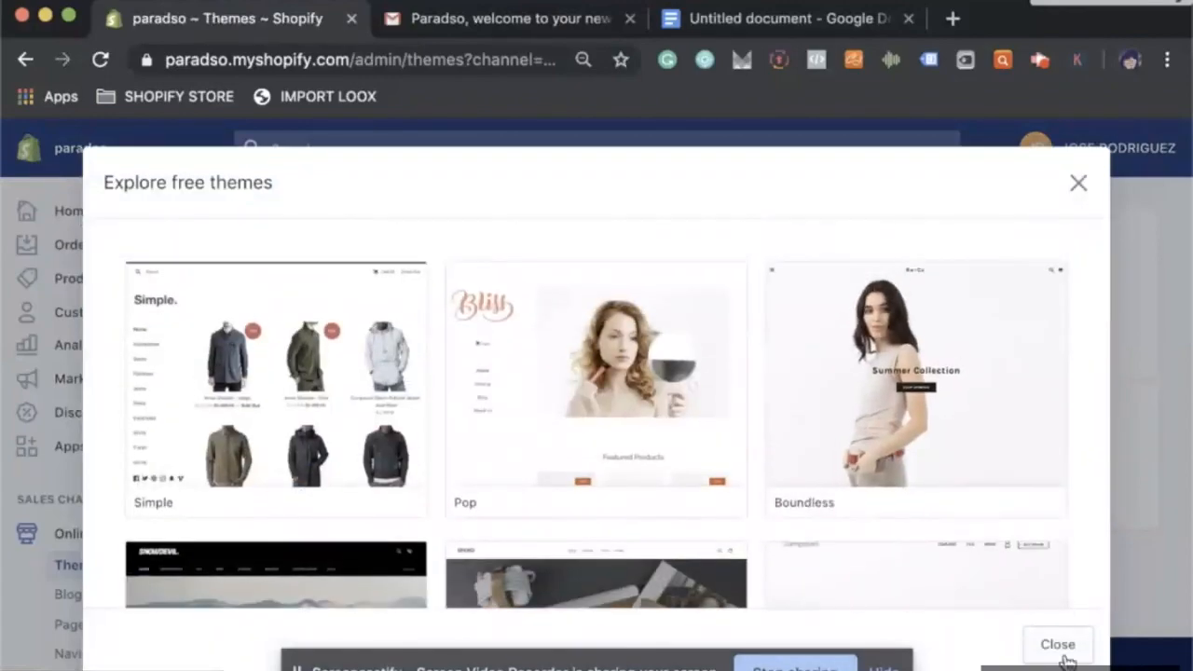
click(1058, 644)
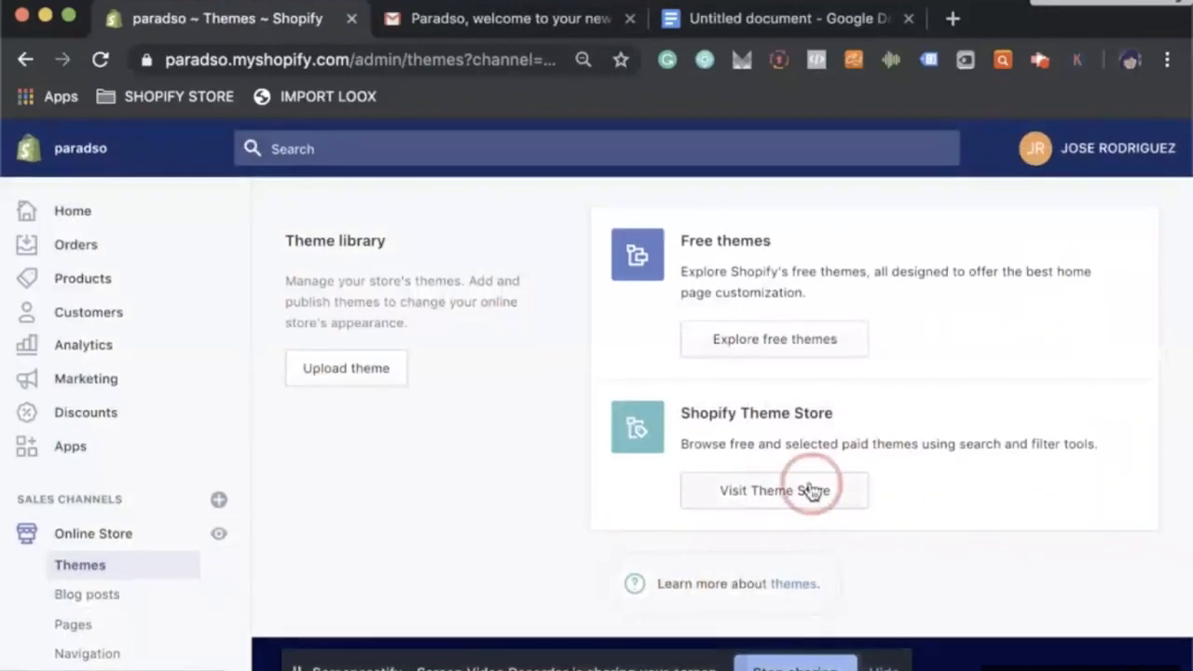
Browse the Theme Store's Sports & Recreation industry themes
click(773, 490)
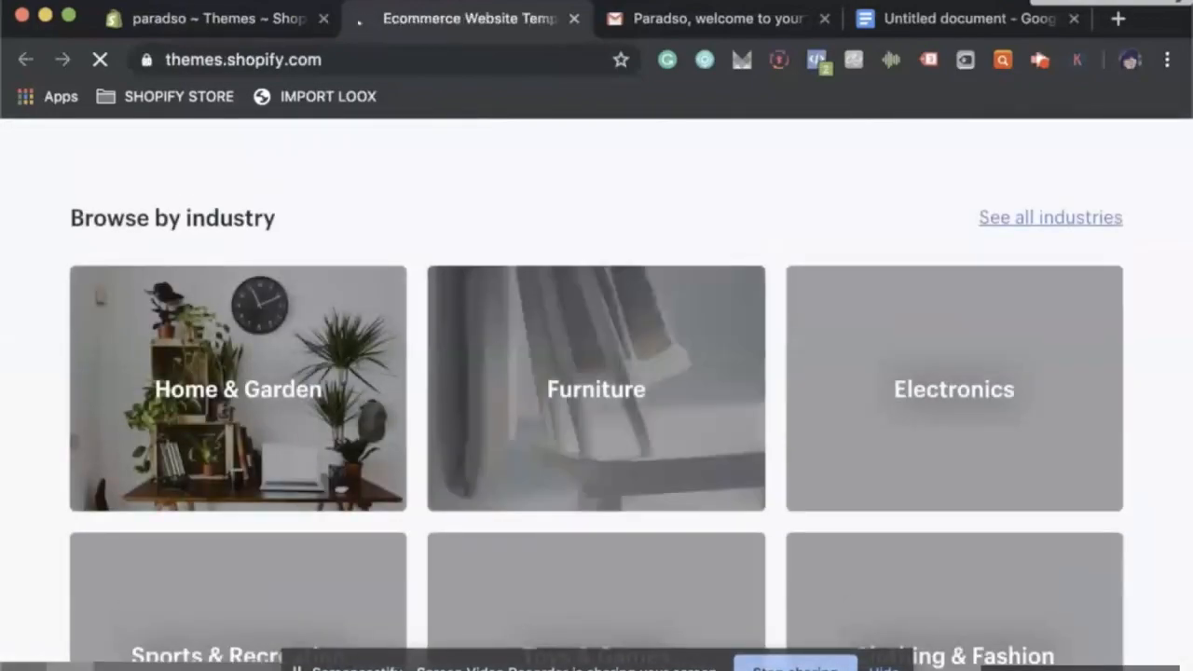
scroll(down, 3)
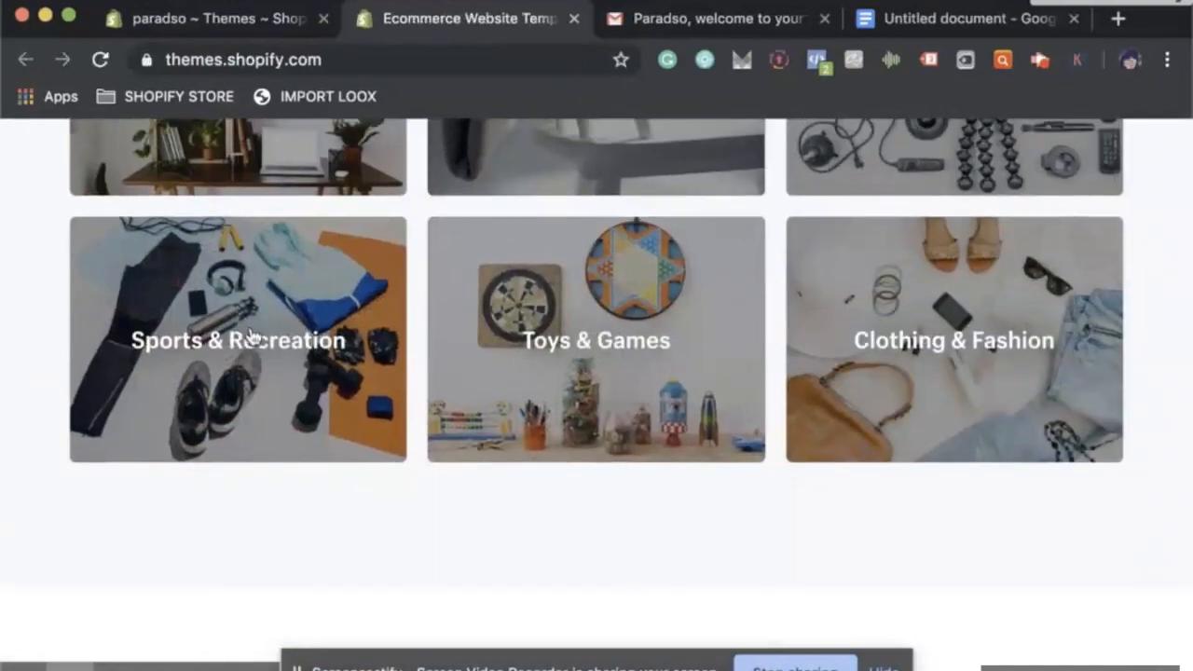
click(238, 339)
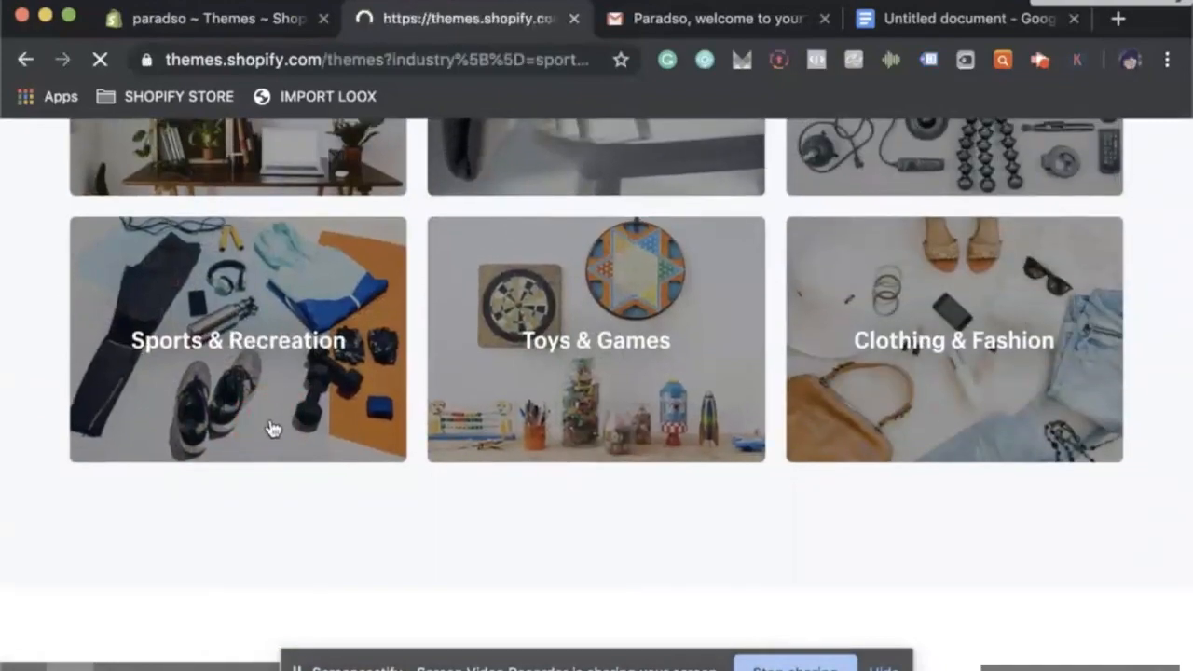
click(238, 339)
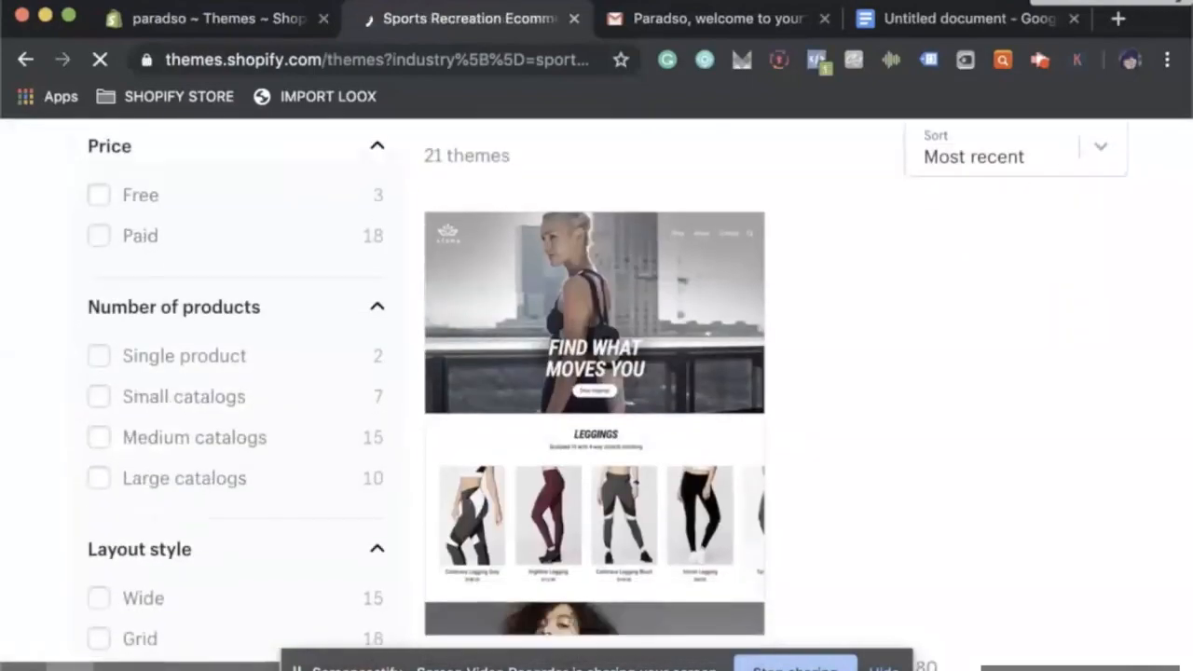
scroll(down, 3)
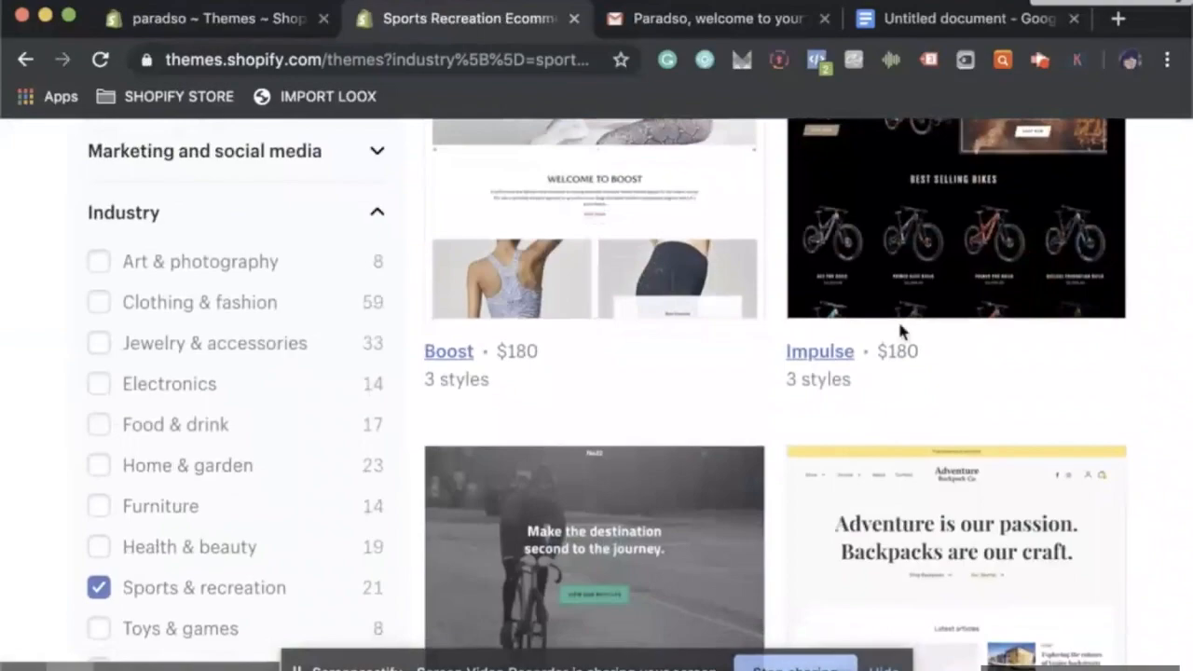
scroll(down, 3)
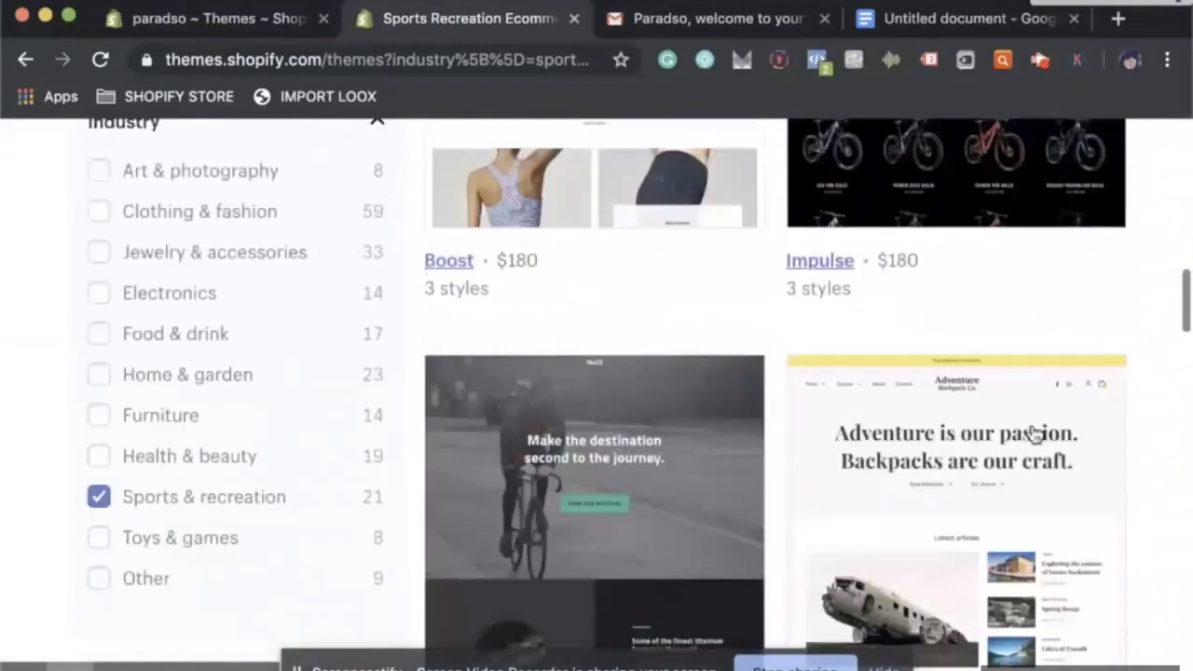
scroll(down, 3)
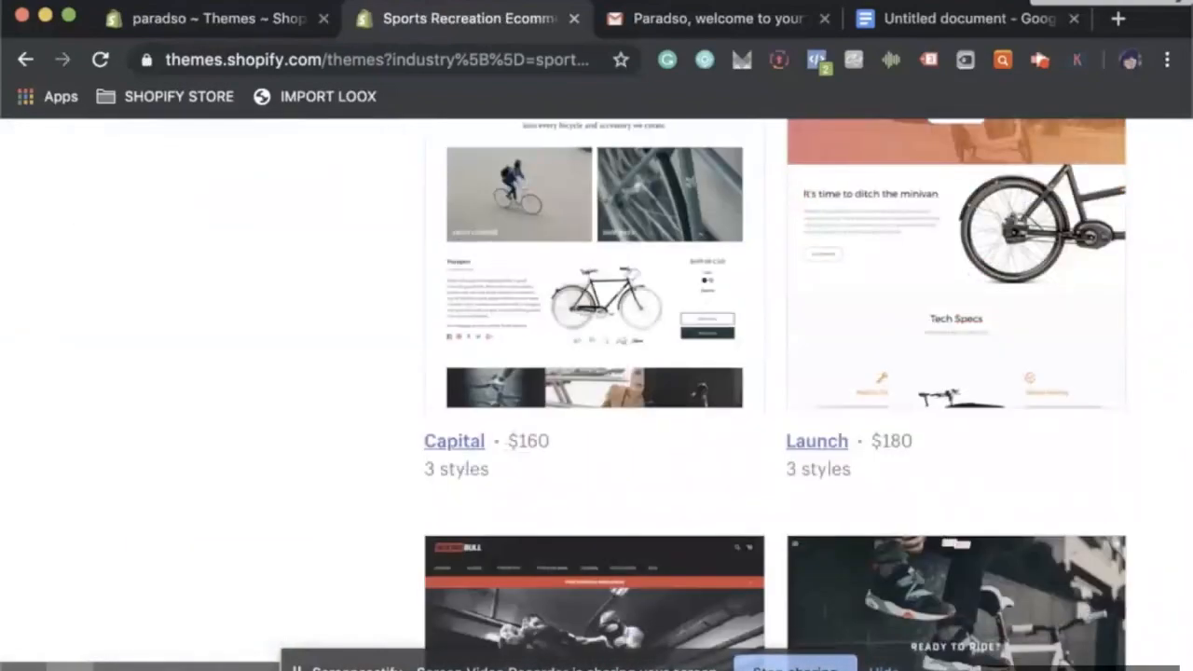
scroll(up, 3)
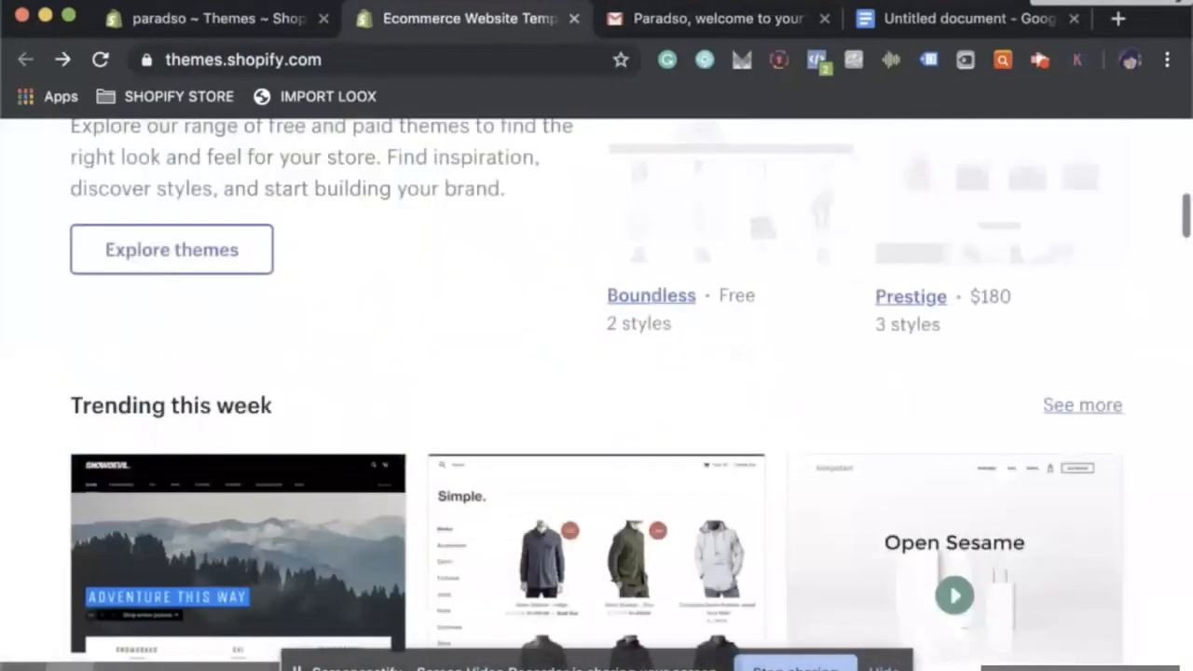
scroll(up, 3)
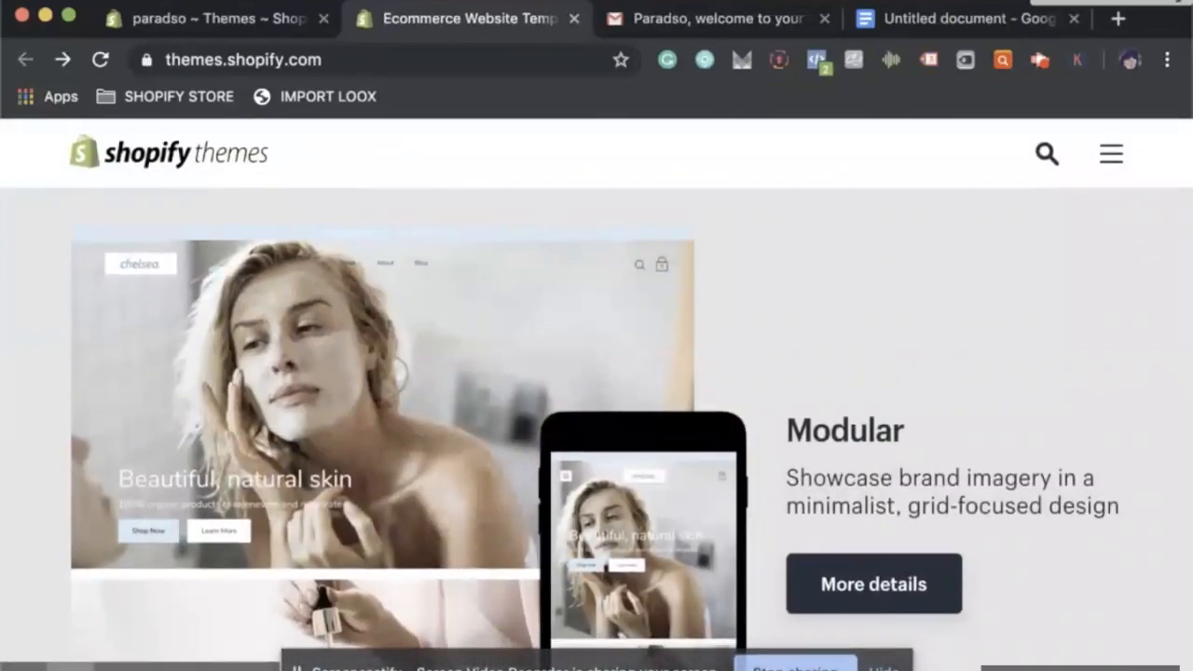
Return to the admin Themes page and start customizing the current Debut theme
click(215, 18)
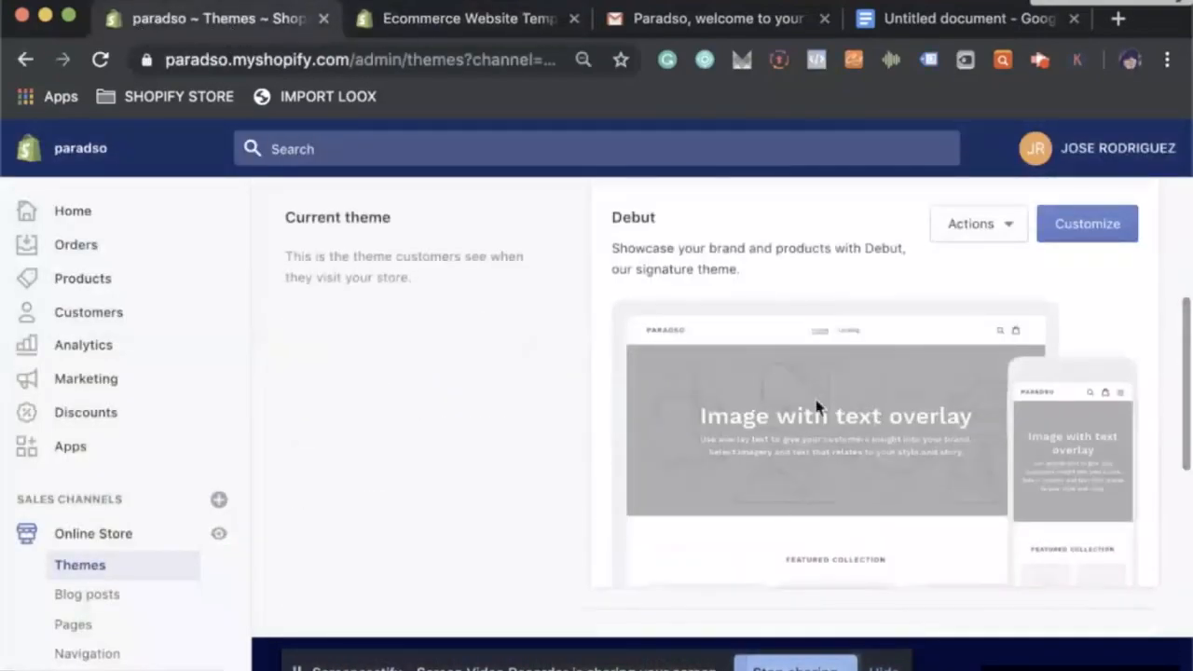
scroll(up, 3)
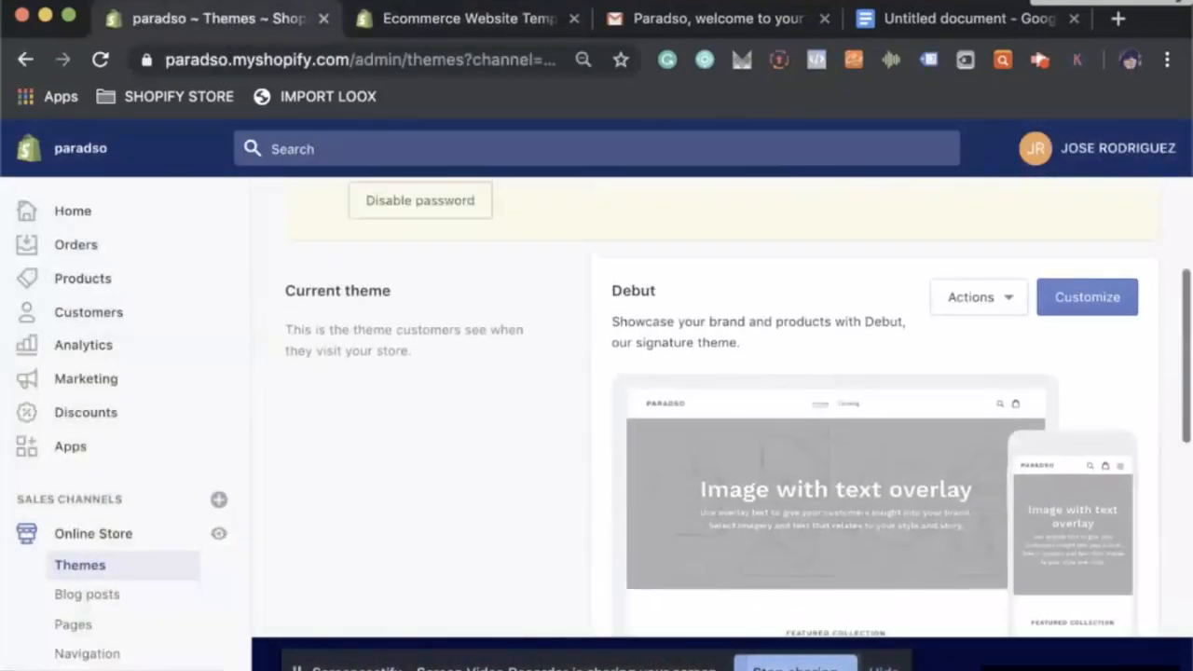
mouse_move(950, 457)
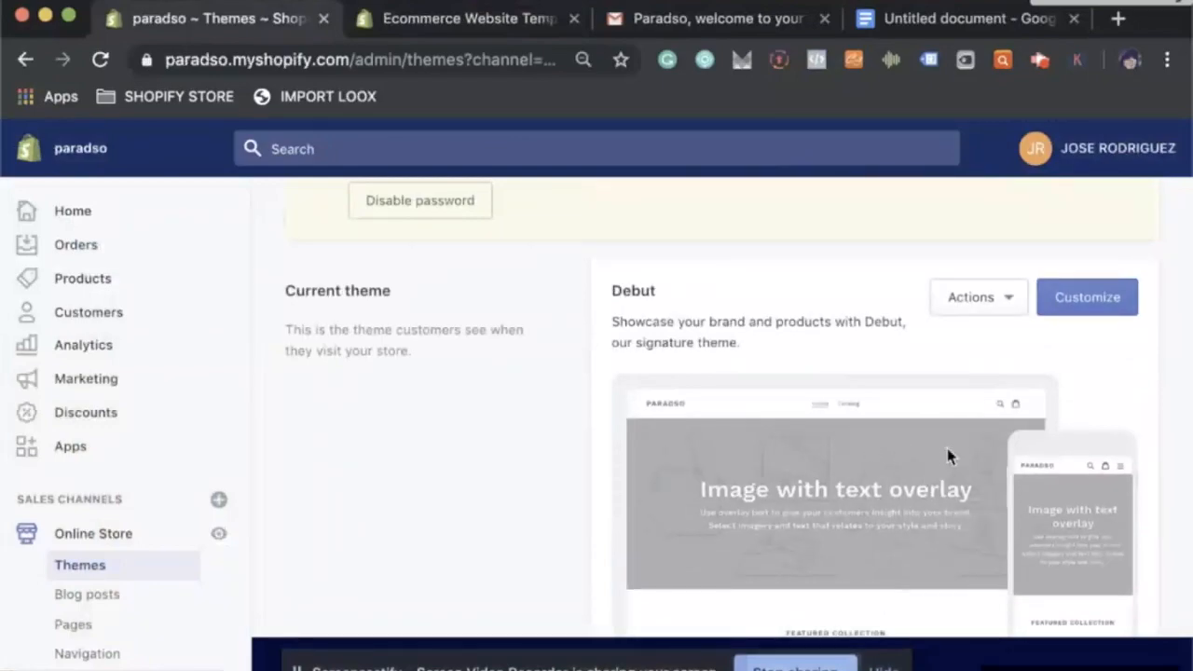
click(1087, 297)
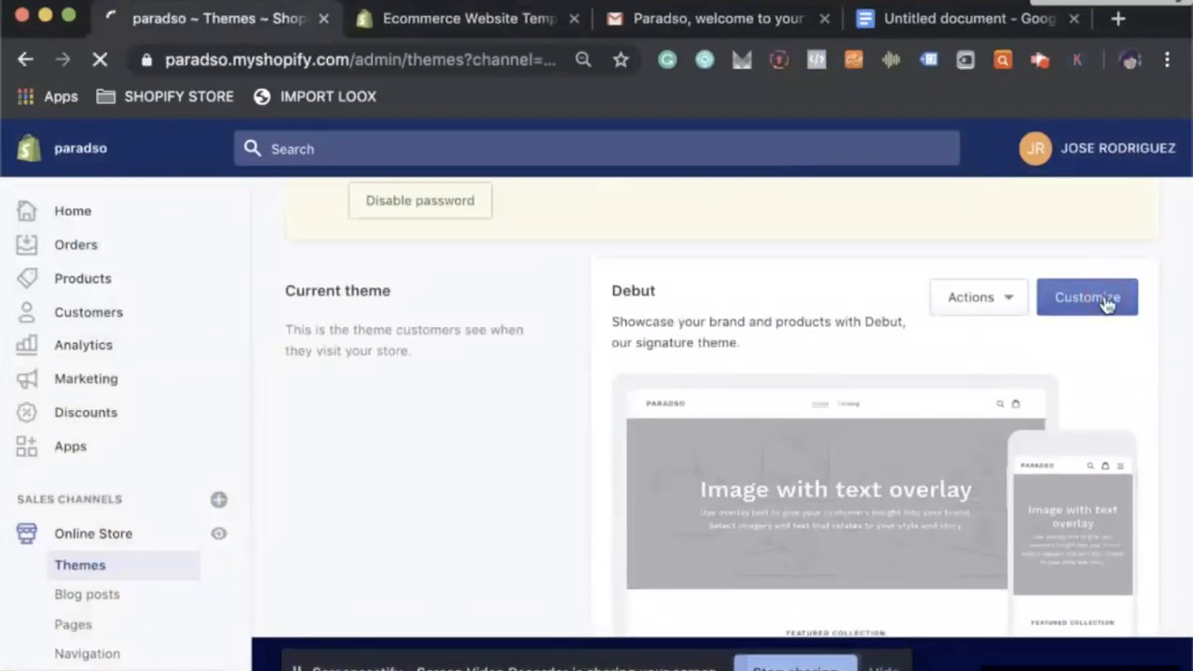
click(1087, 297)
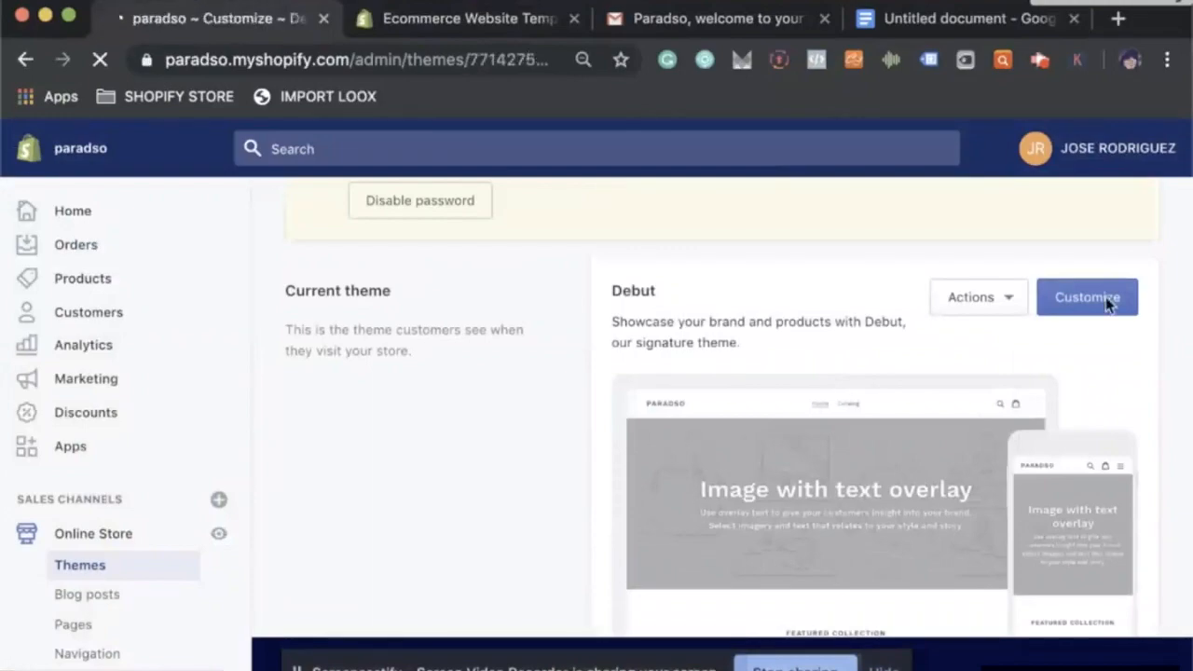
Remove the Slideshow section from the Debut home page
click(1086, 296)
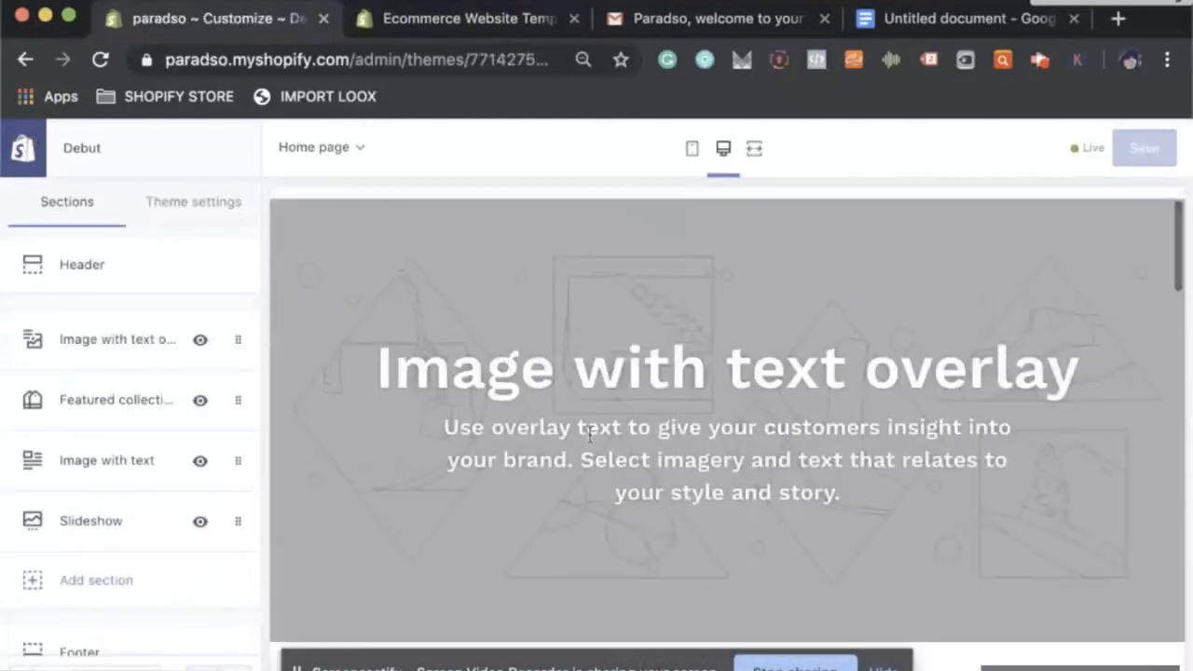
scroll(down, 3)
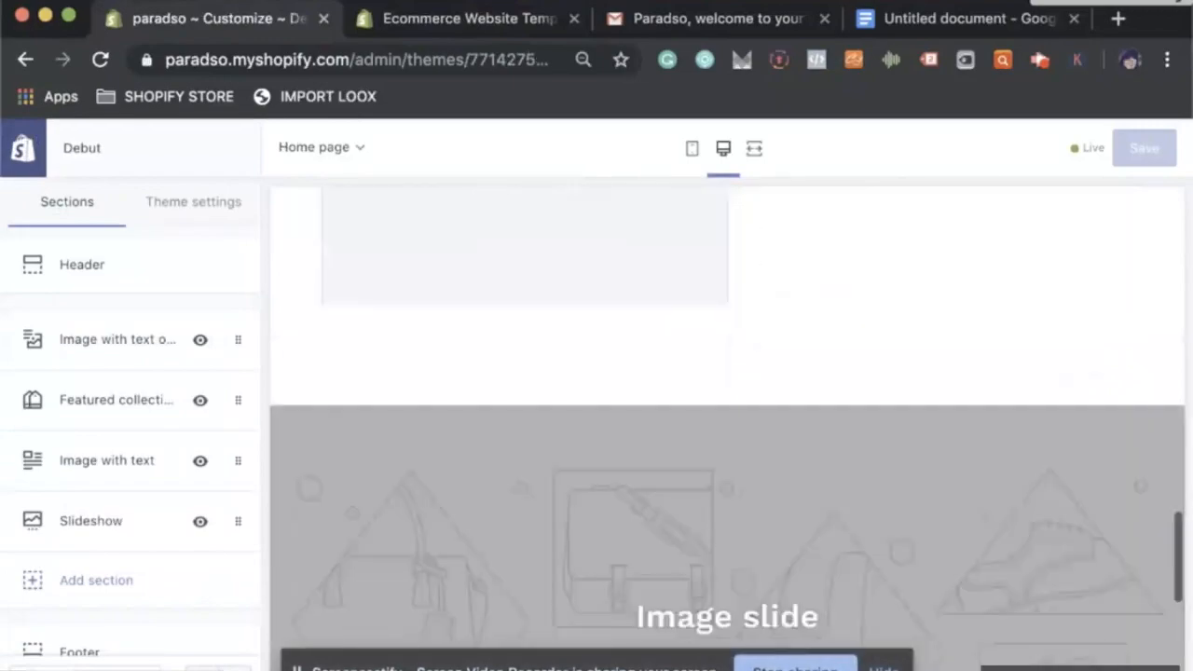
scroll(up, 3)
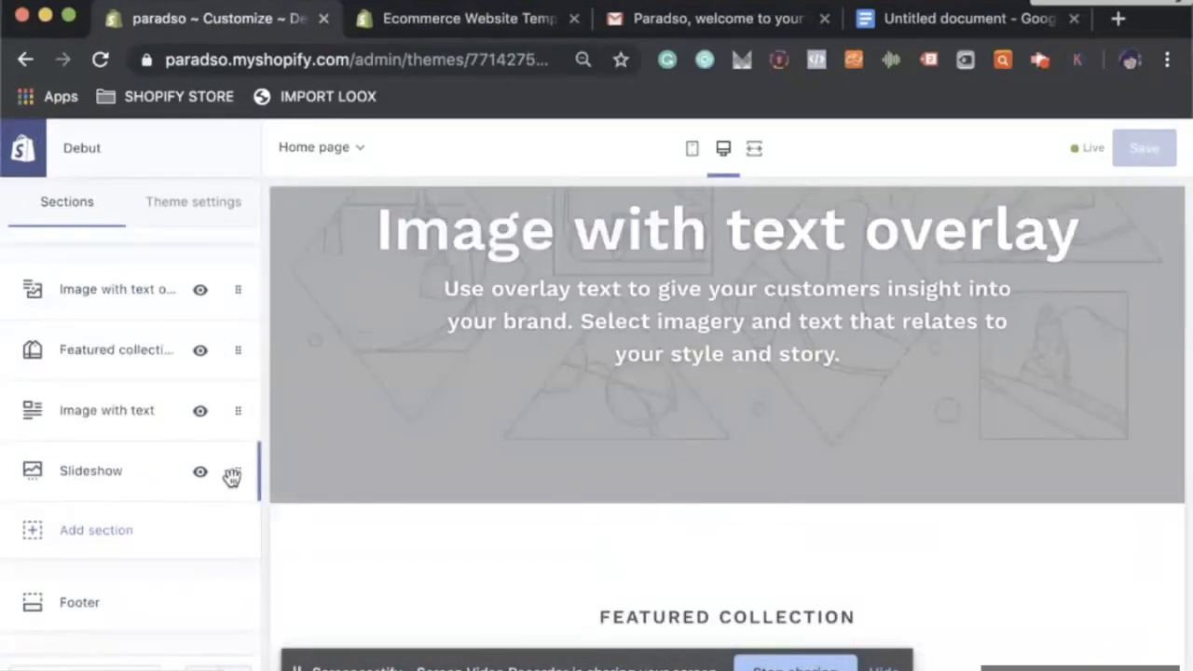
click(89, 470)
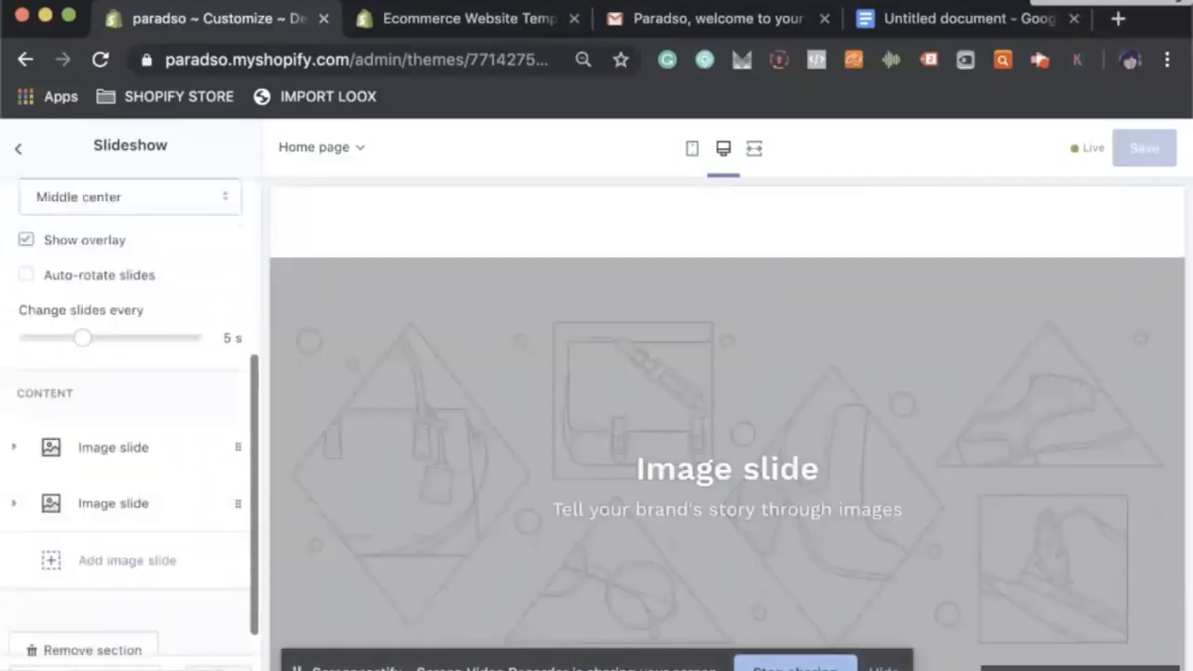
click(18, 149)
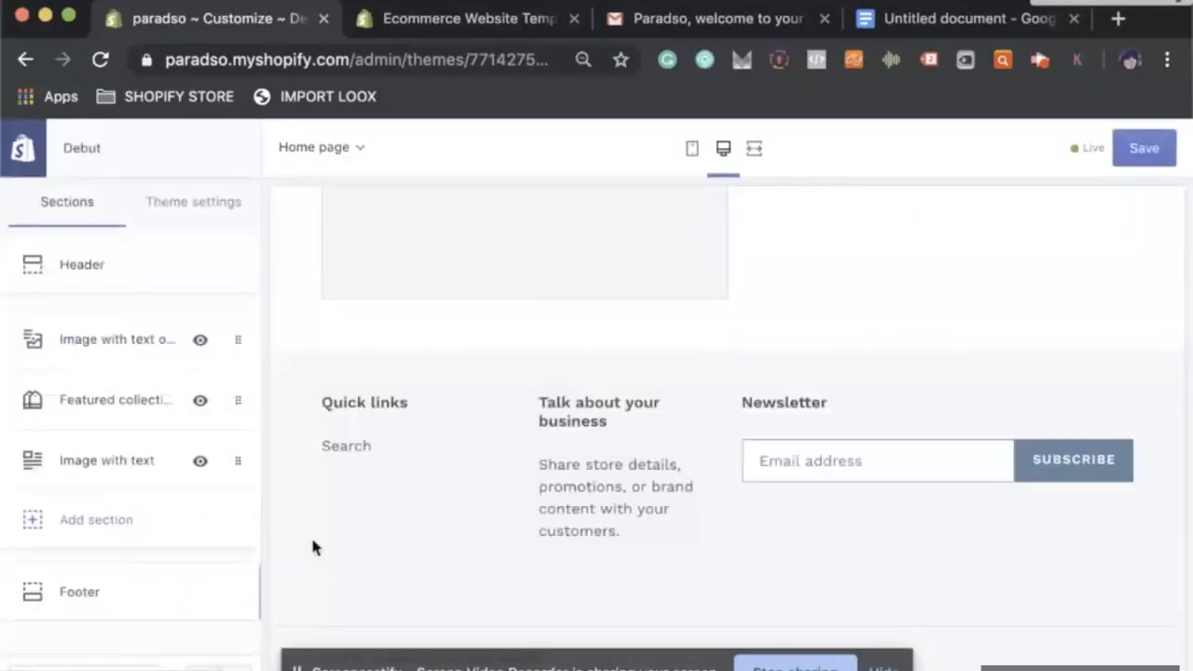
Remove the Image with text and Featured collection sections, leaving only Image with text overlay
click(106, 459)
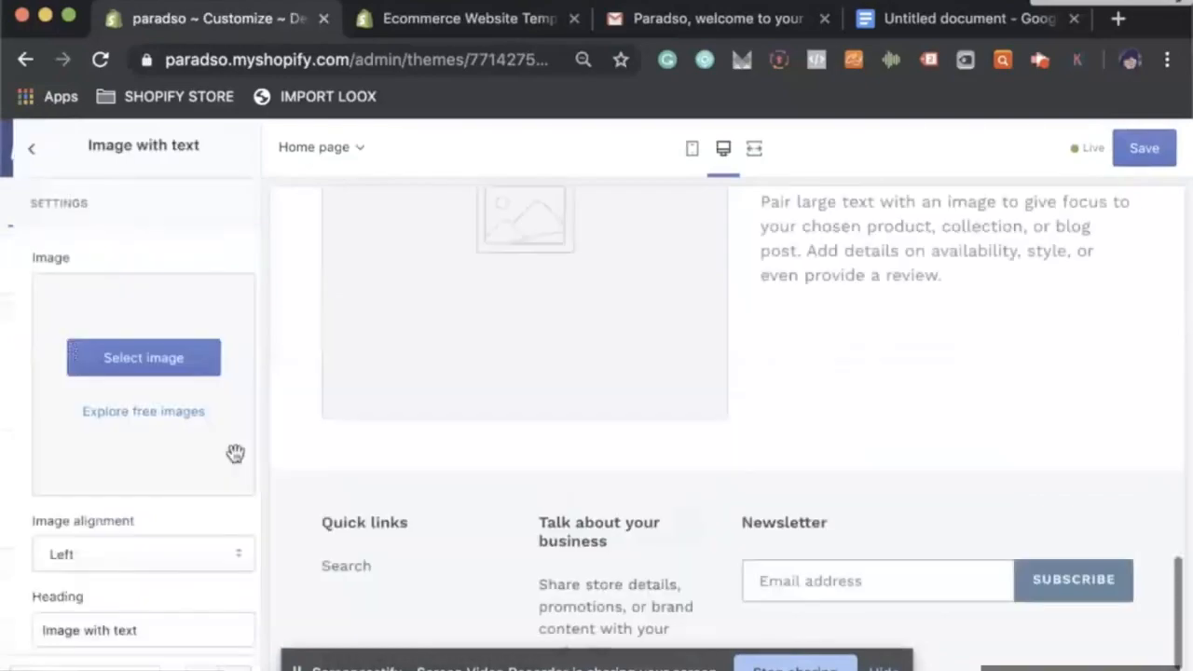
click(29, 147)
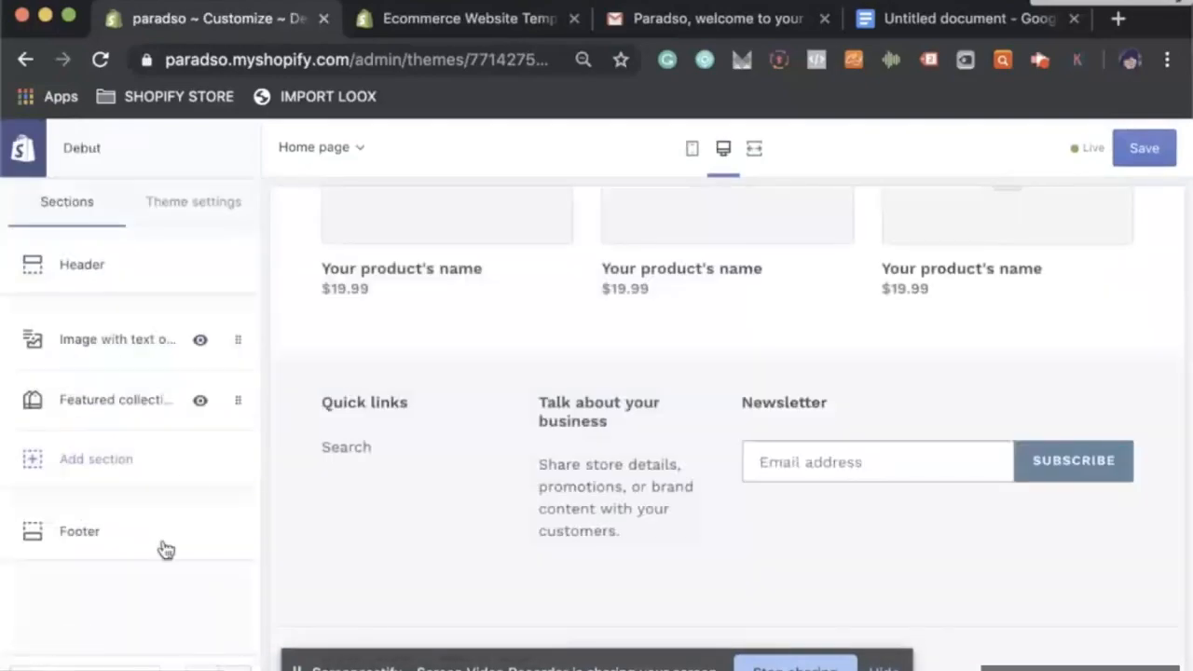
mouse_move(270, 392)
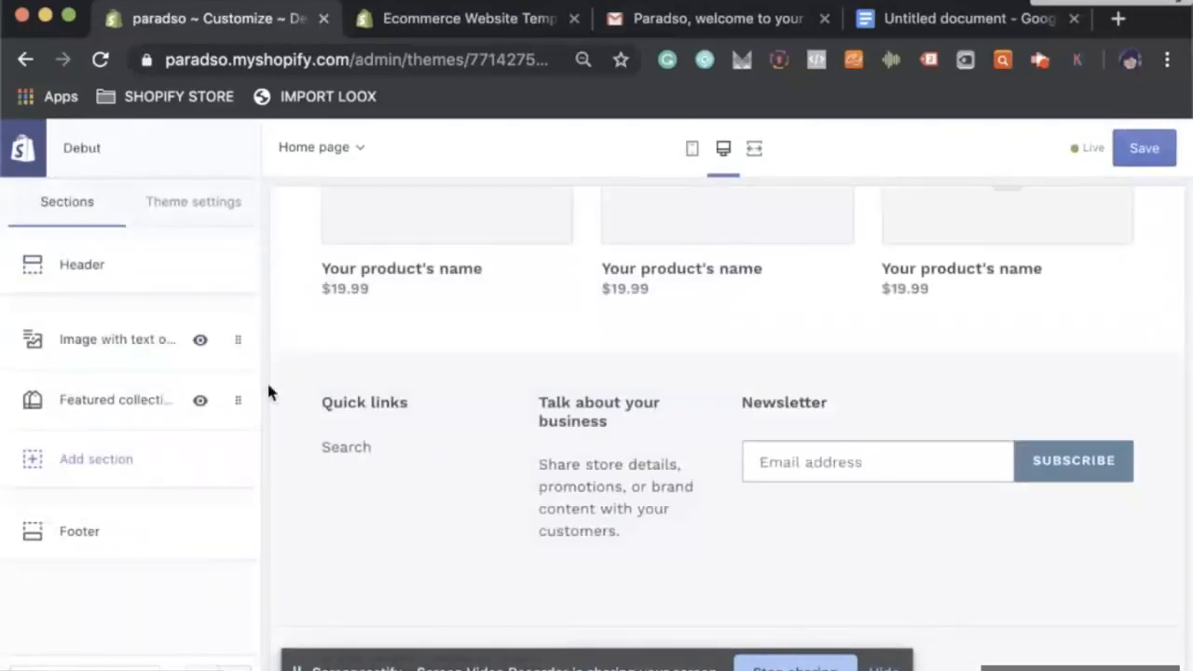
click(116, 398)
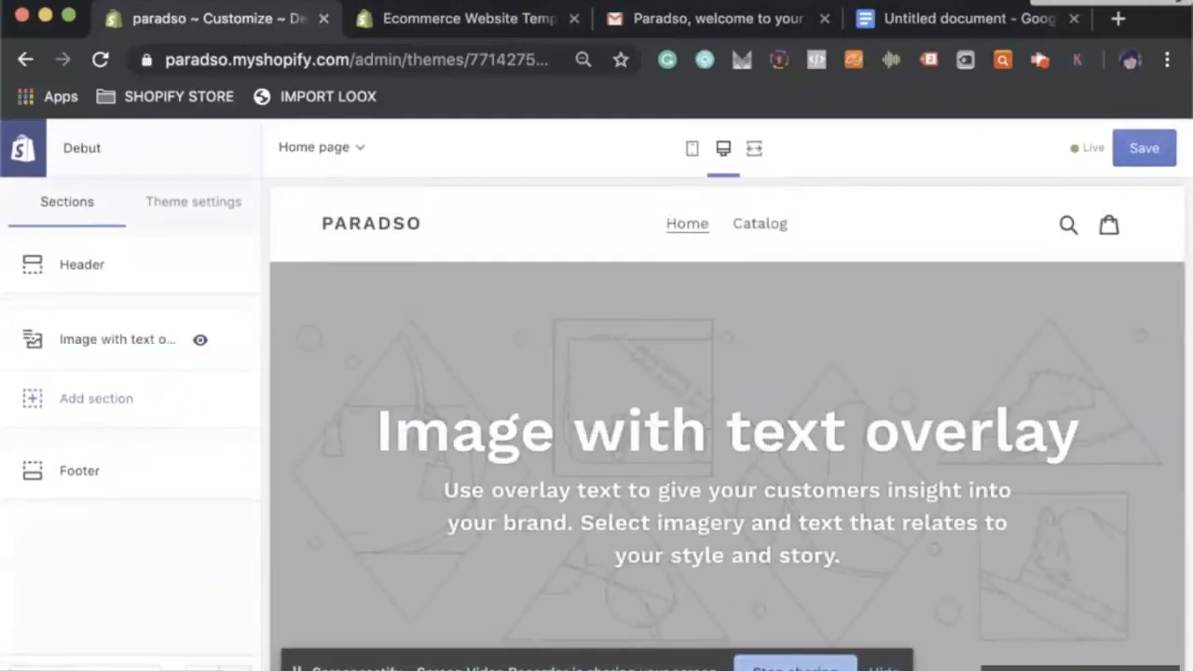
mouse_move(710, 399)
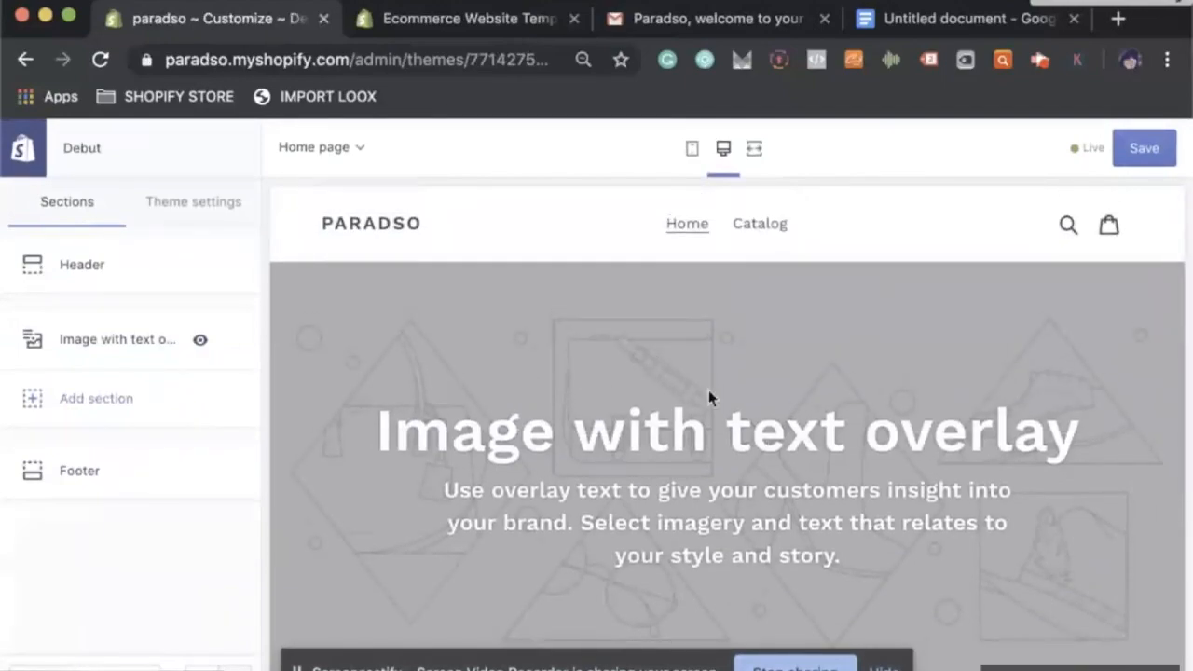
Search the banner's free stock images for 'SHOPPING'
click(105, 339)
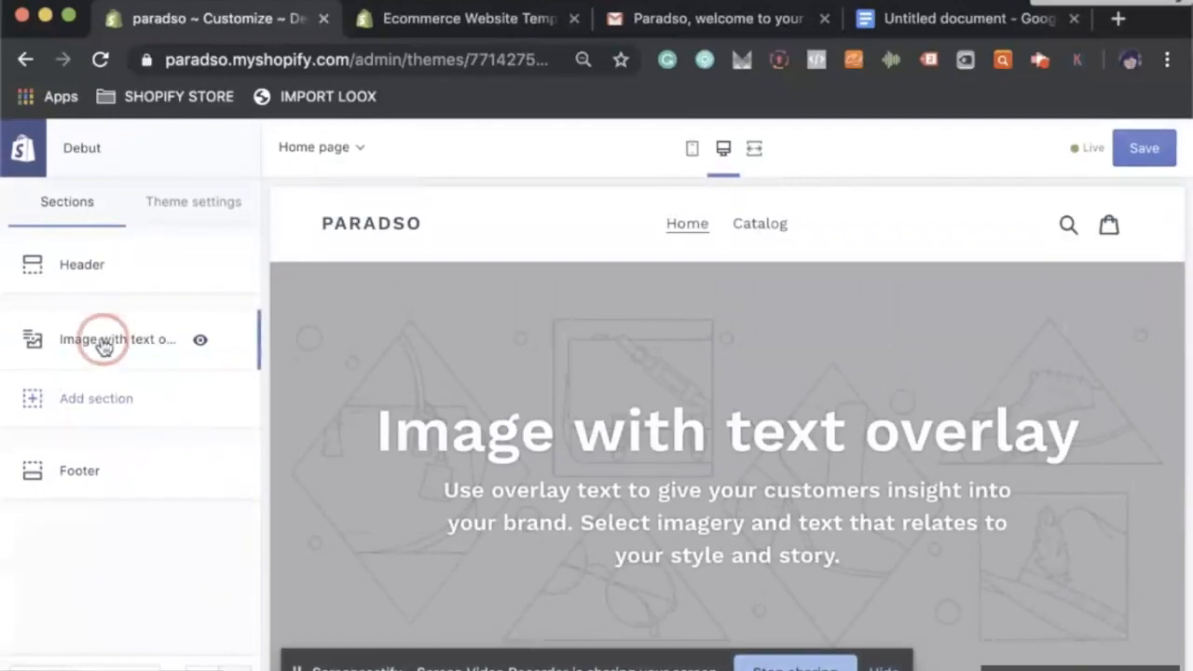
click(105, 339)
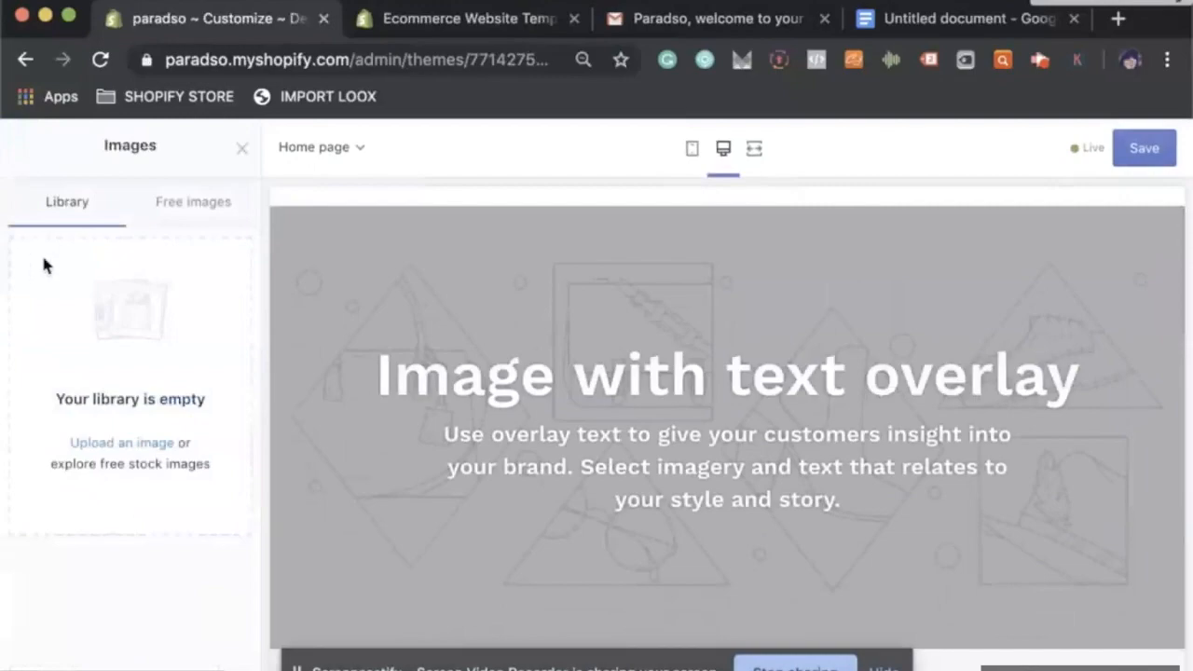
mouse_move(48, 334)
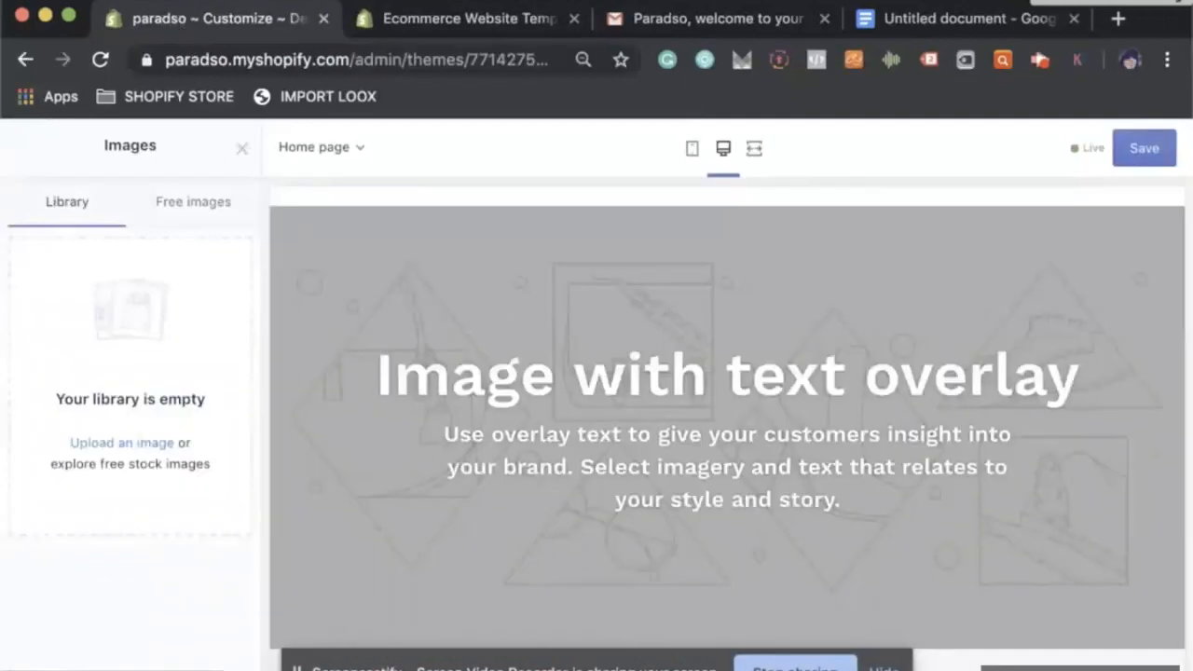
click(194, 201)
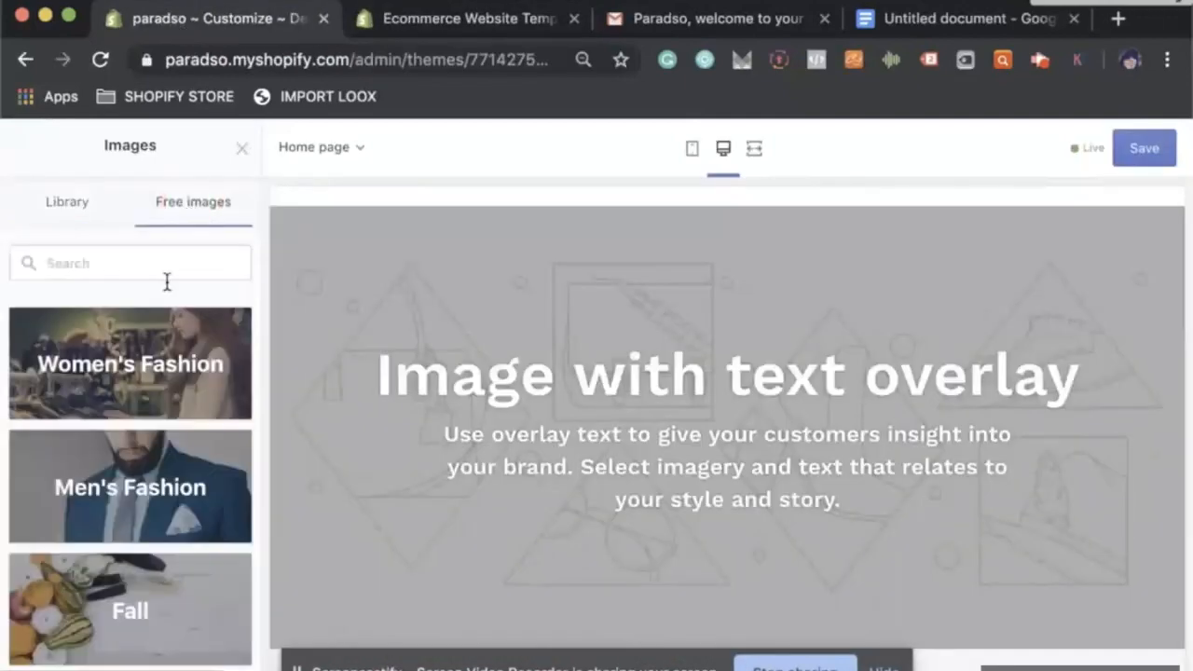
mouse_move(257, 447)
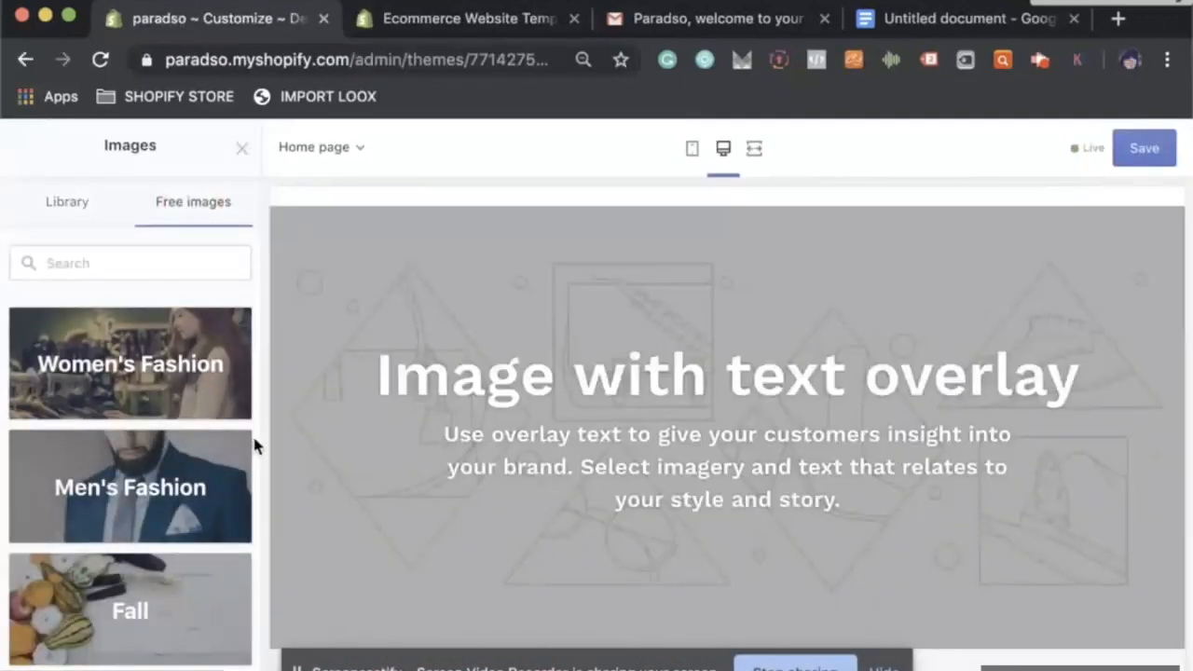
scroll(down, 3)
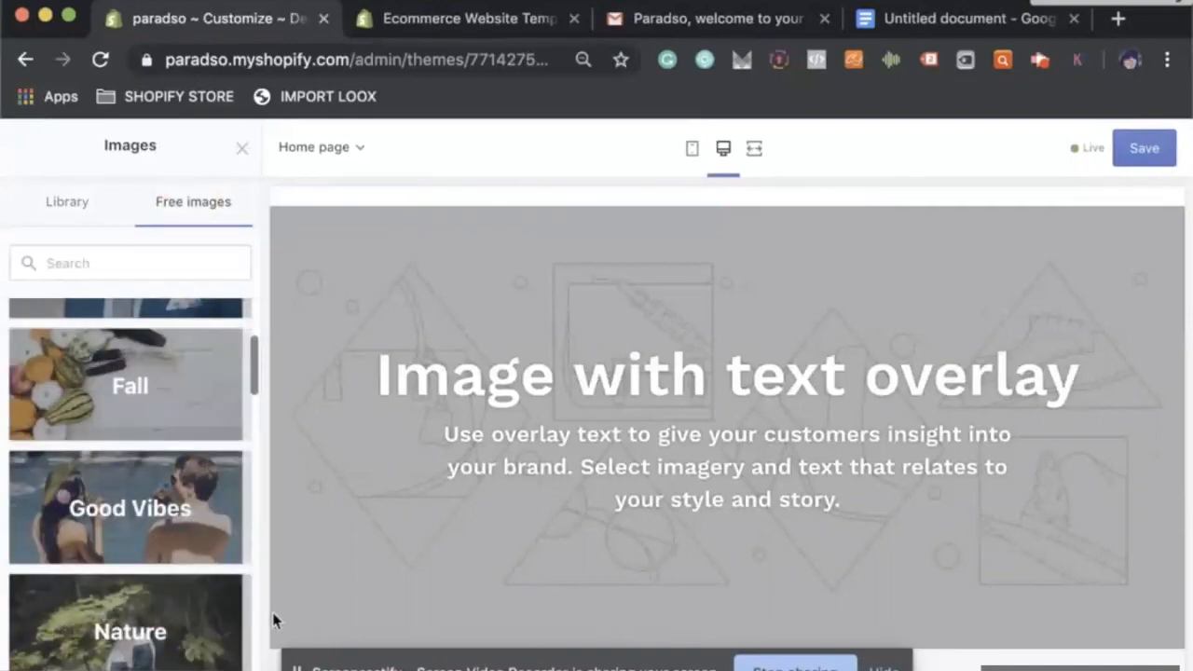
scroll(up, 3)
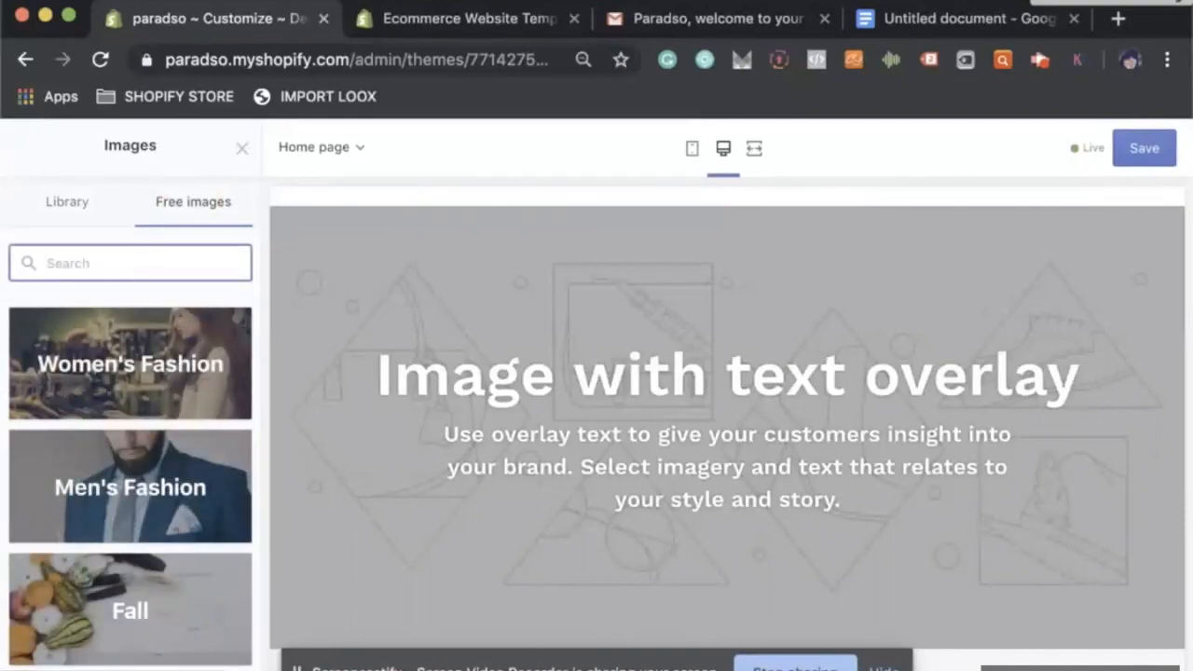
text(SHOPPING)
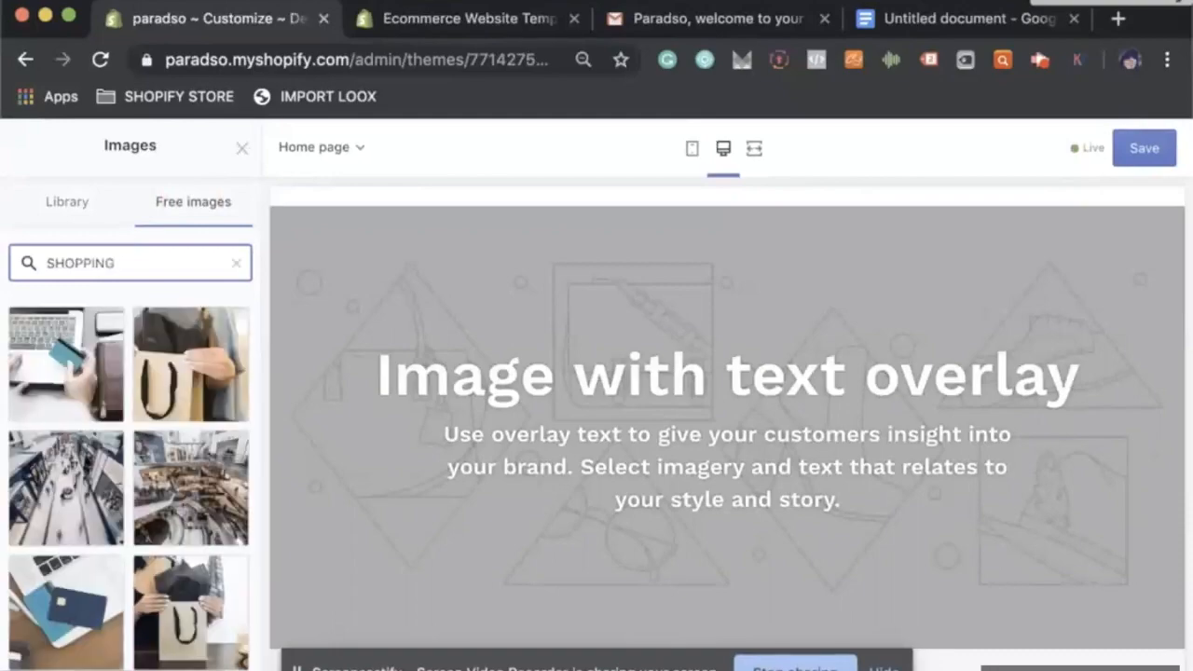
Set the chalkboard and cash shopping photo as the banner background
scroll(down, 3)
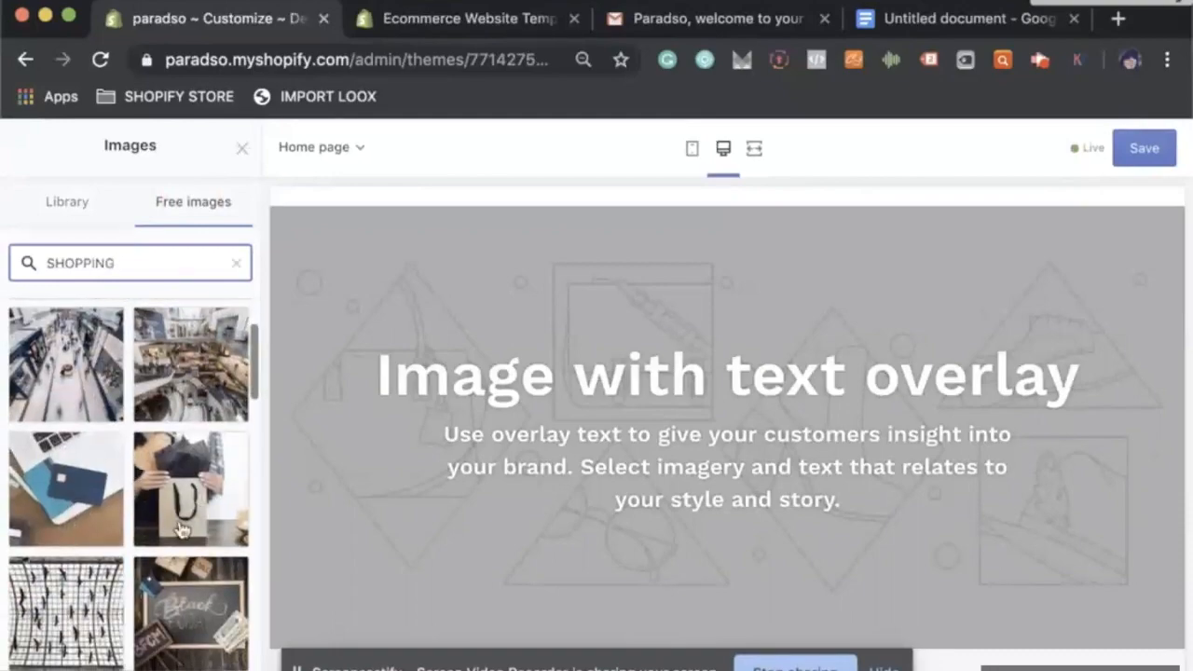
scroll(down, 3)
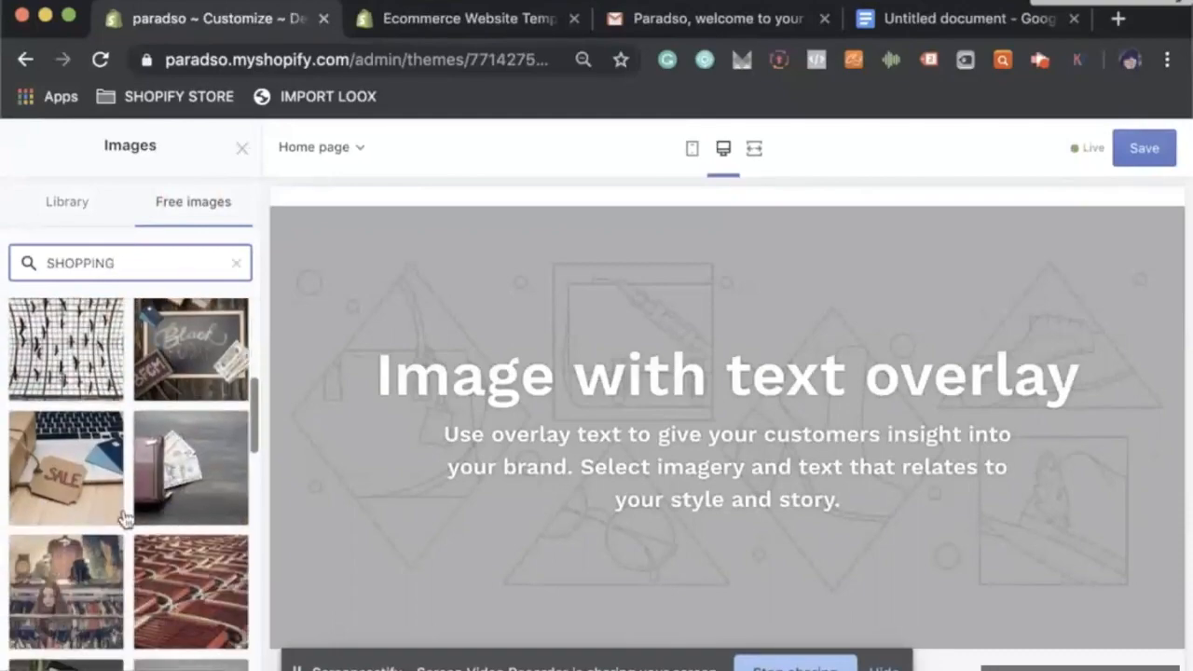
click(66, 468)
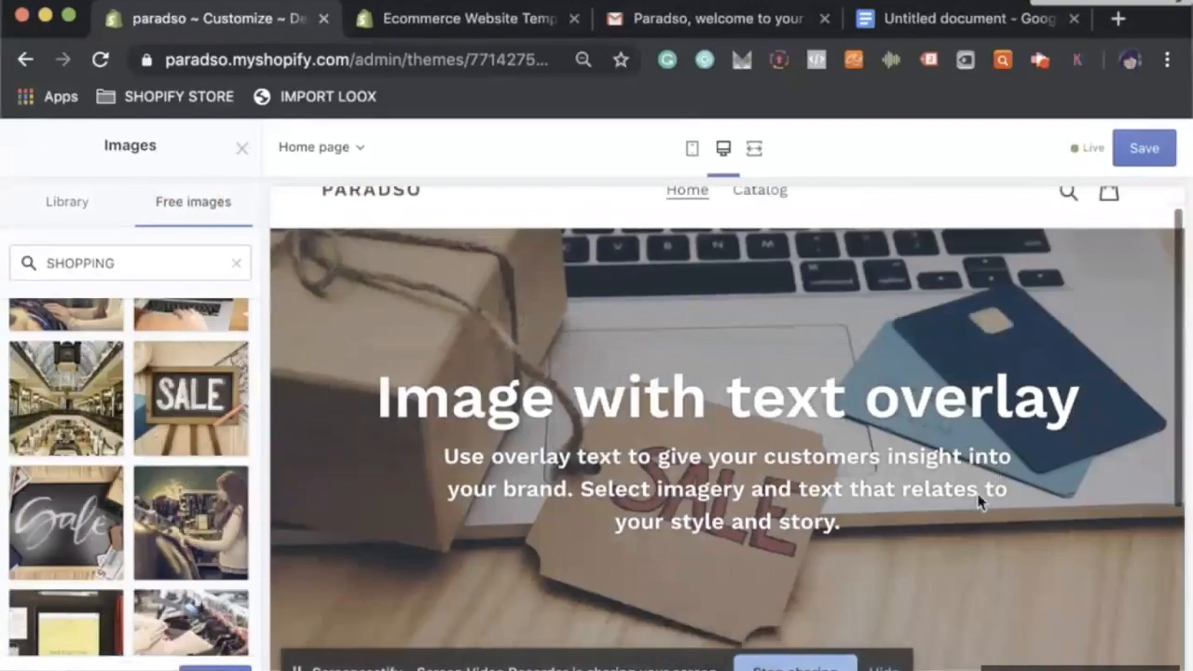
scroll(down, 3)
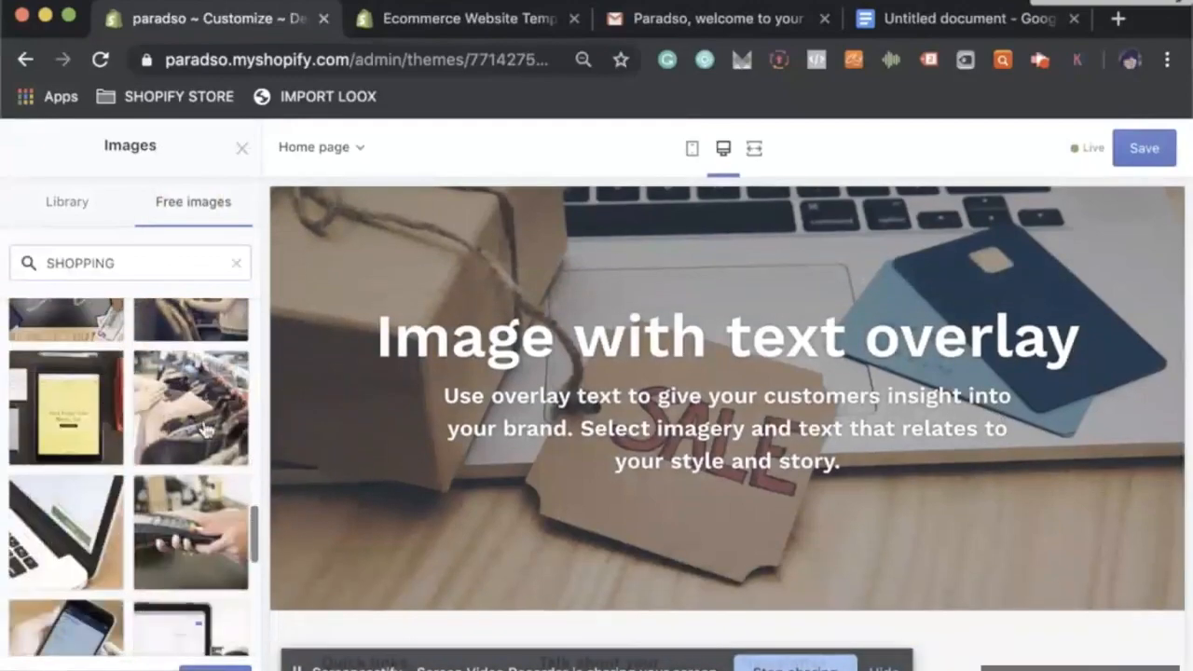
scroll(down, 3)
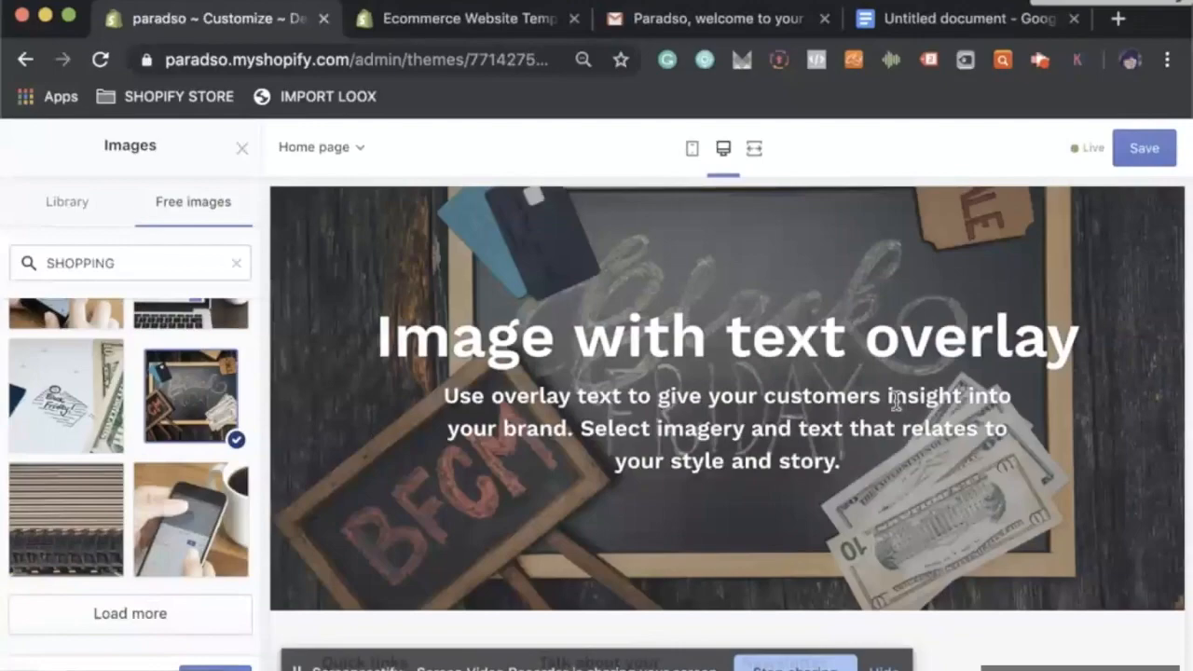
scroll(down, 3)
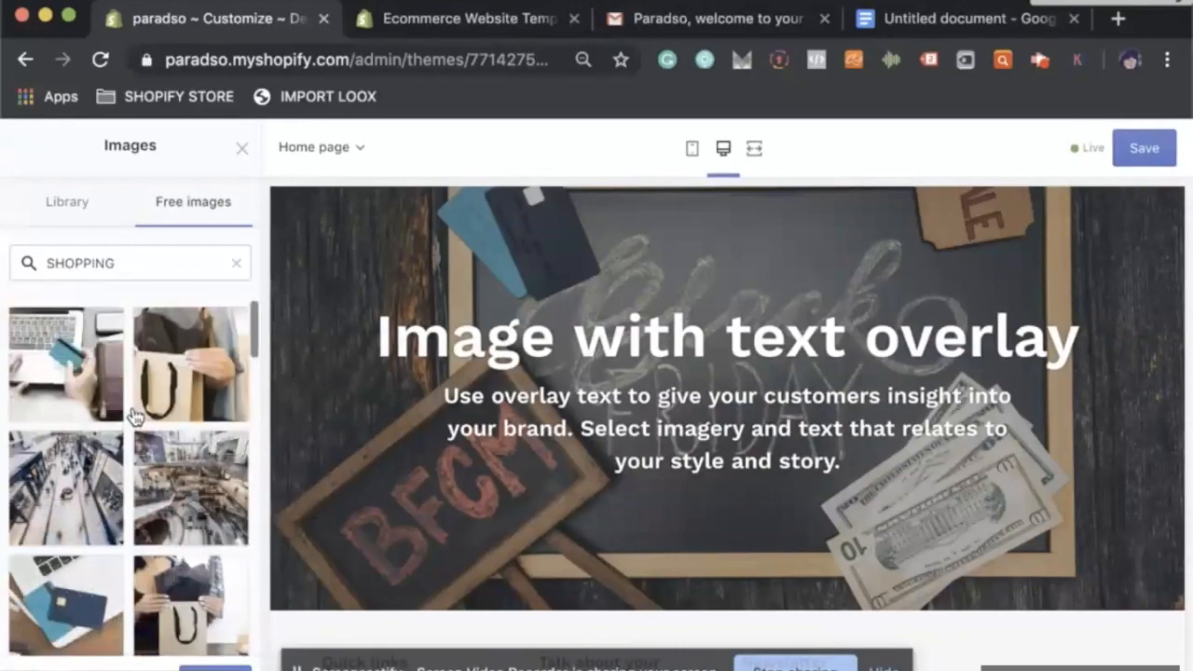
scroll(down, 3)
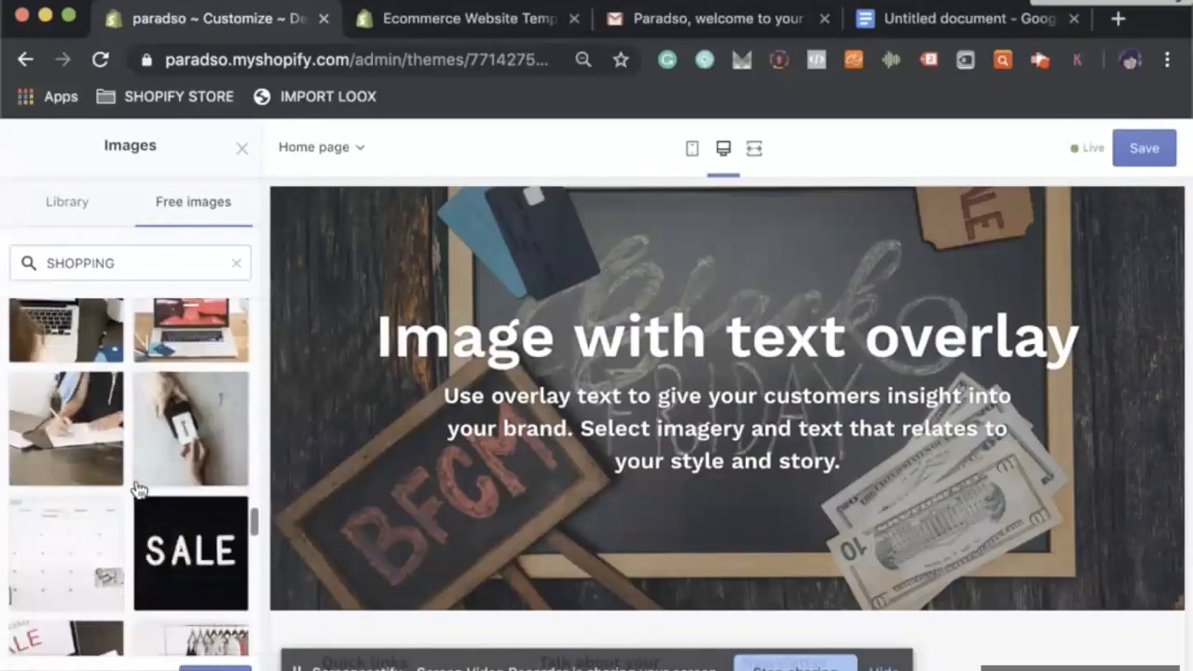
scroll(down, 3)
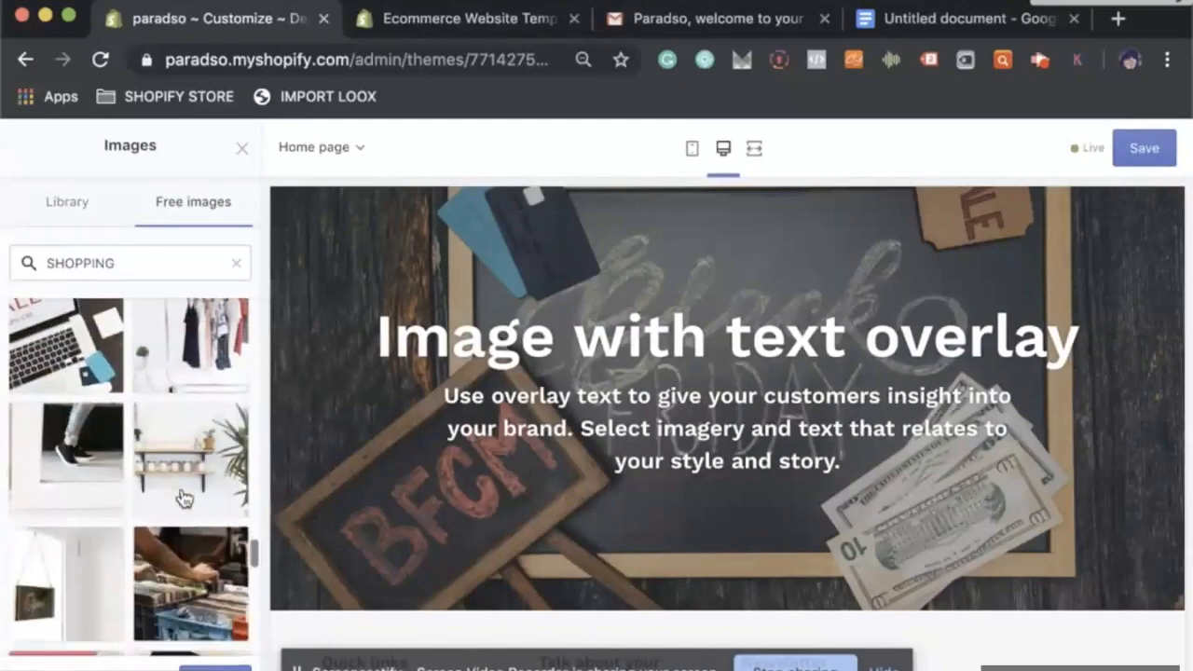
scroll(down, 3)
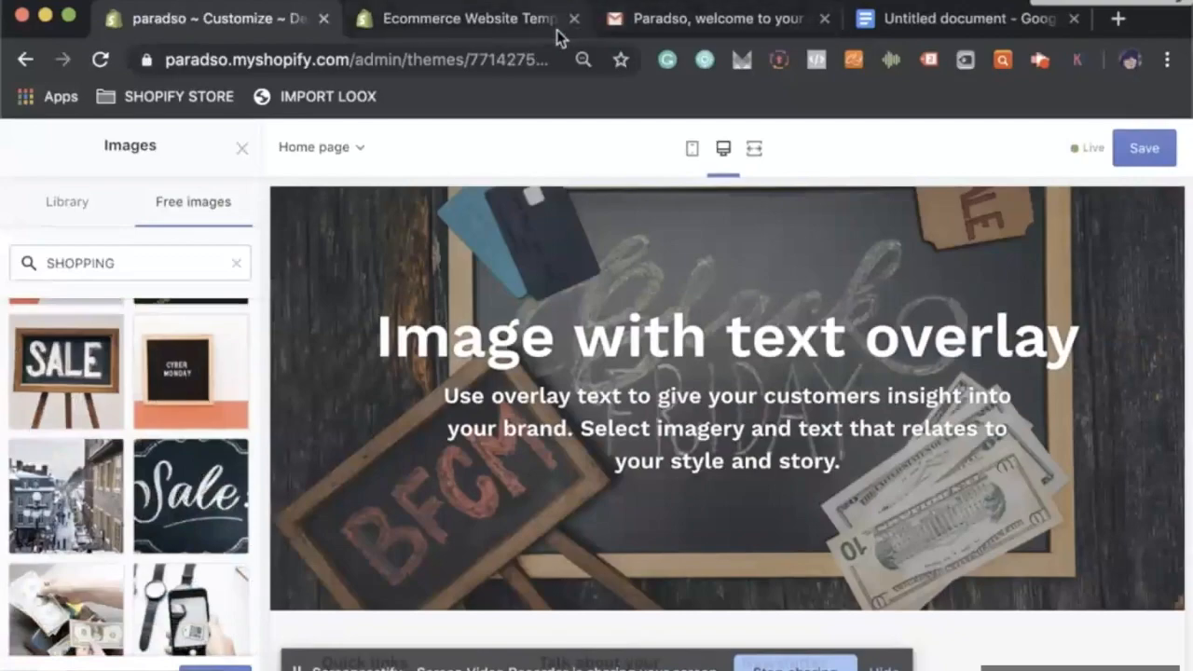
Visit Unsplash in another tab and search it for 'shopping' photos
click(466, 18)
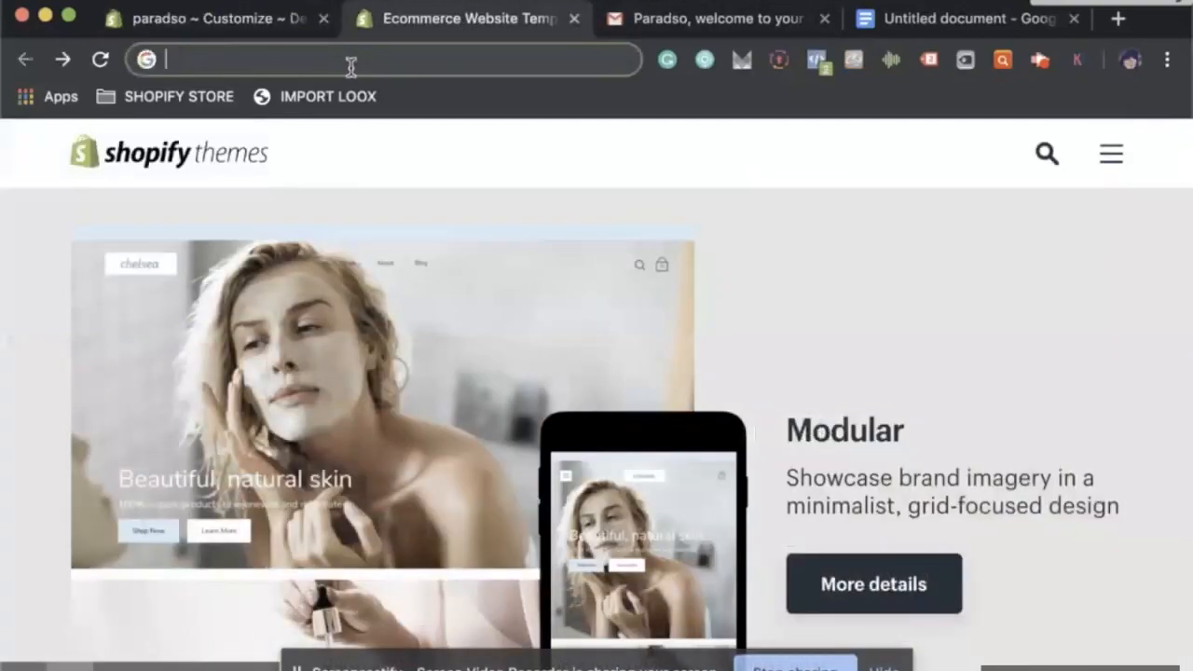
text(UNSPLASH,)
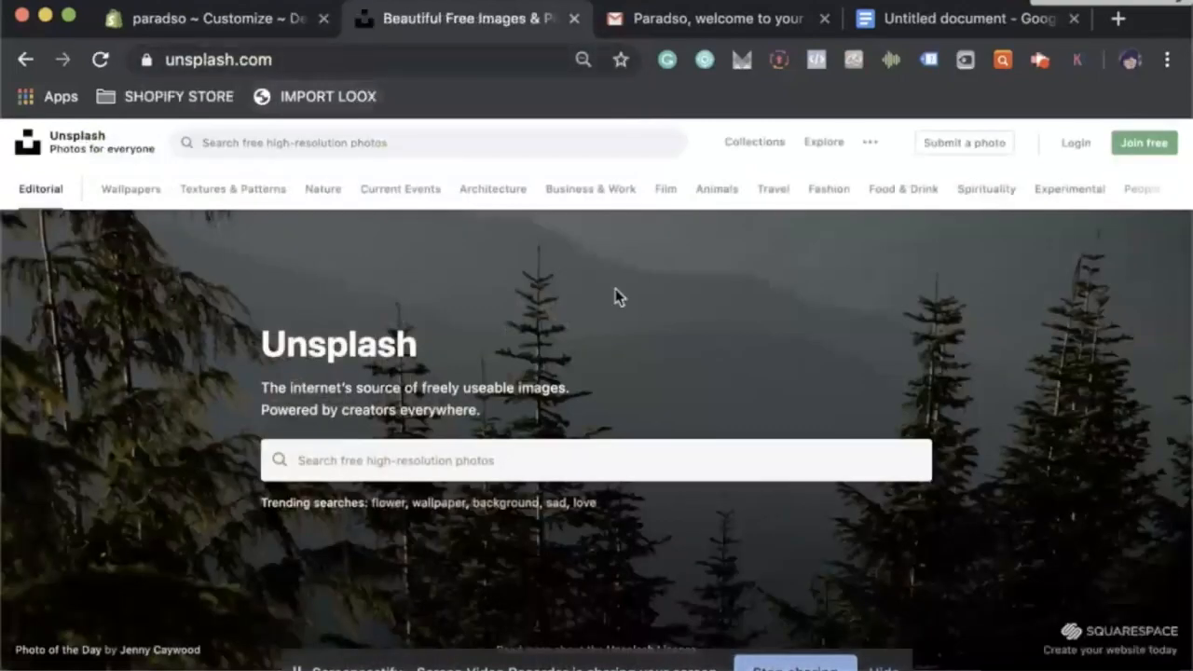
scroll(down, 3)
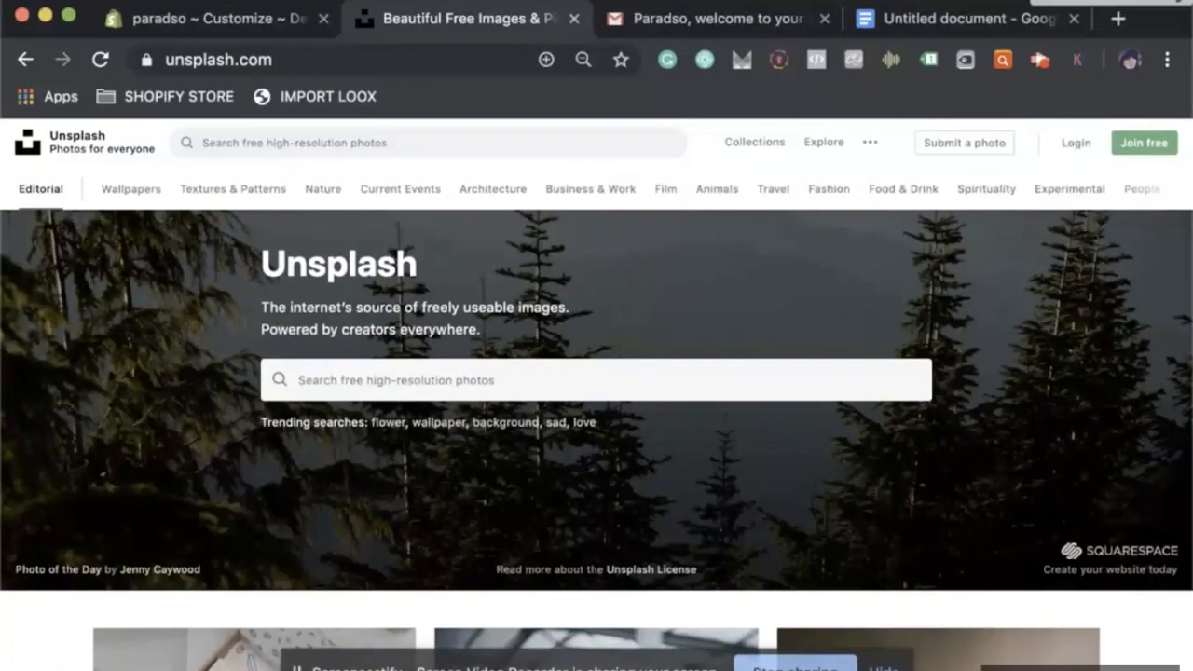
click(596, 380)
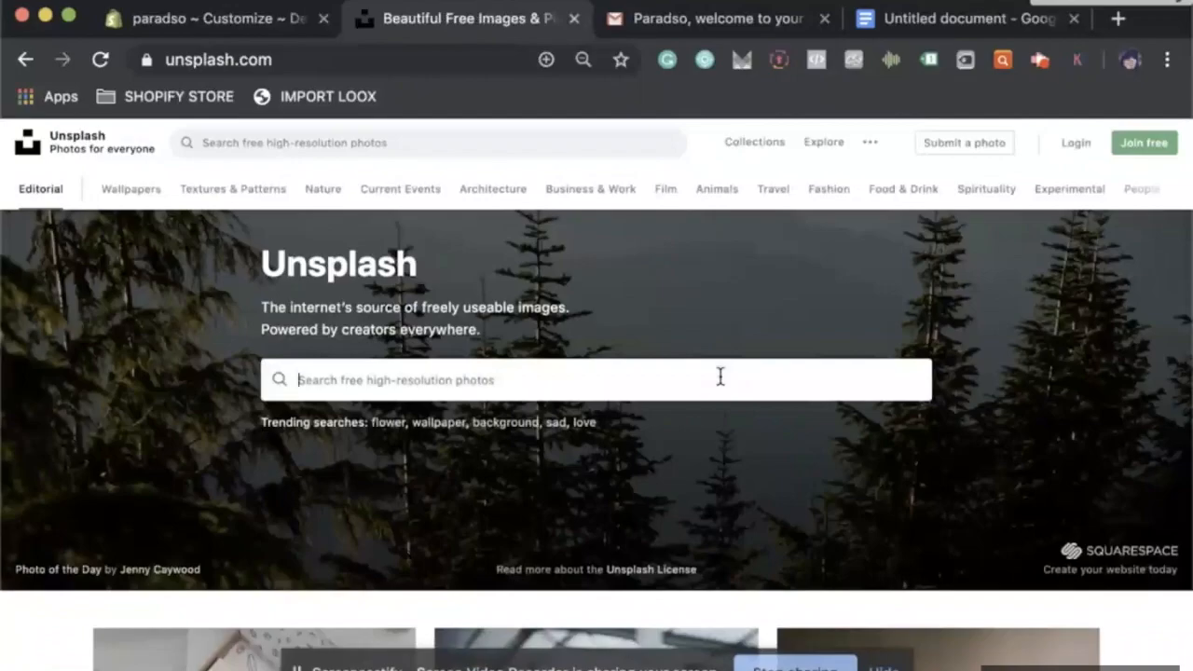
text(shopping)
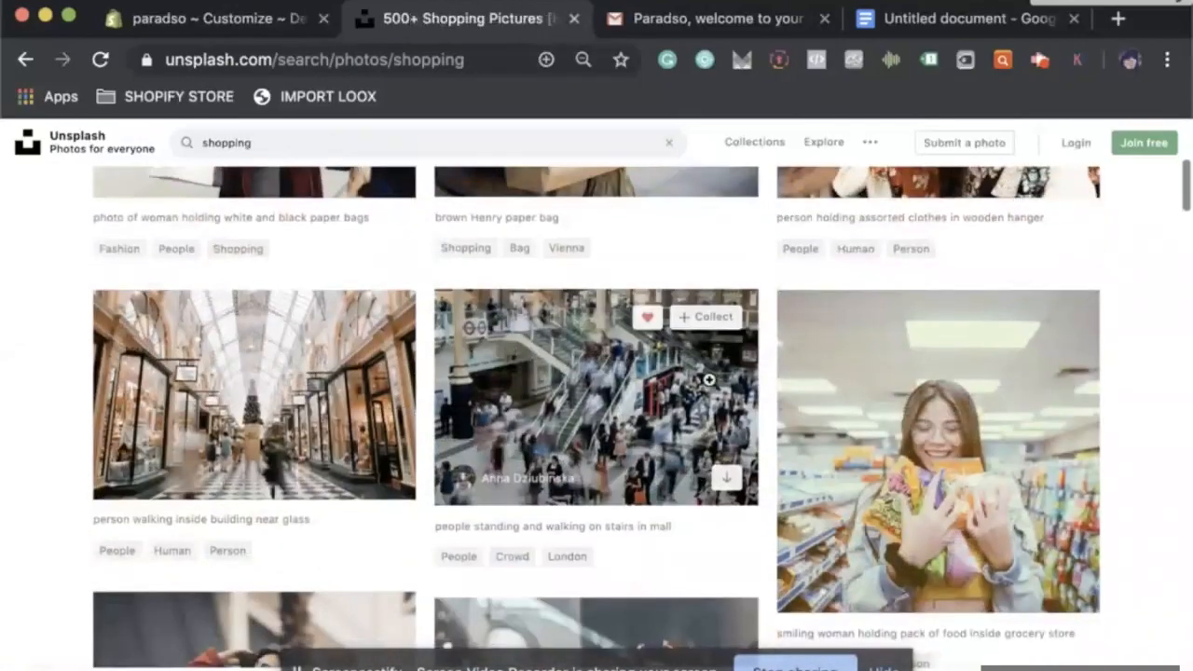
Preview the woman-at-clothing-rack photo, then return to the Shopify editor
scroll(down, 3)
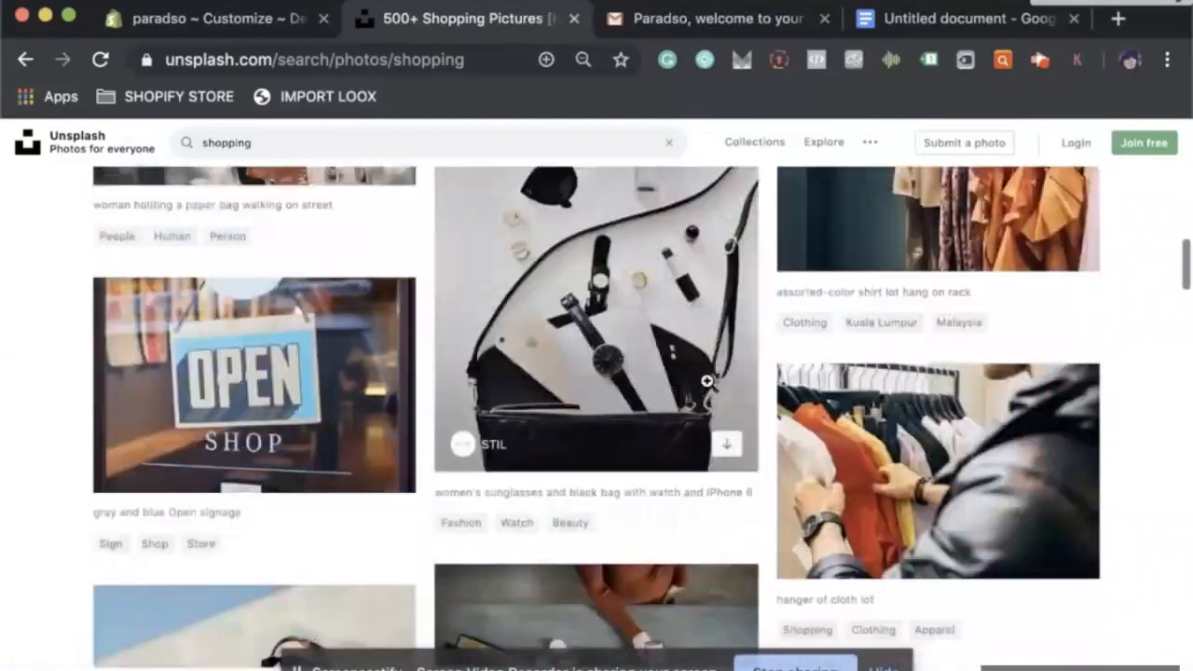
scroll(down, 3)
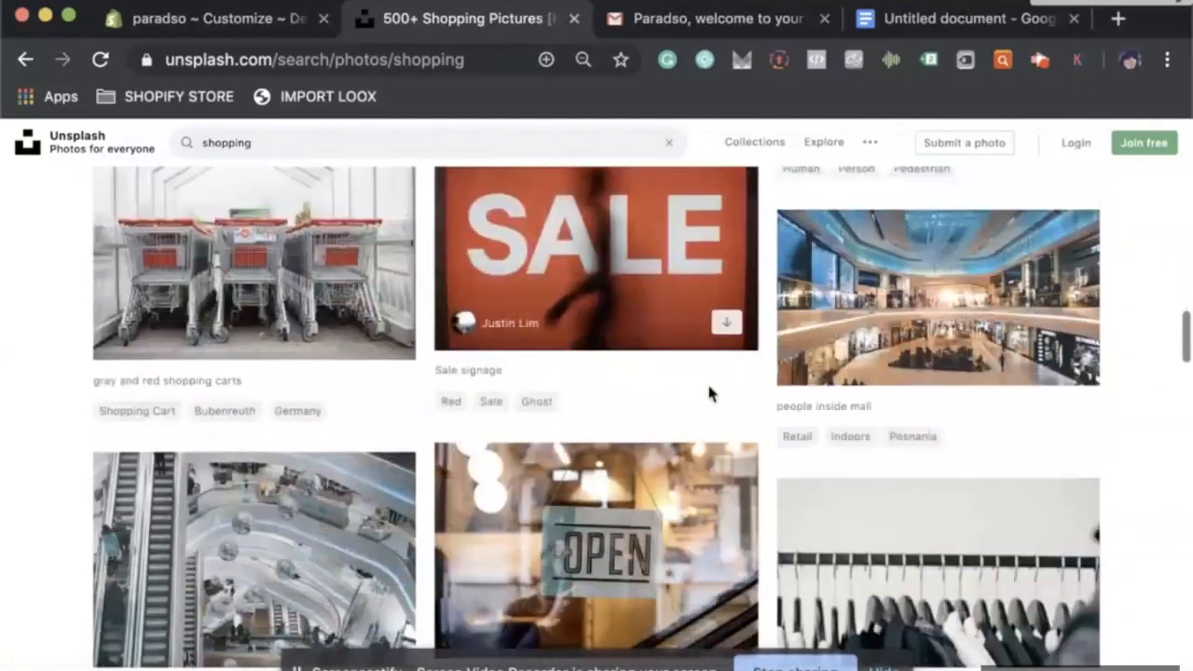
scroll(down, 3)
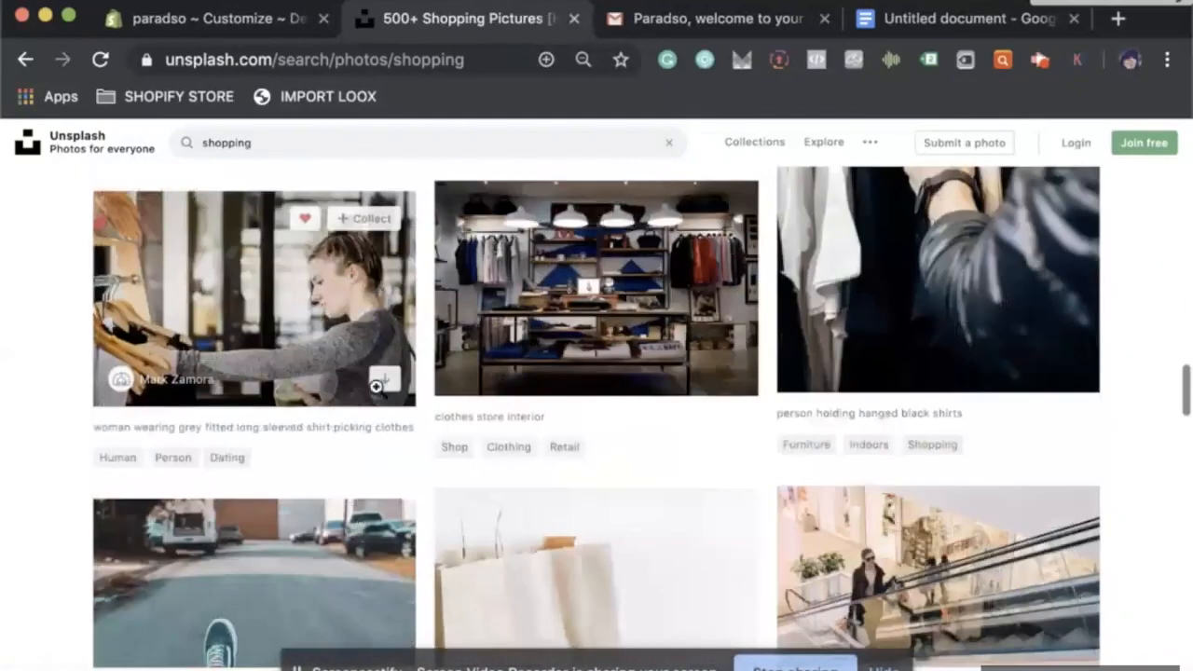
click(251, 299)
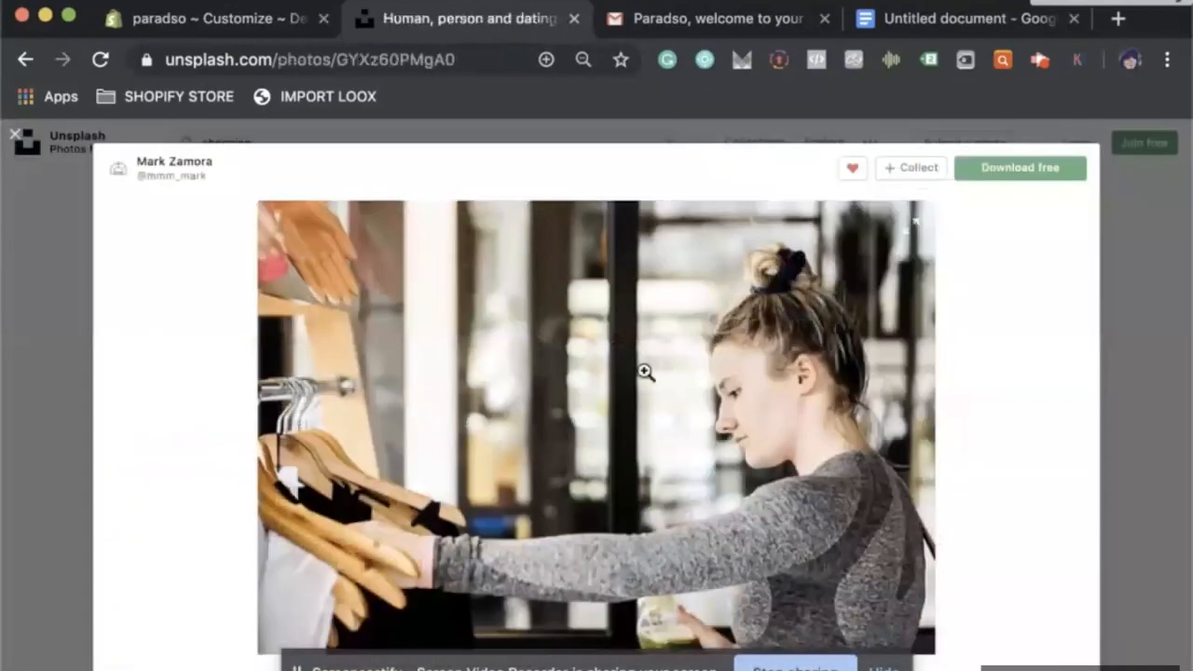
click(1018, 168)
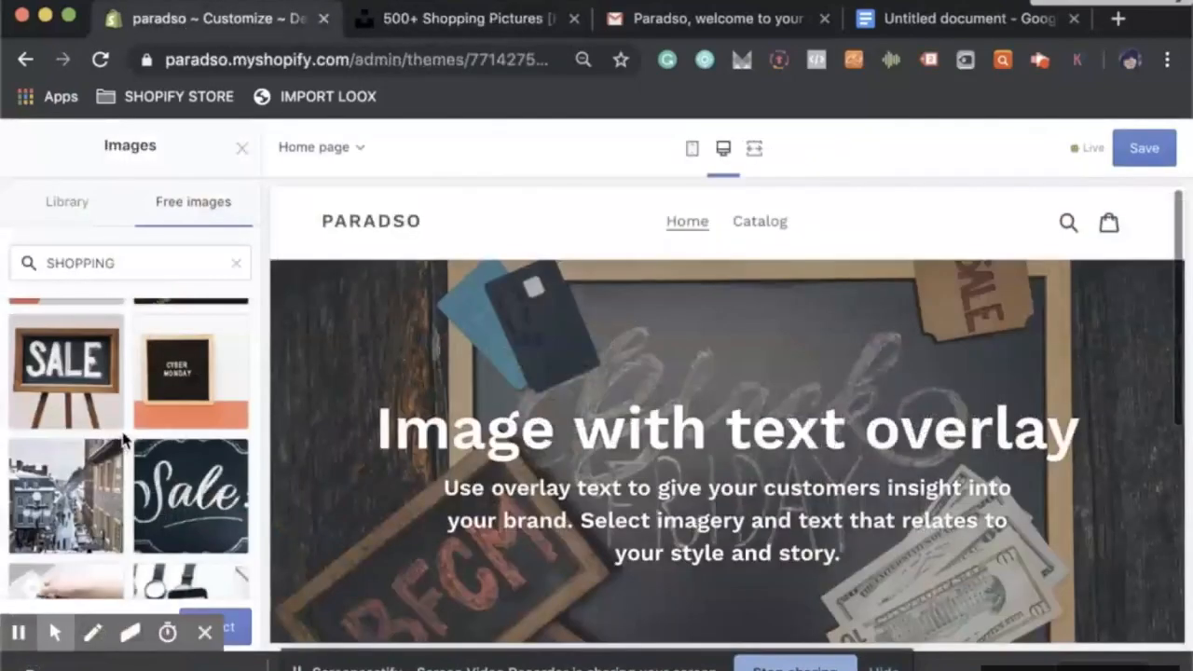
Try a shopping bag photo as the banner image
scroll(down, 3)
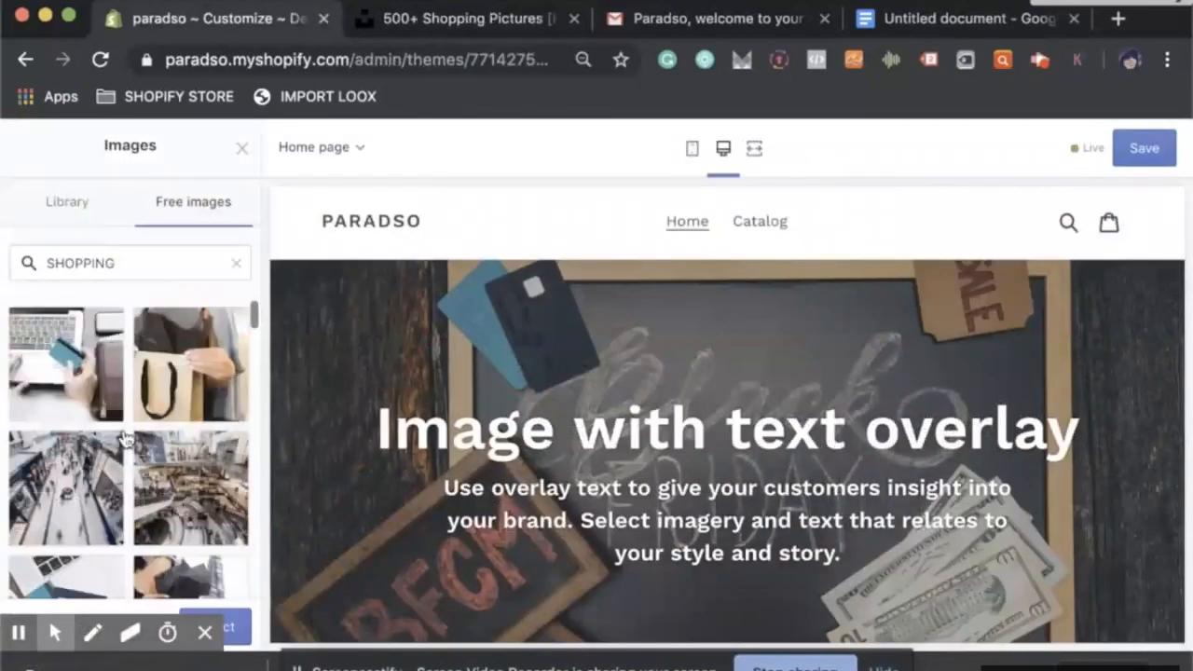
click(190, 363)
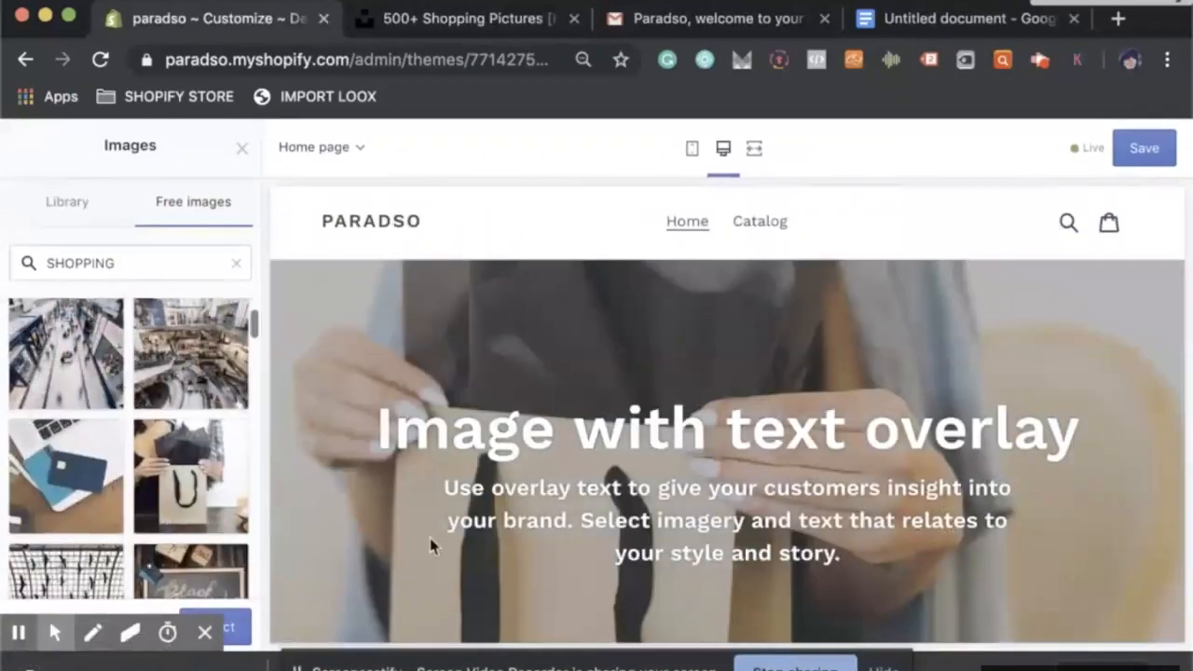
scroll(down, 3)
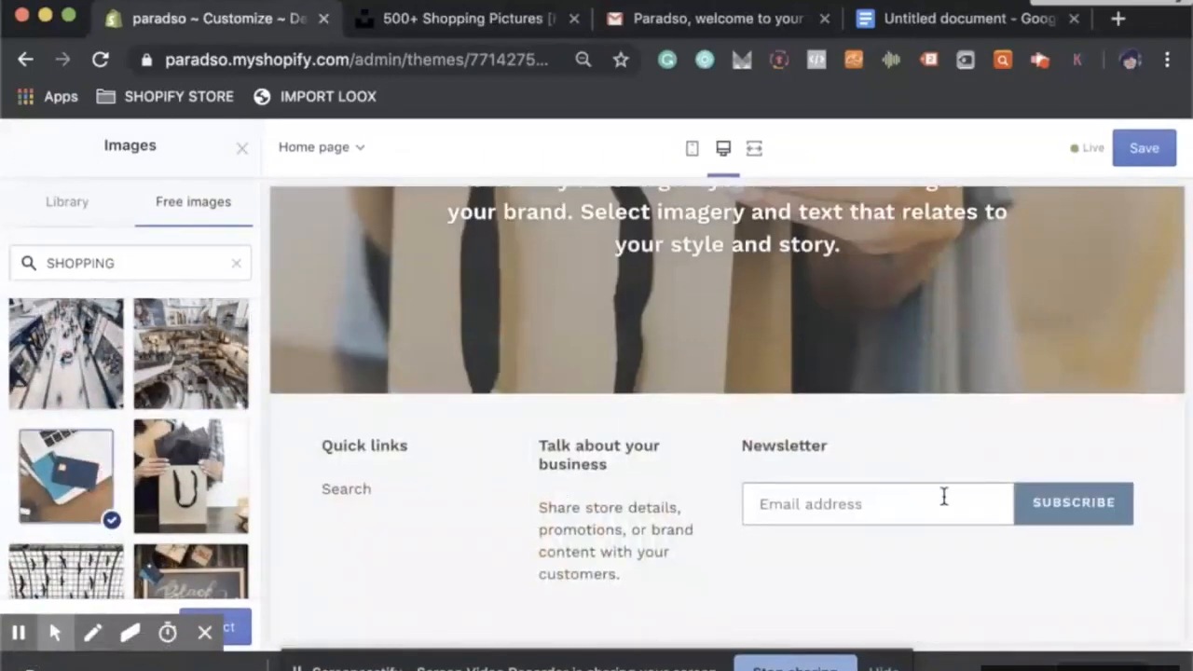
scroll(up, 3)
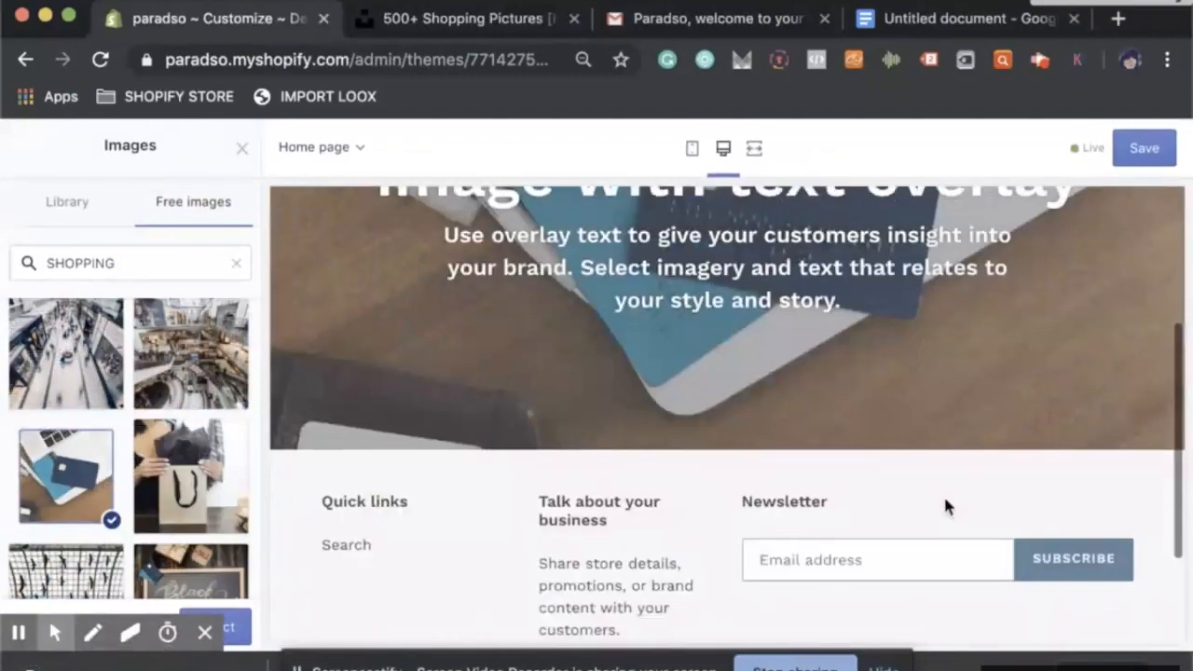
scroll(down, 3)
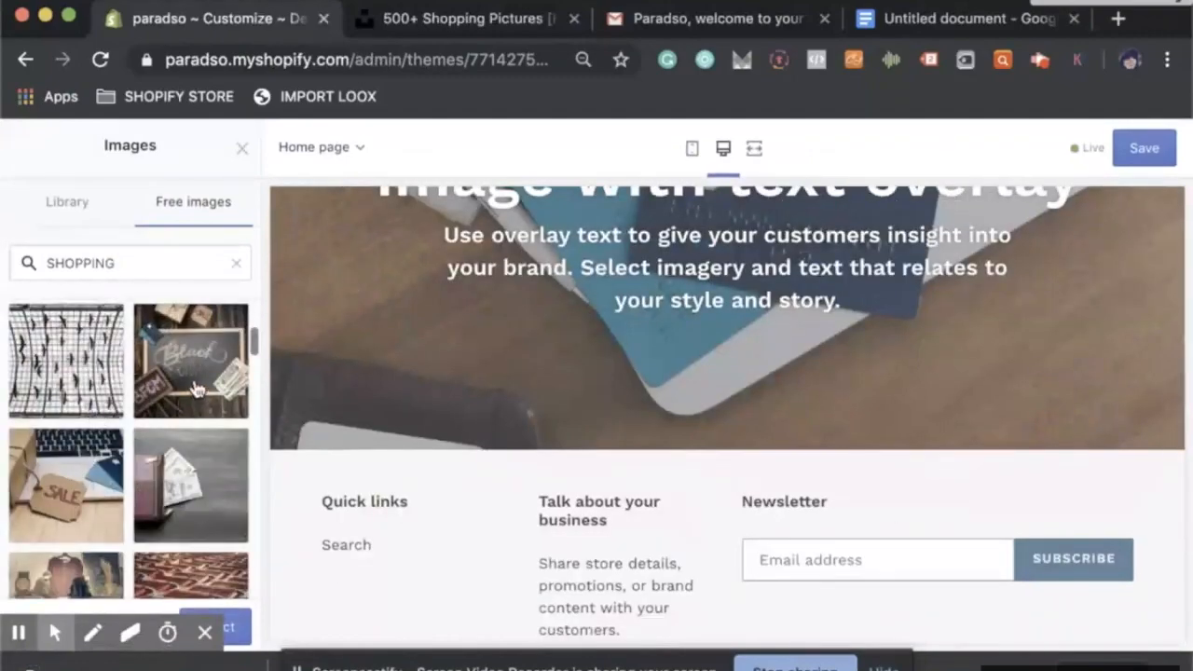
Choose and confirm the chalkboard photo with cash and cards as the banner image
click(190, 362)
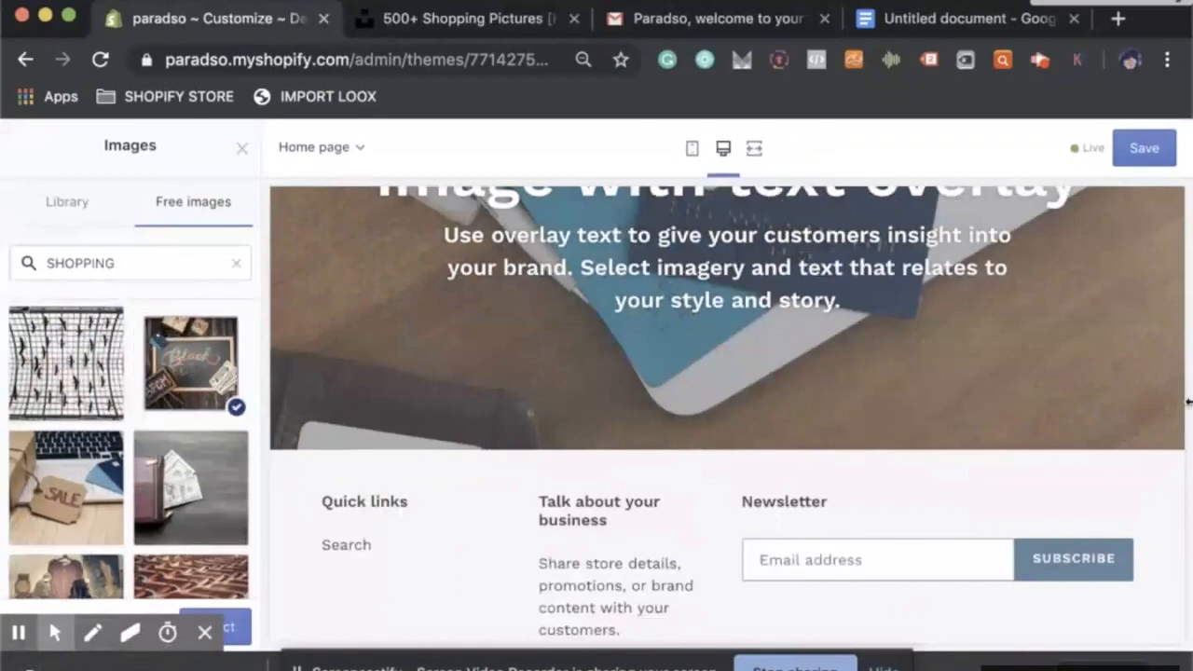
scroll(up, 3)
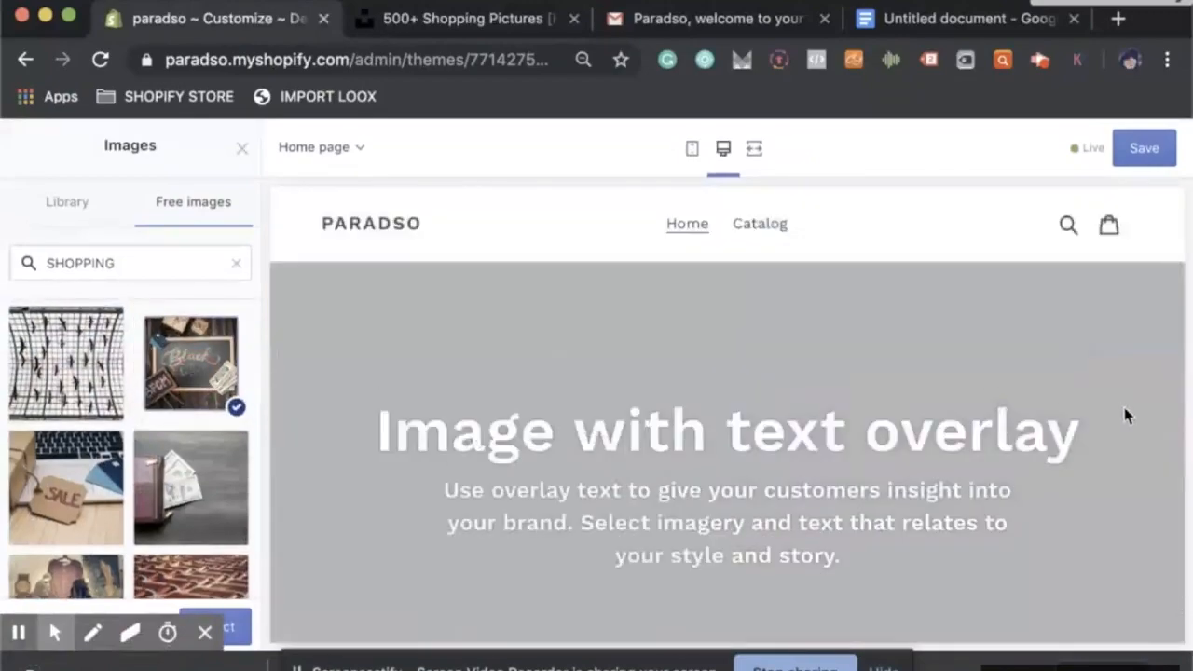
click(190, 362)
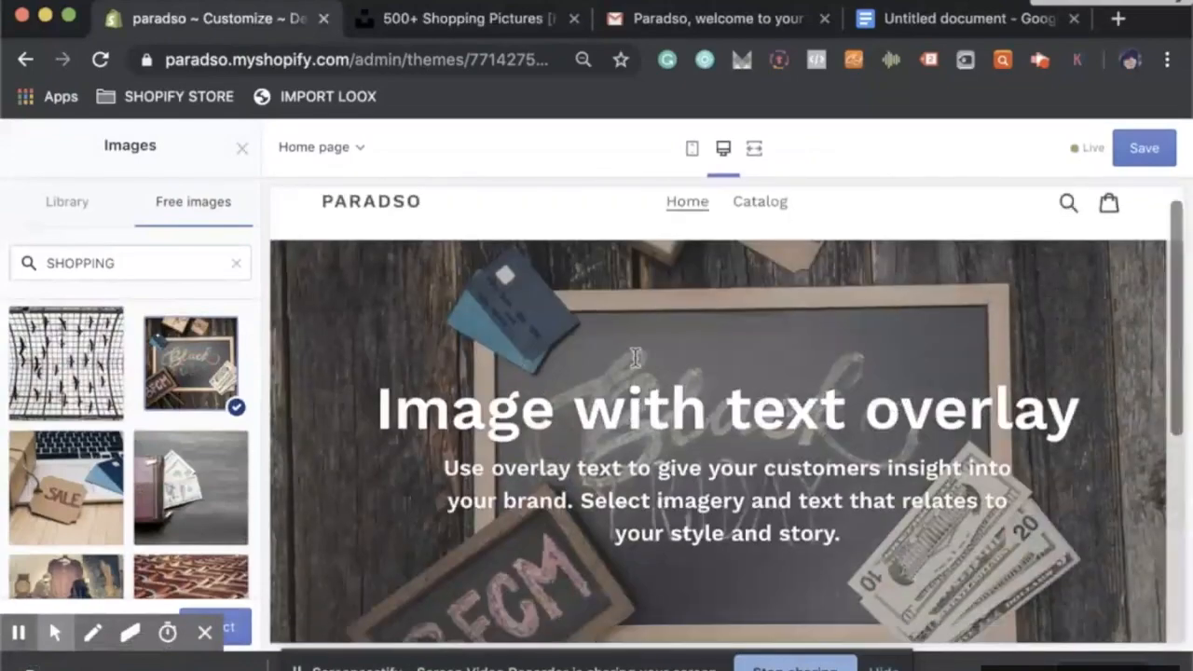
scroll(down, 3)
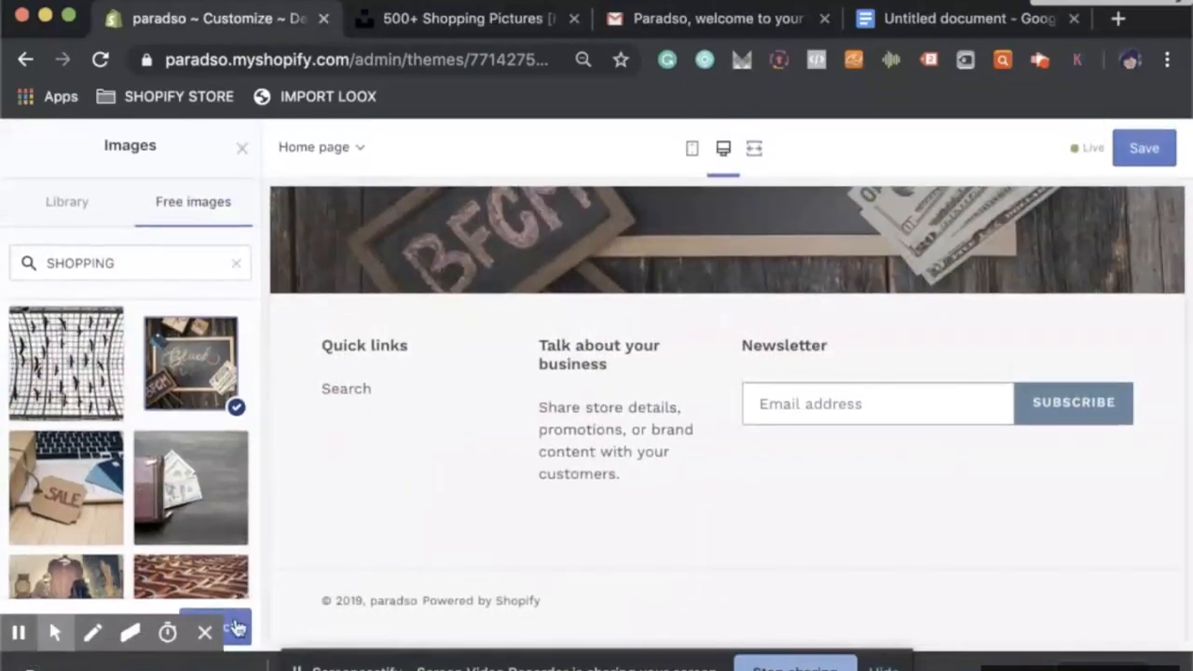
click(190, 362)
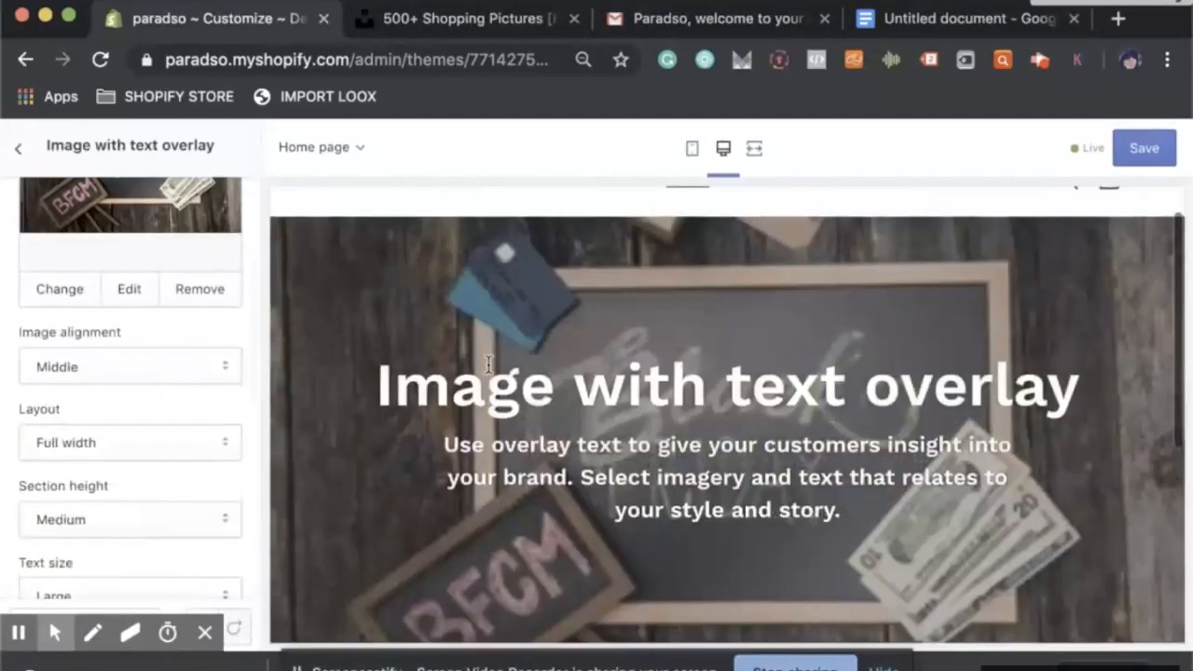
mouse_move(798, 431)
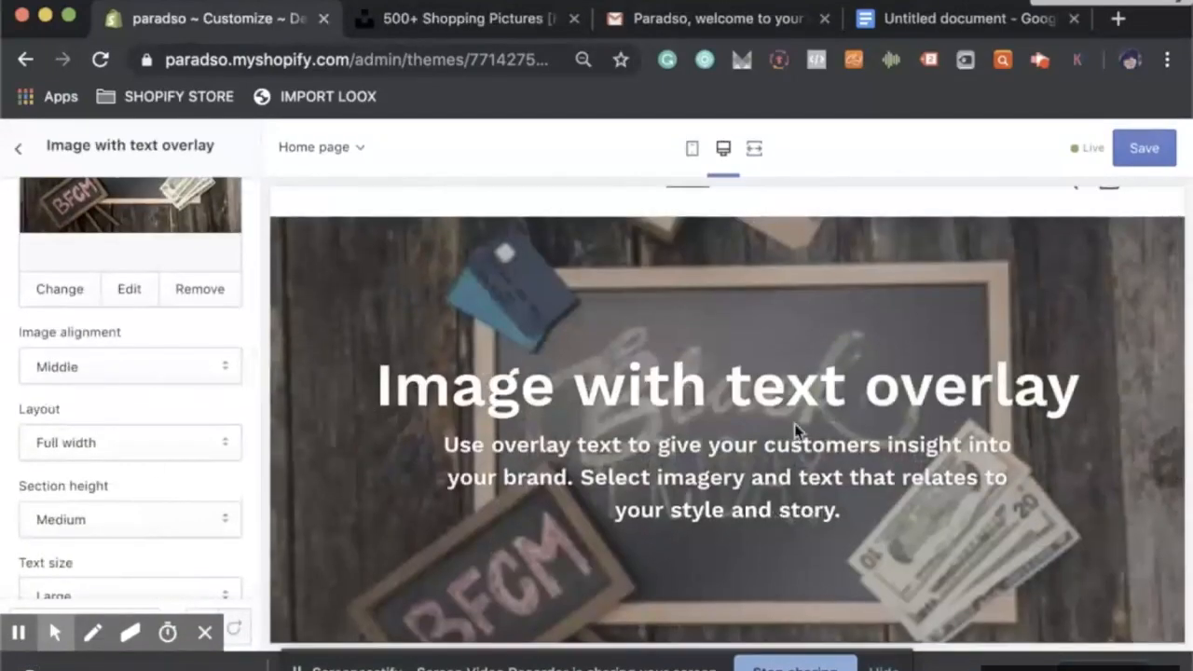
Set the banner heading to 'START YOUR HOLIDAY SHOPPING EARLY', clear its text, and save
scroll(down, 3)
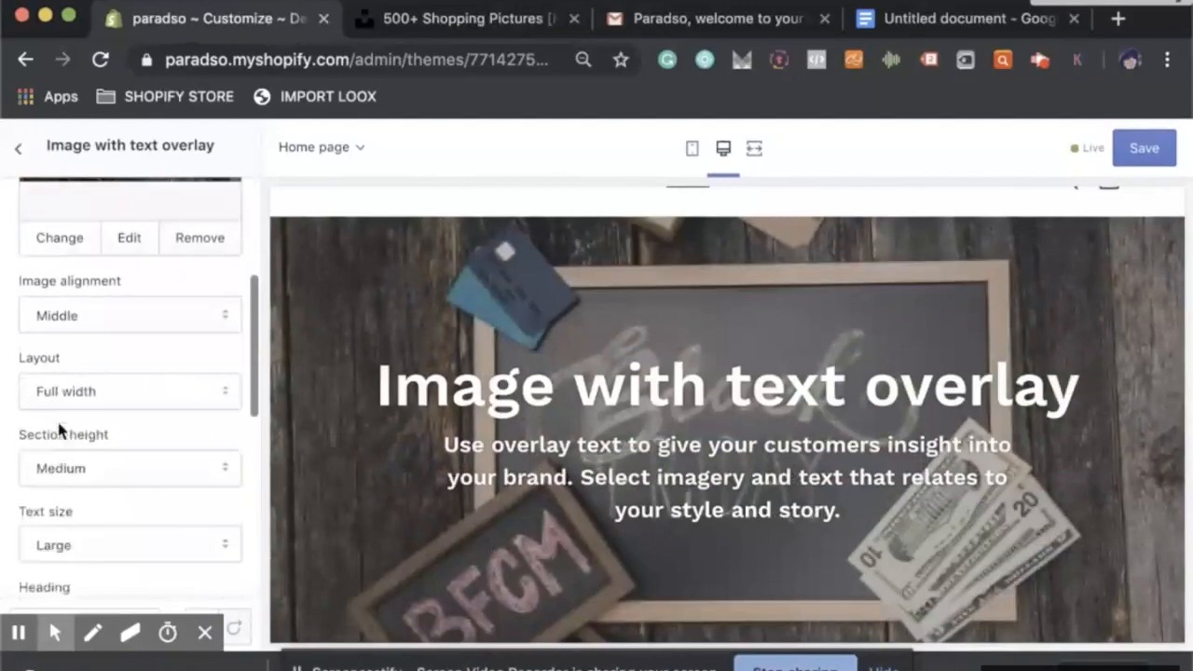
scroll(down, 3)
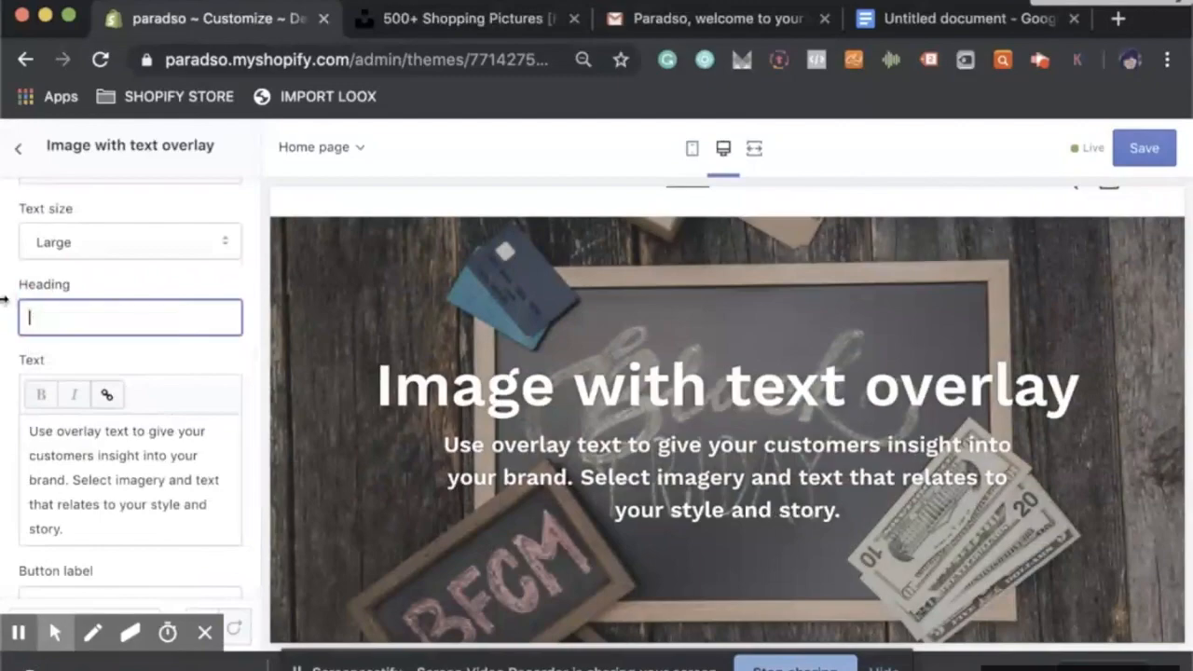
text(STAR)
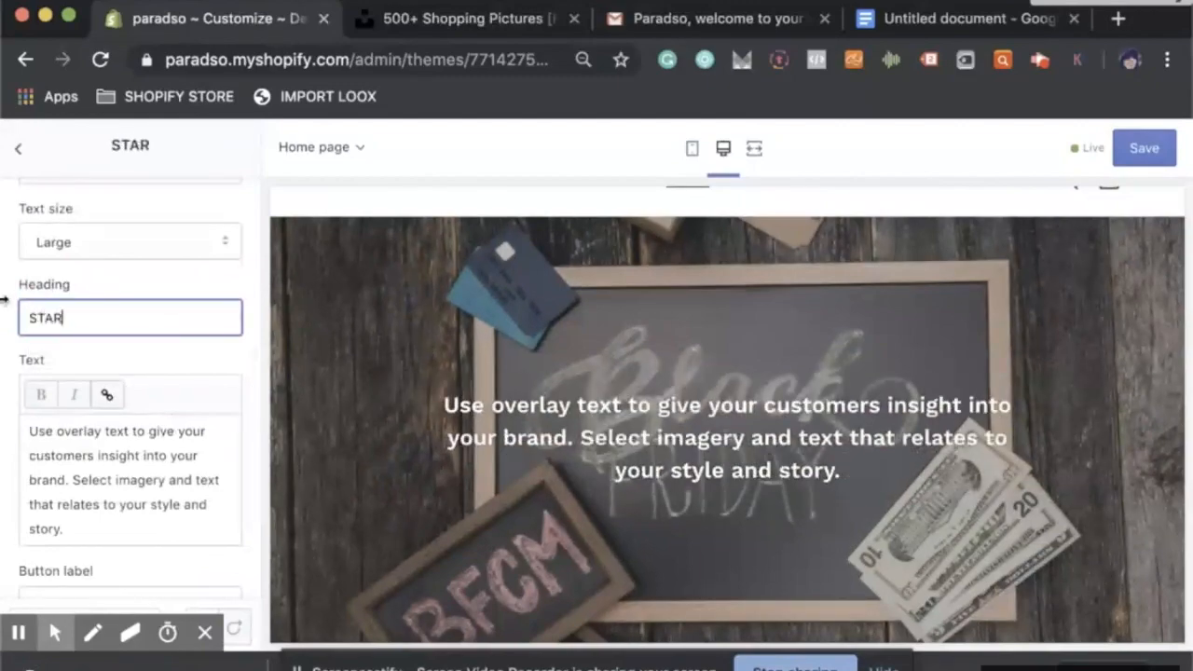
text(START YOUR HOLI)
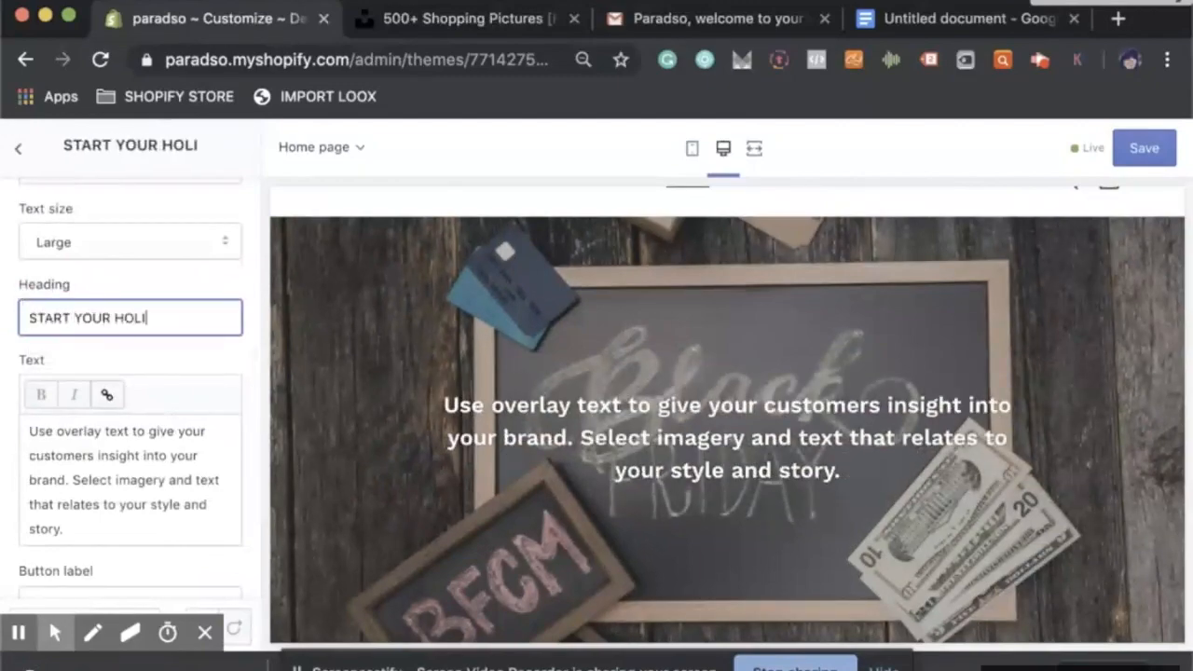
text(DAY SHOPPING EARLY)
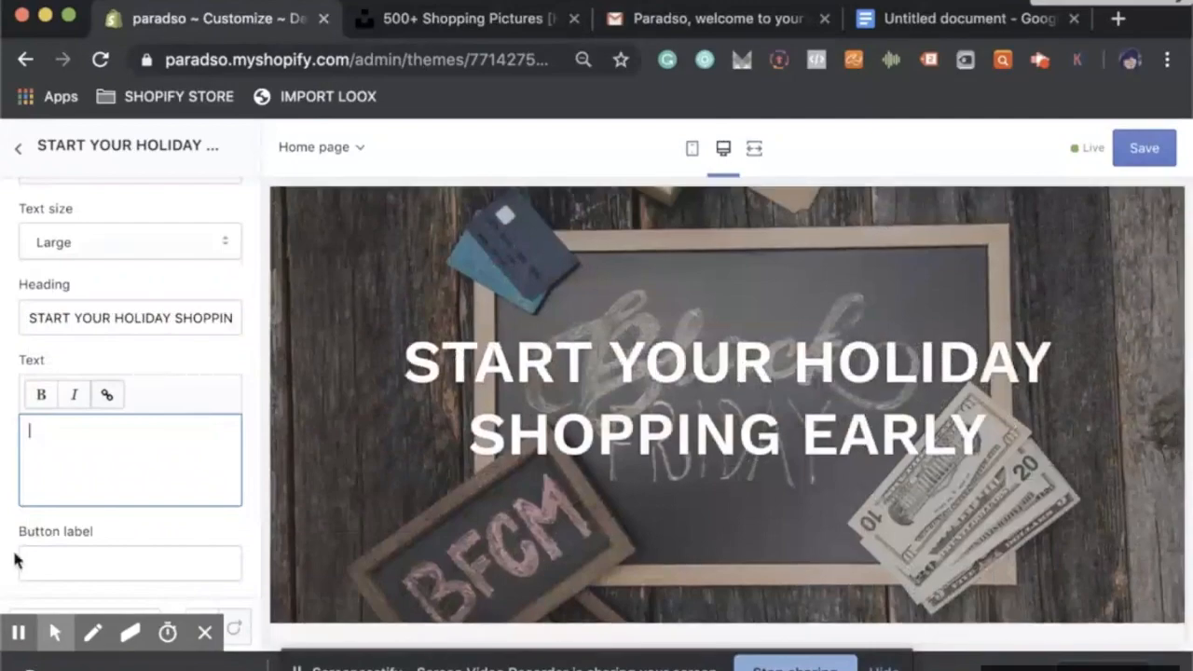
click(1145, 147)
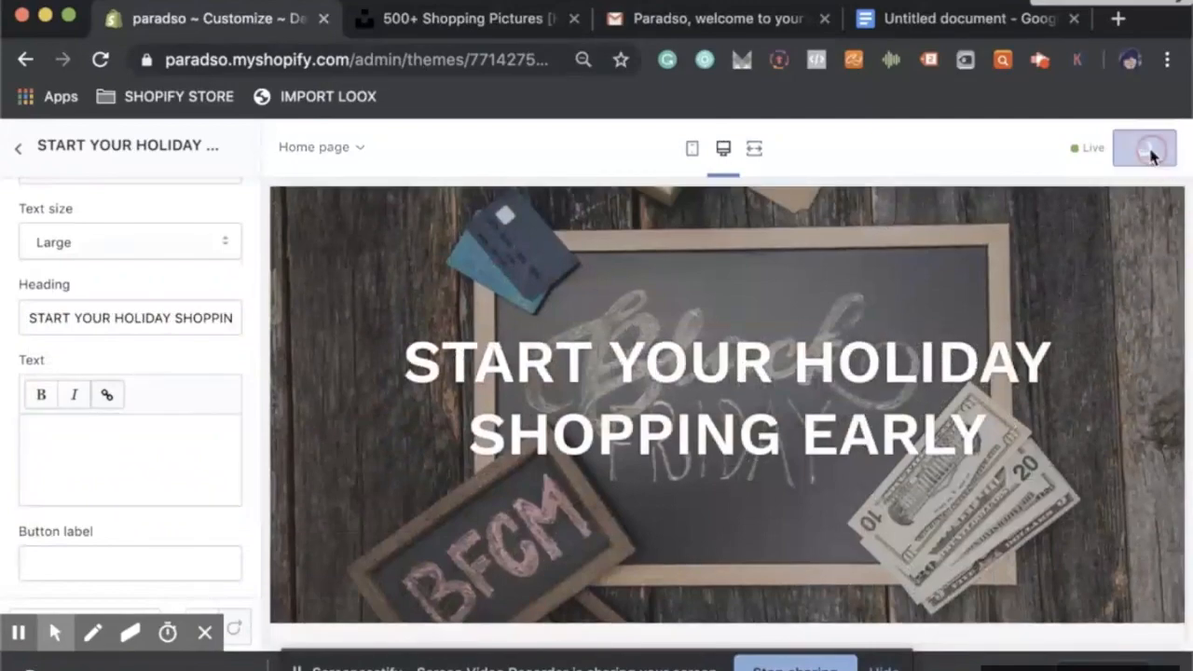
click(1144, 147)
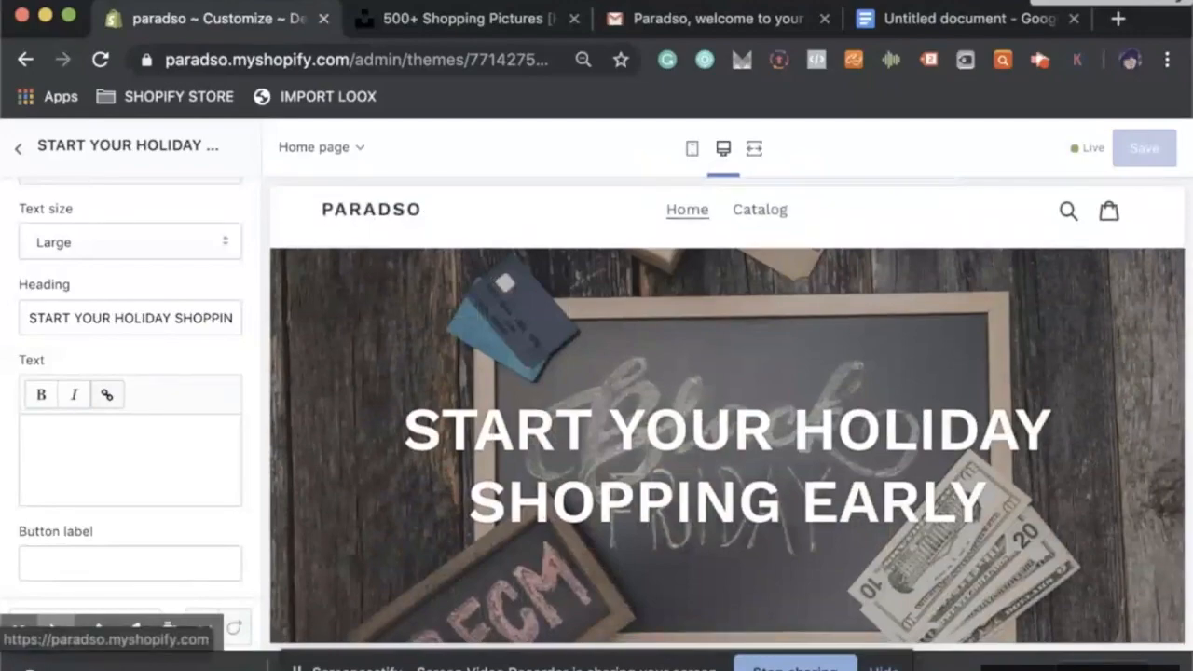
Scroll Fiverr's home page recommendations and pick the creative fishing logo gig under Continue Browsing
click(462, 18)
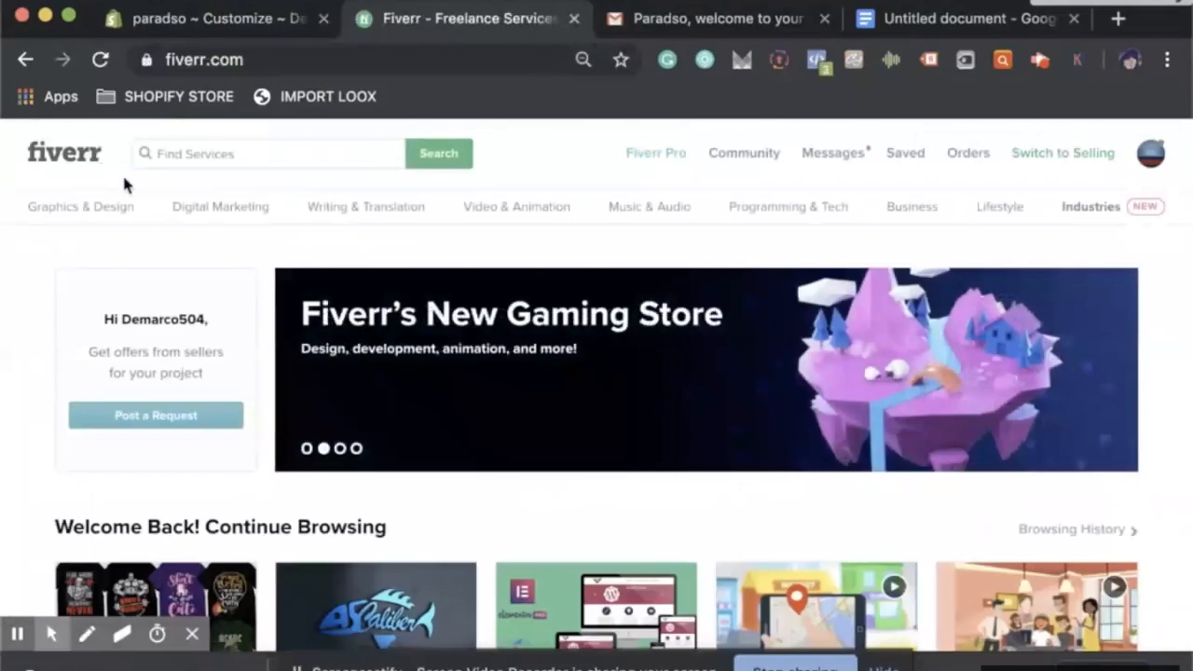
scroll(down, 3)
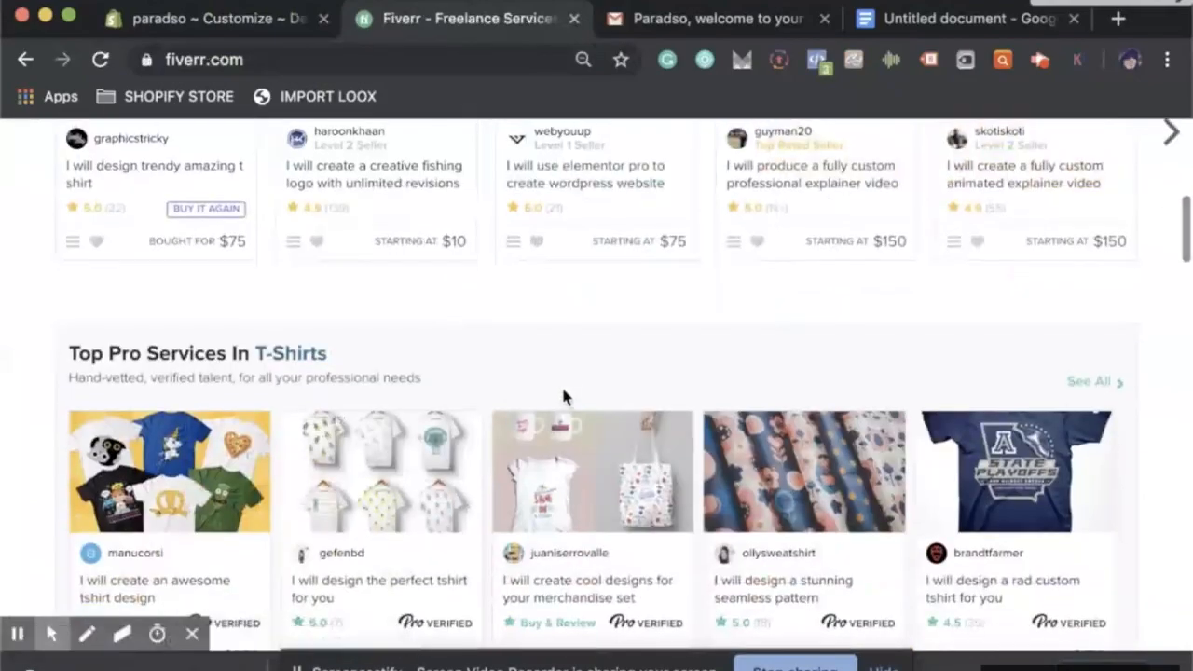
scroll(down, 3)
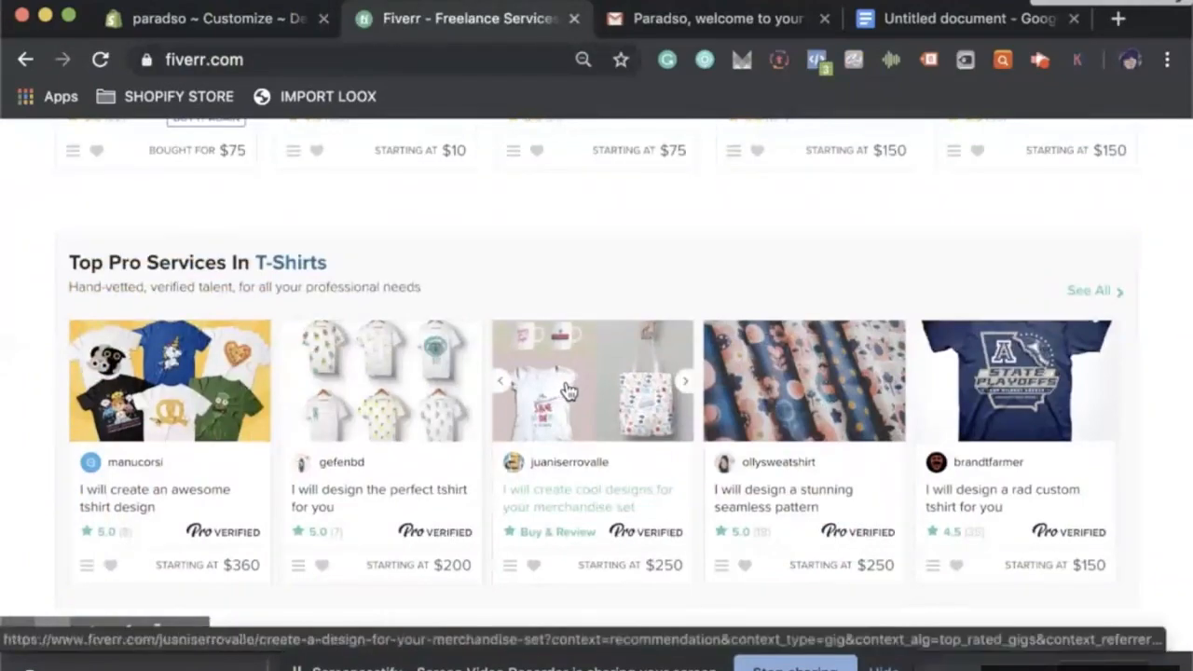
scroll(up, 3)
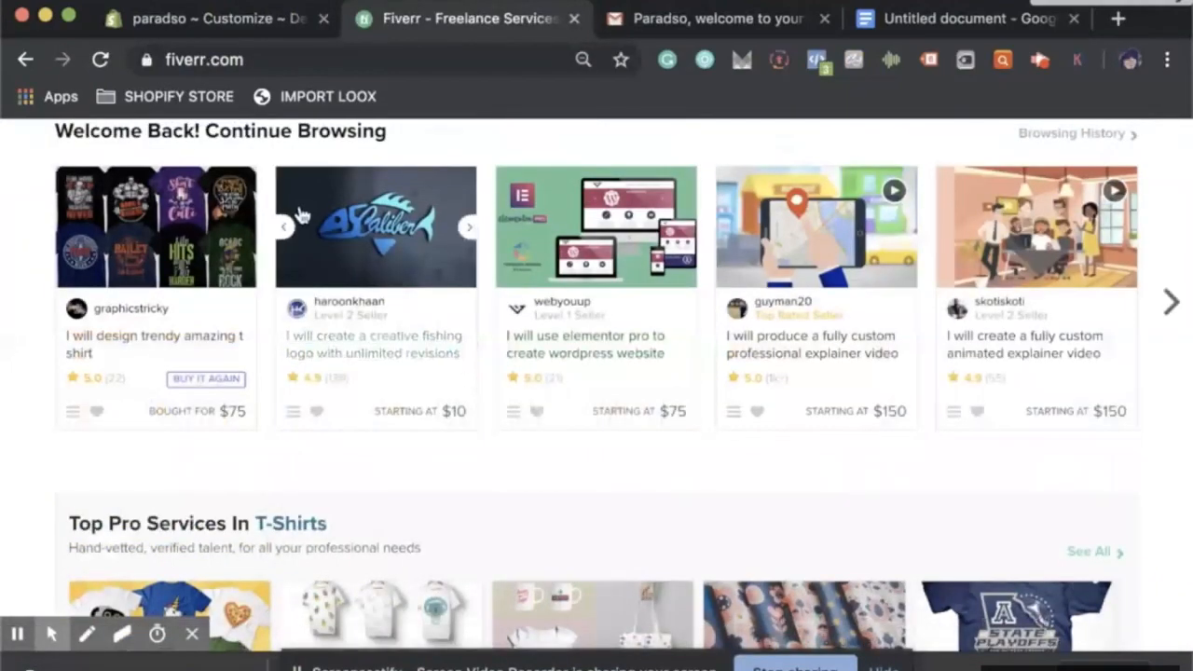
mouse_move(382, 252)
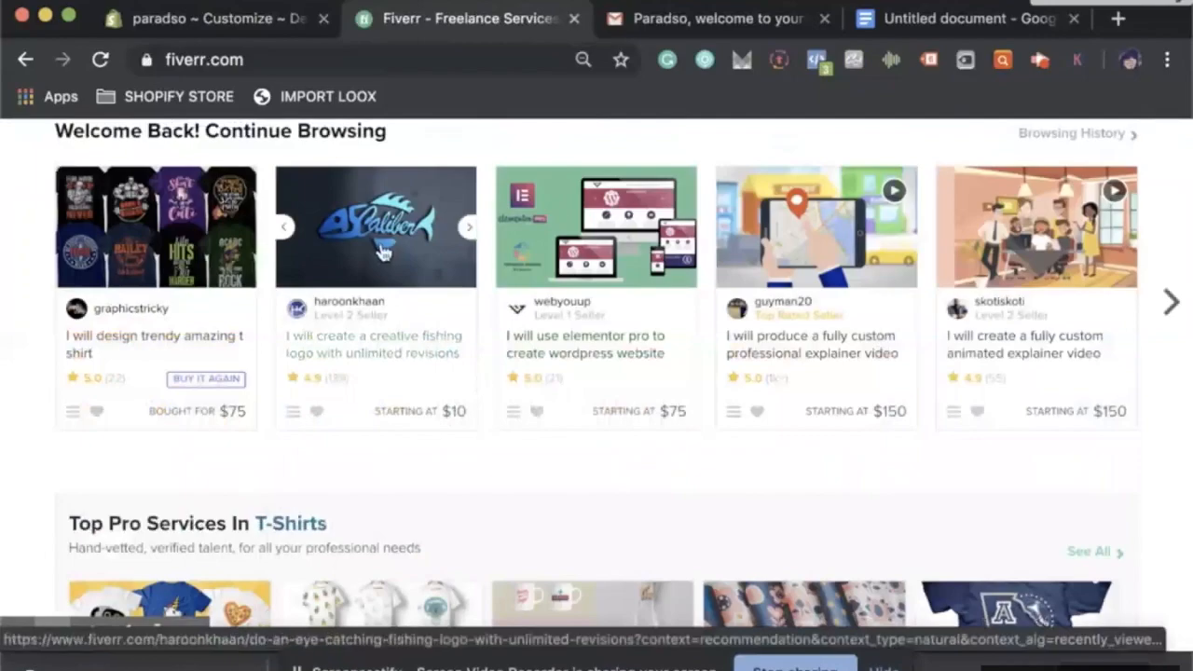
mouse_move(382, 252)
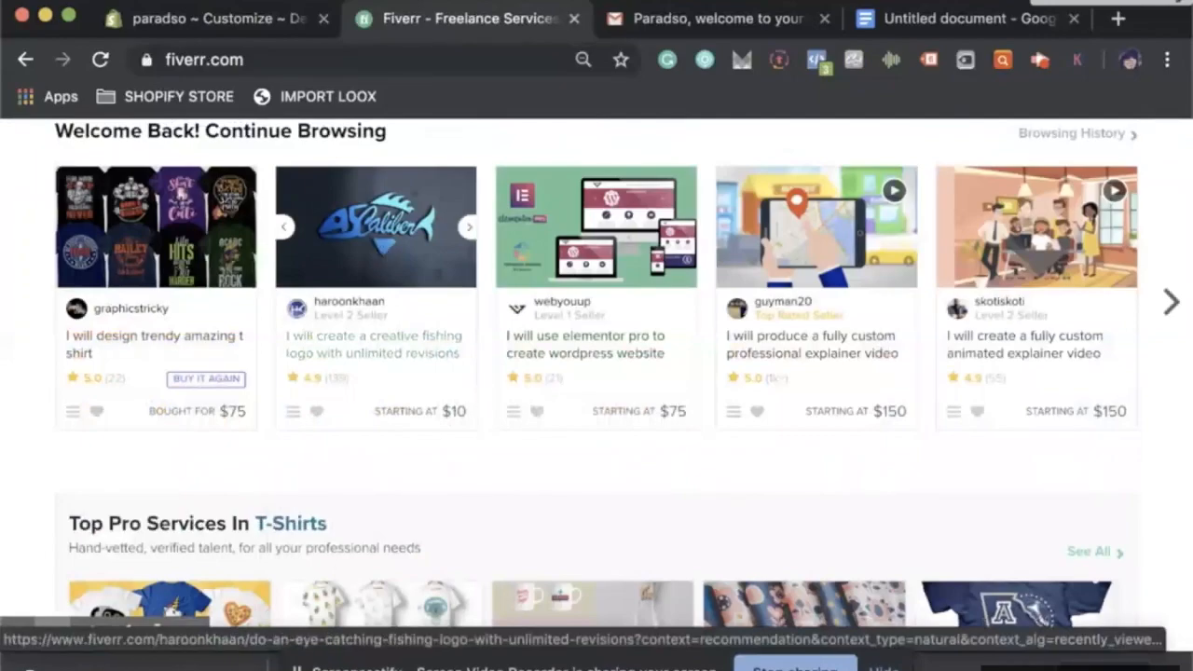
click(374, 227)
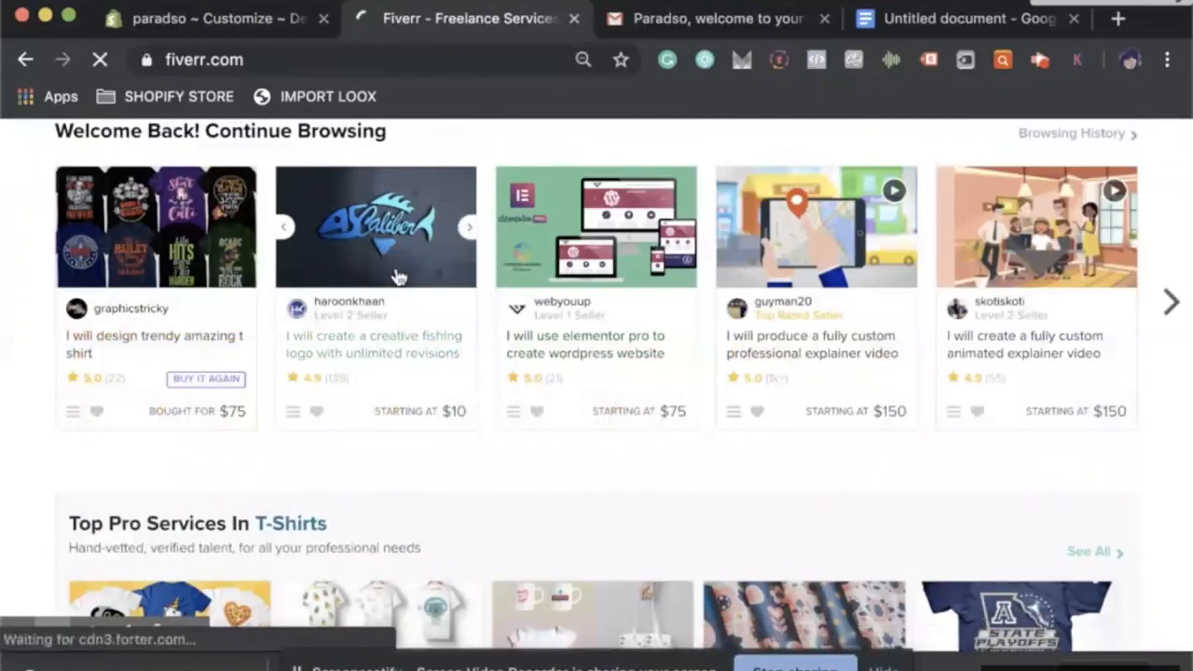
View the fishing logo gig's details and its sample logo designs
click(374, 227)
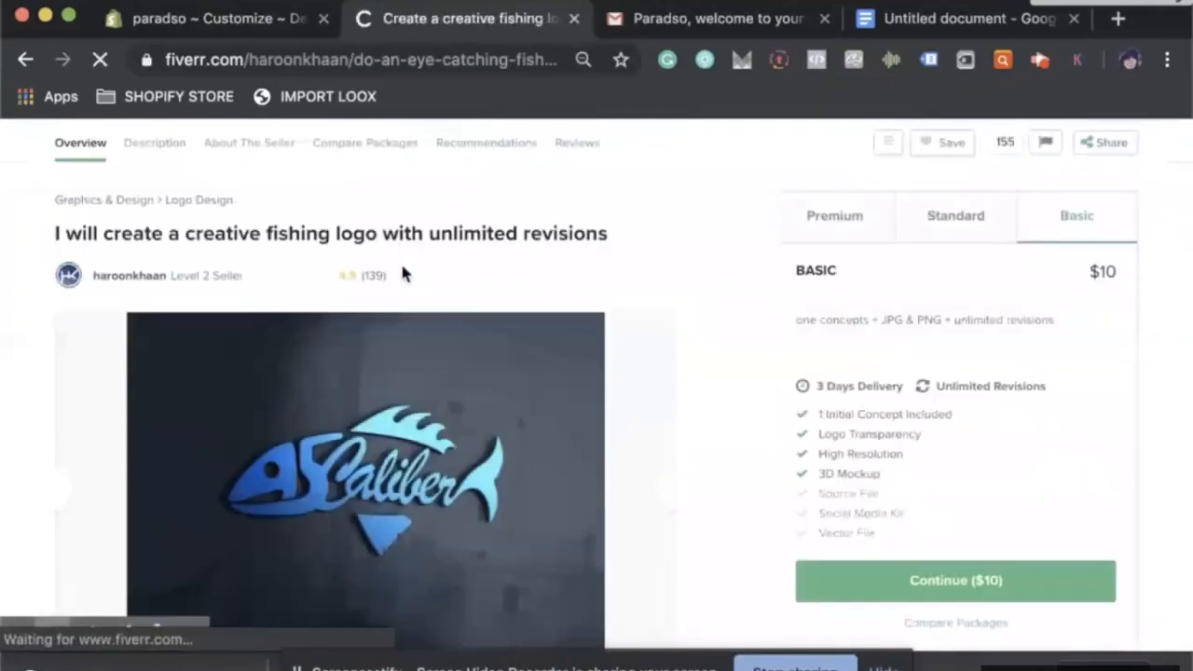
scroll(down, 3)
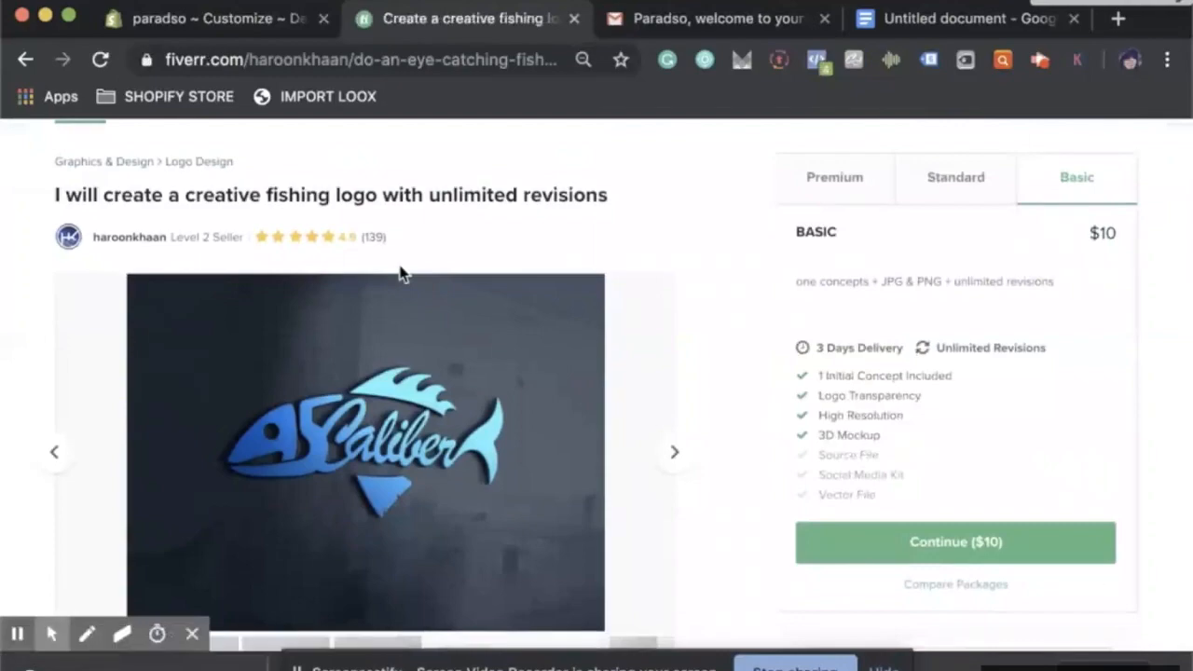
scroll(down, 3)
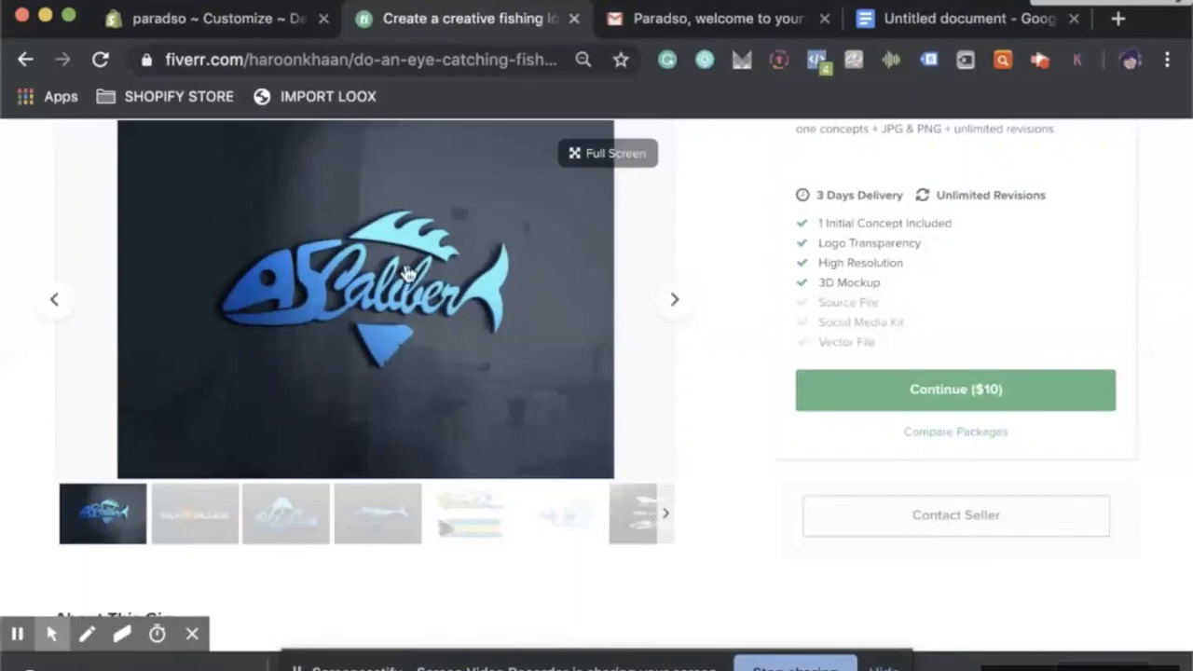
mouse_move(406, 272)
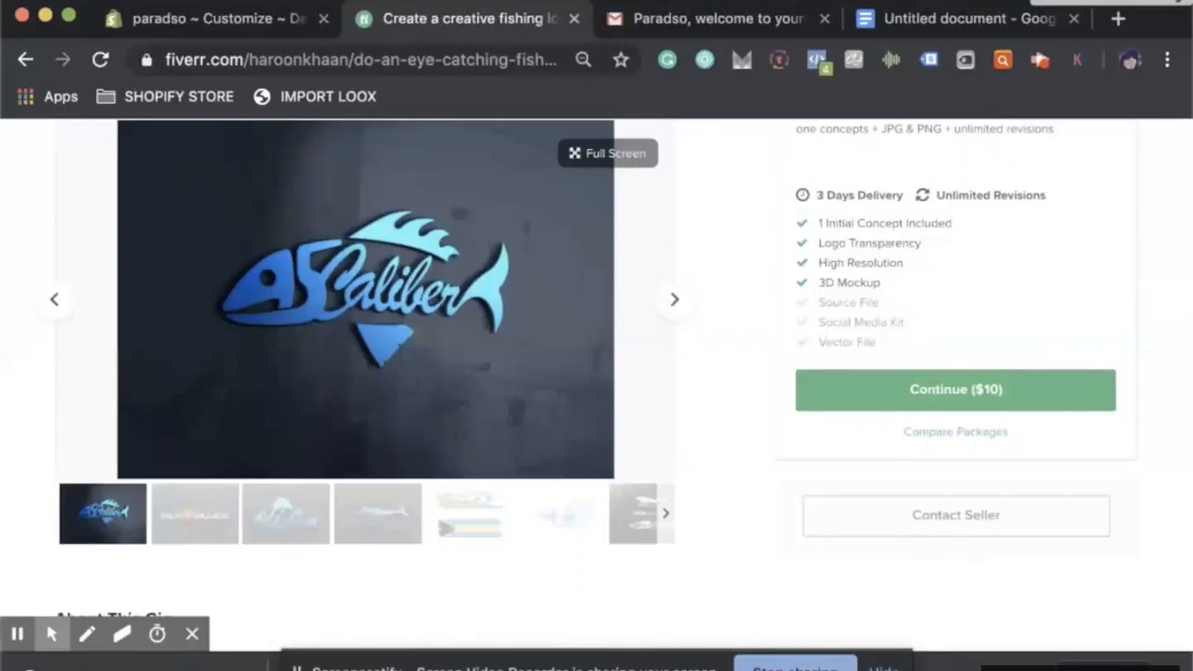
click(194, 514)
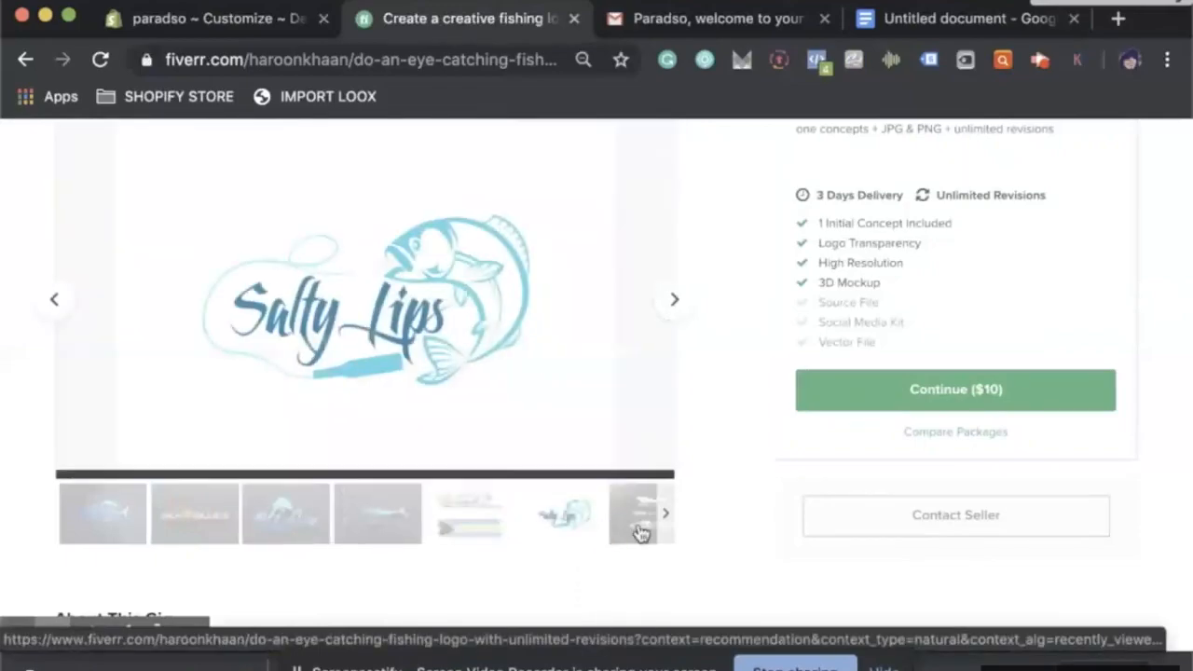
Show the gig's Premium package, then leave for the welcome email tab
scroll(up, 3)
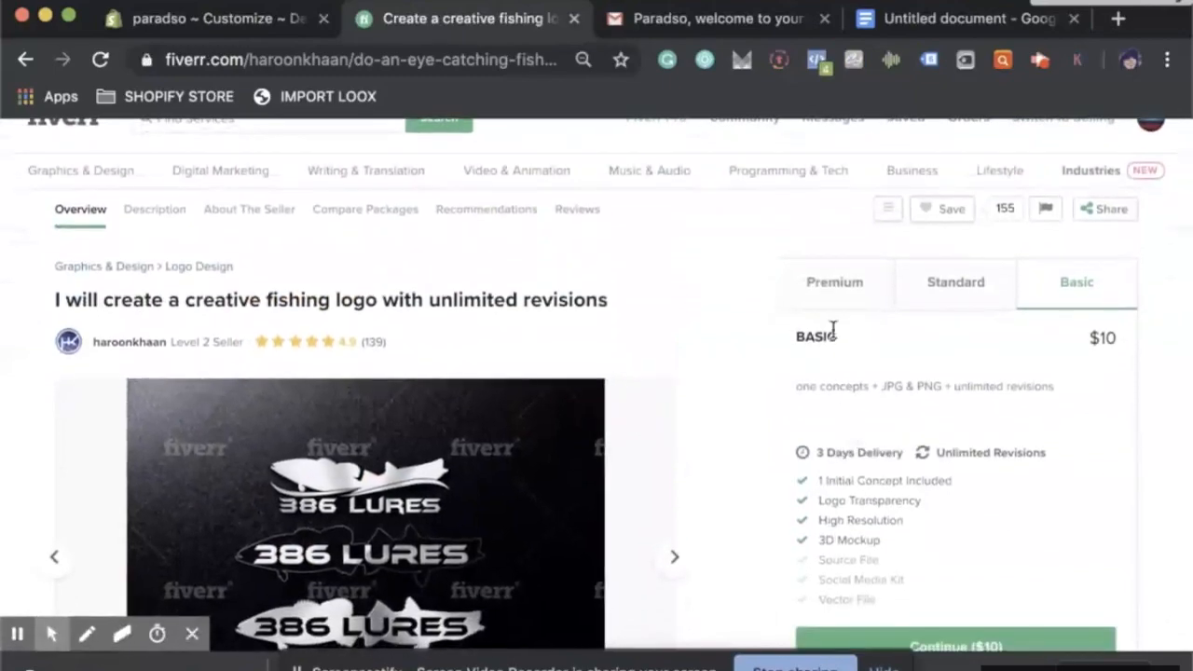
click(833, 281)
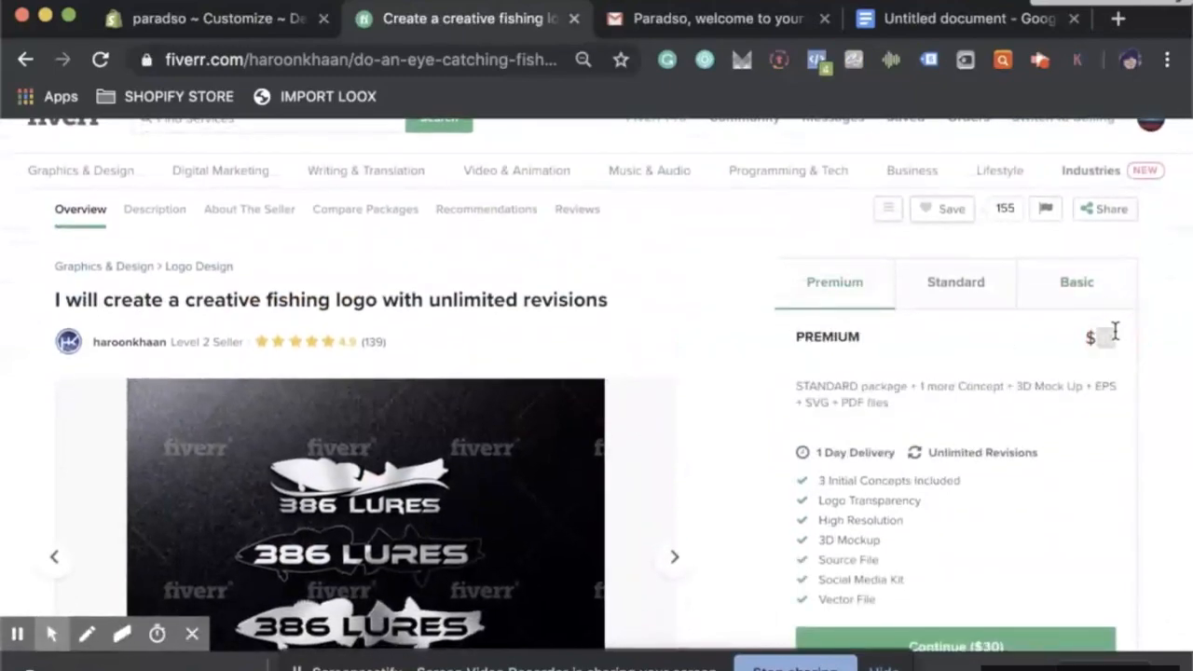
mouse_move(1084, 344)
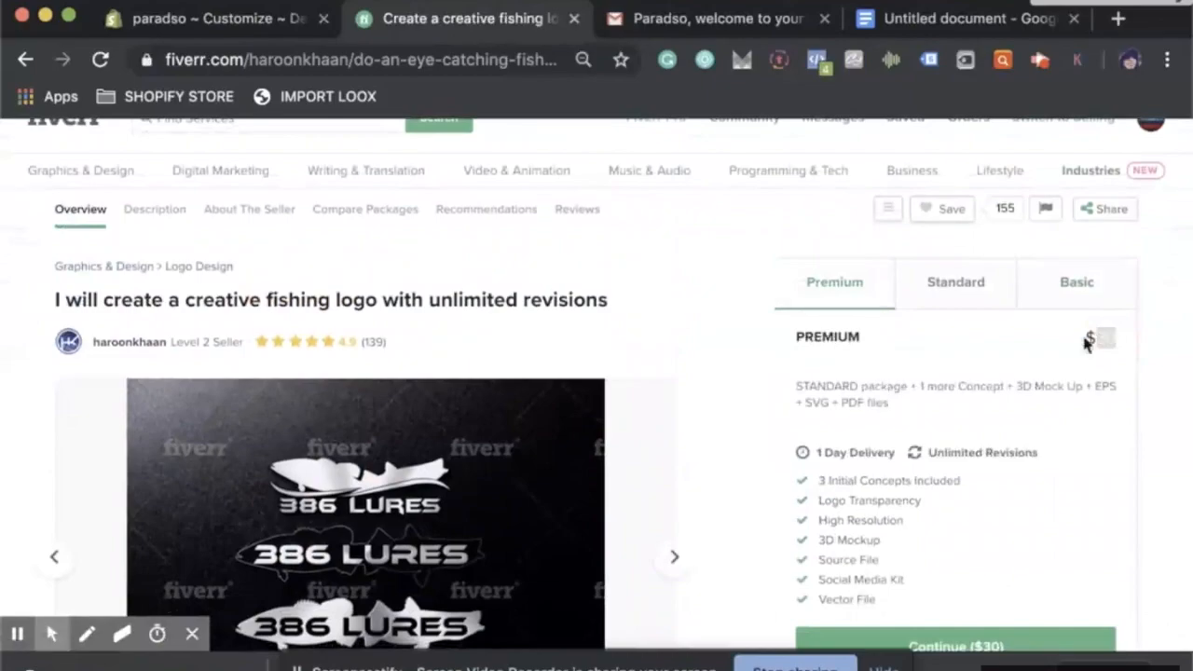
mouse_move(153, 473)
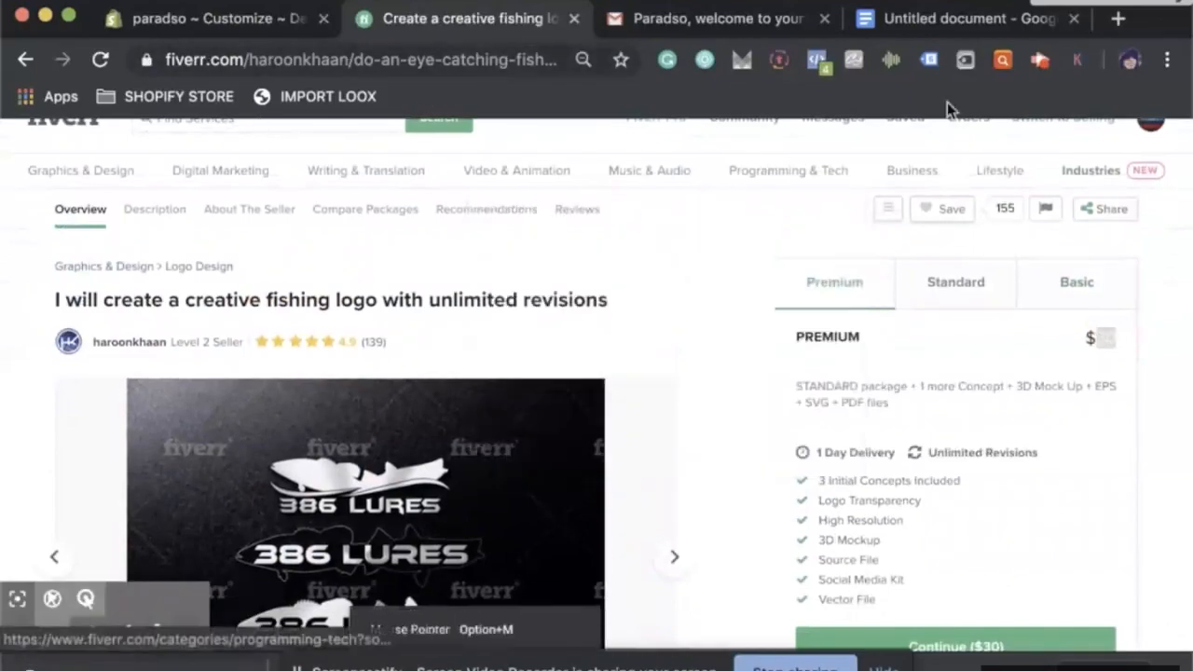
click(712, 19)
text(placeit.net)
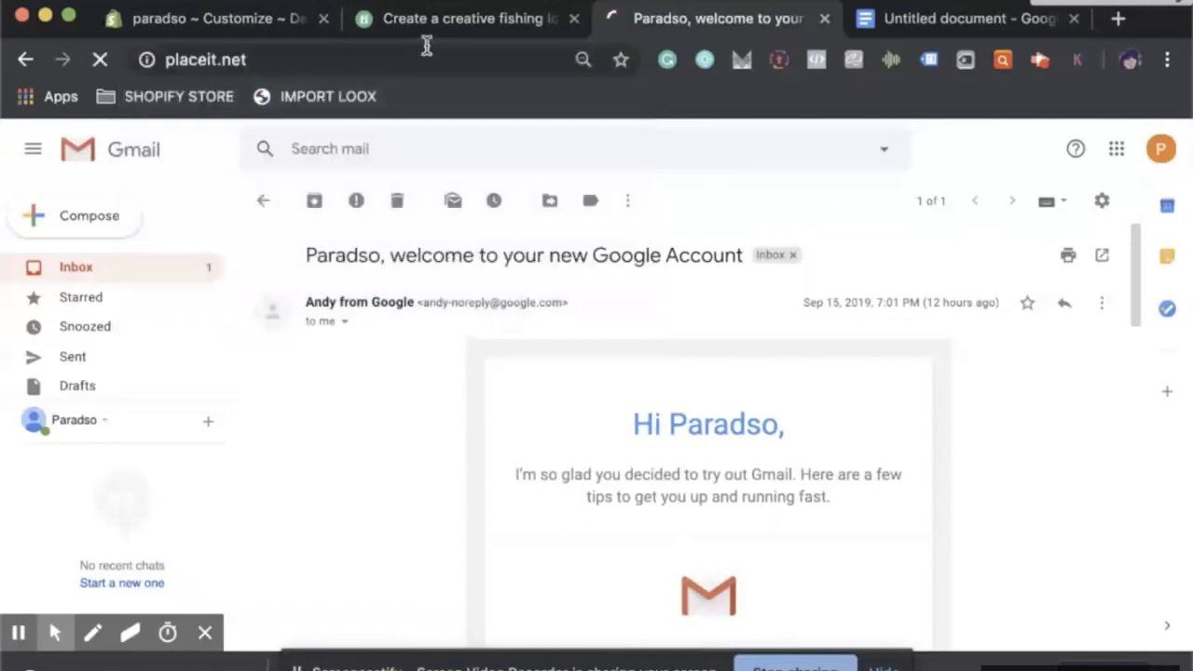
Load placeit.net and go to its Logos maker section, then return to the notes document
click(718, 19)
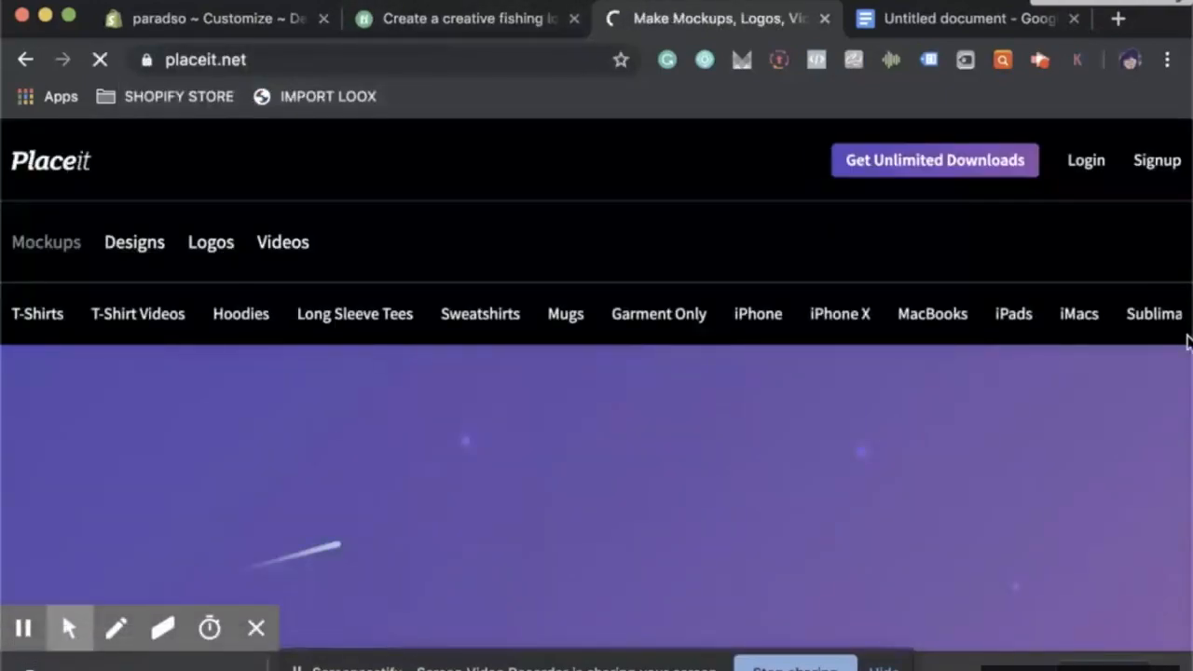
scroll(down, 3)
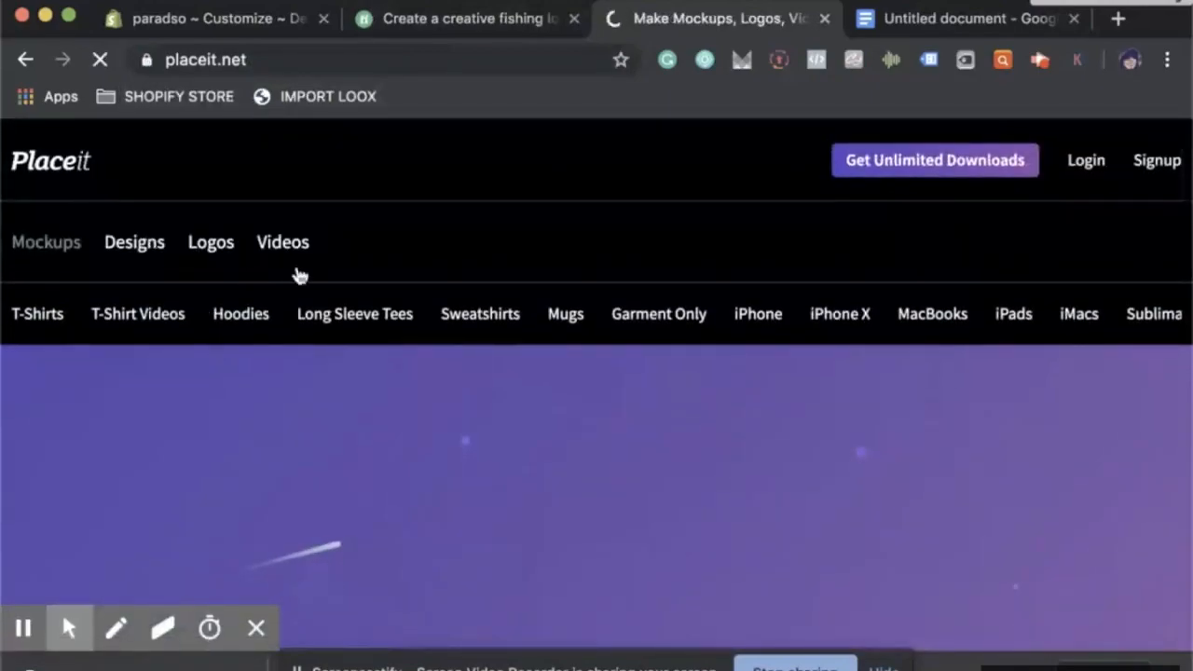
mouse_move(243, 335)
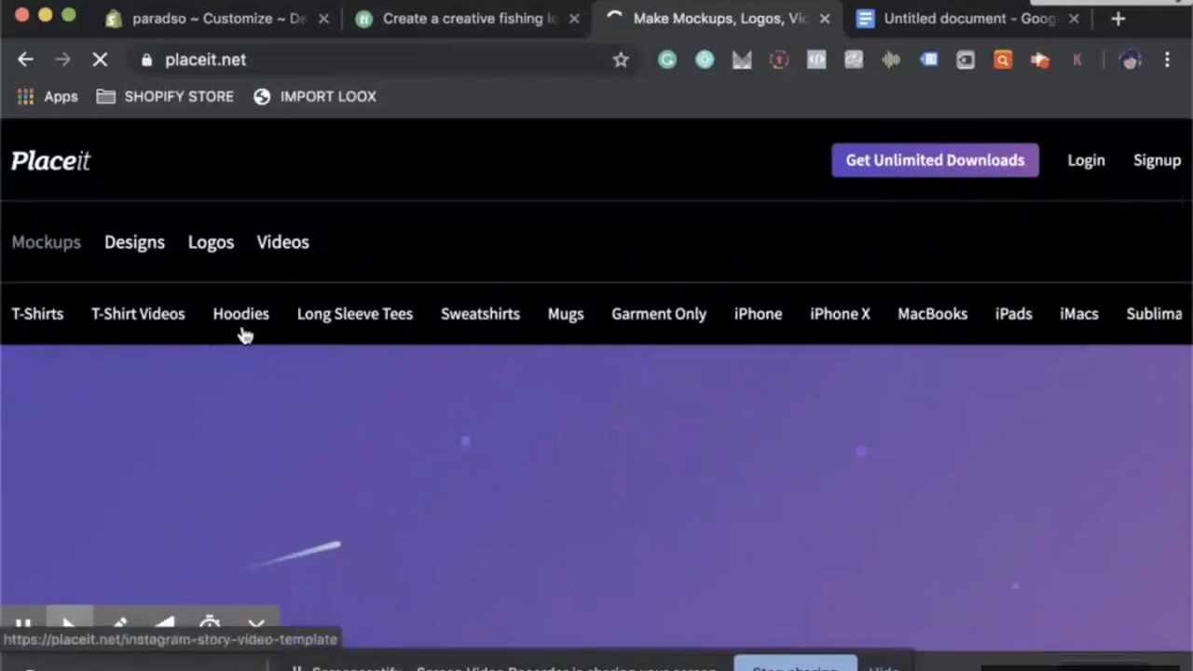
click(210, 243)
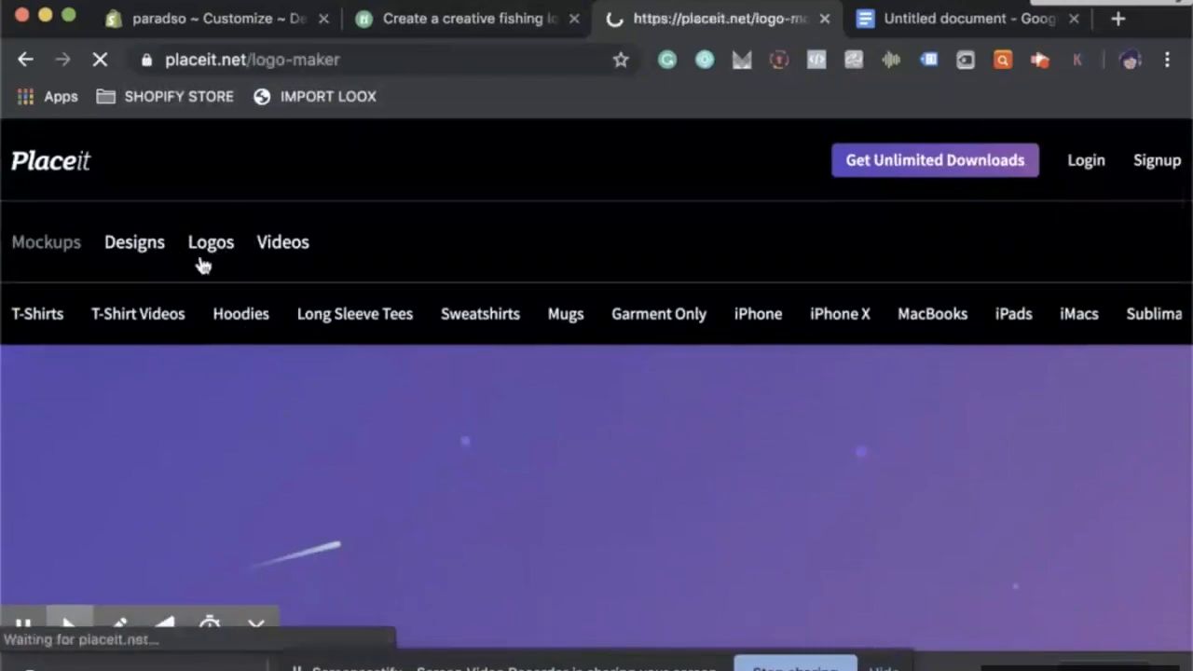
click(210, 242)
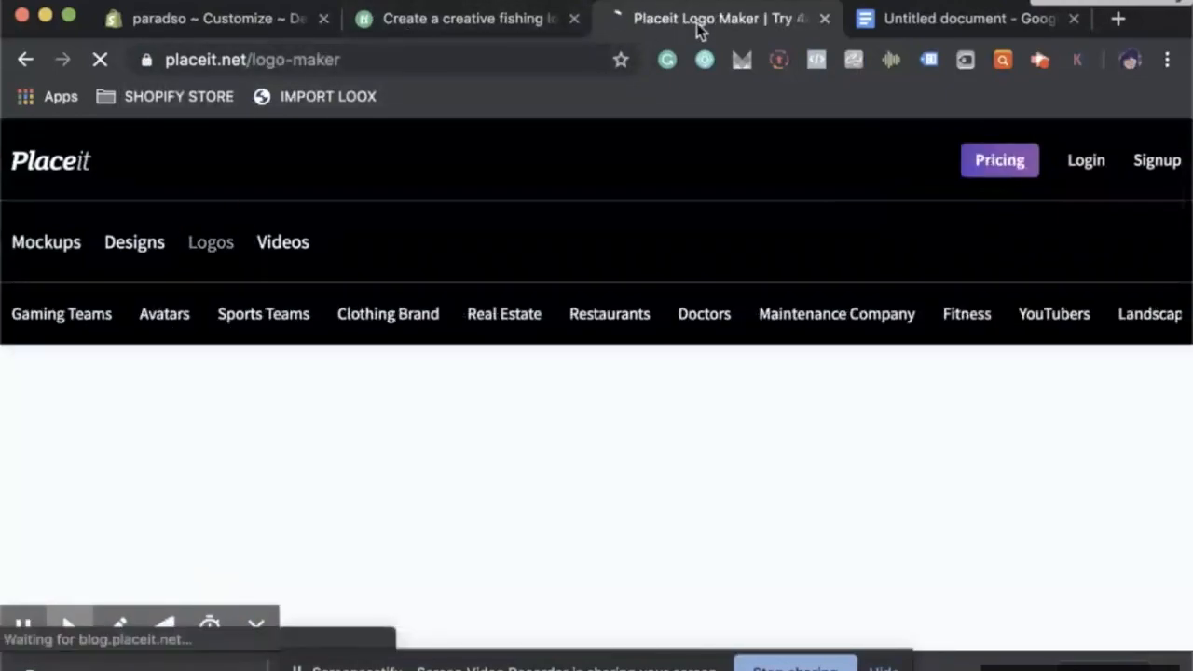
click(969, 19)
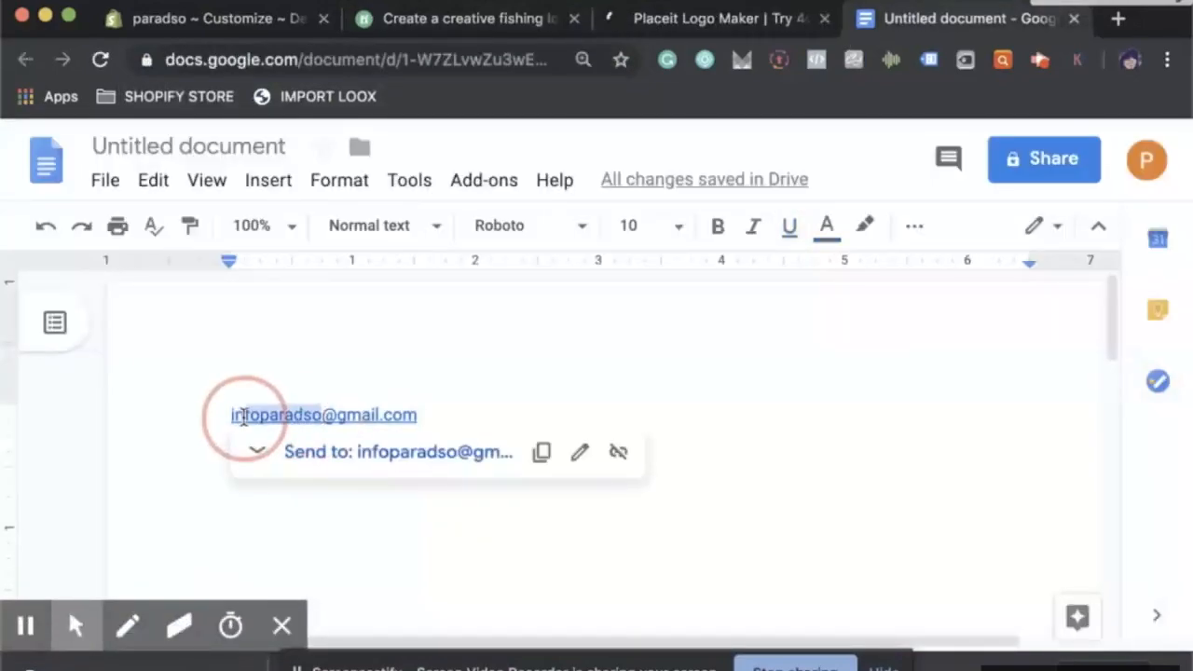
Check the store's contact email link in the Google Doc and return to the Placeit logo maker
right_click(279, 414)
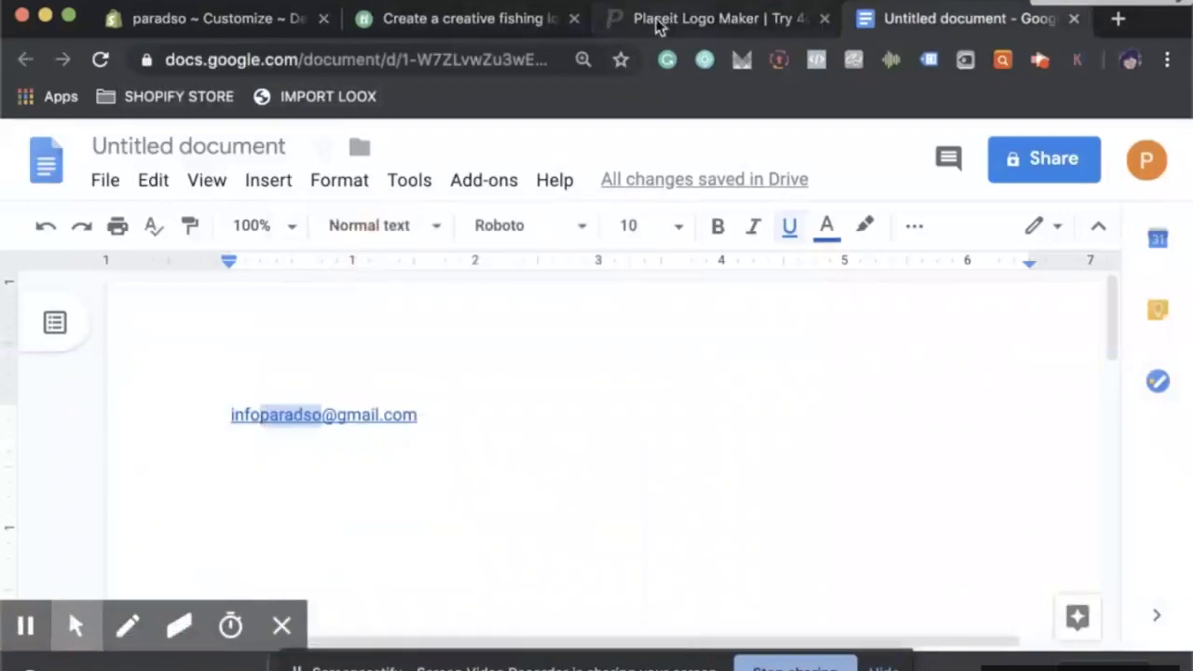
click(715, 19)
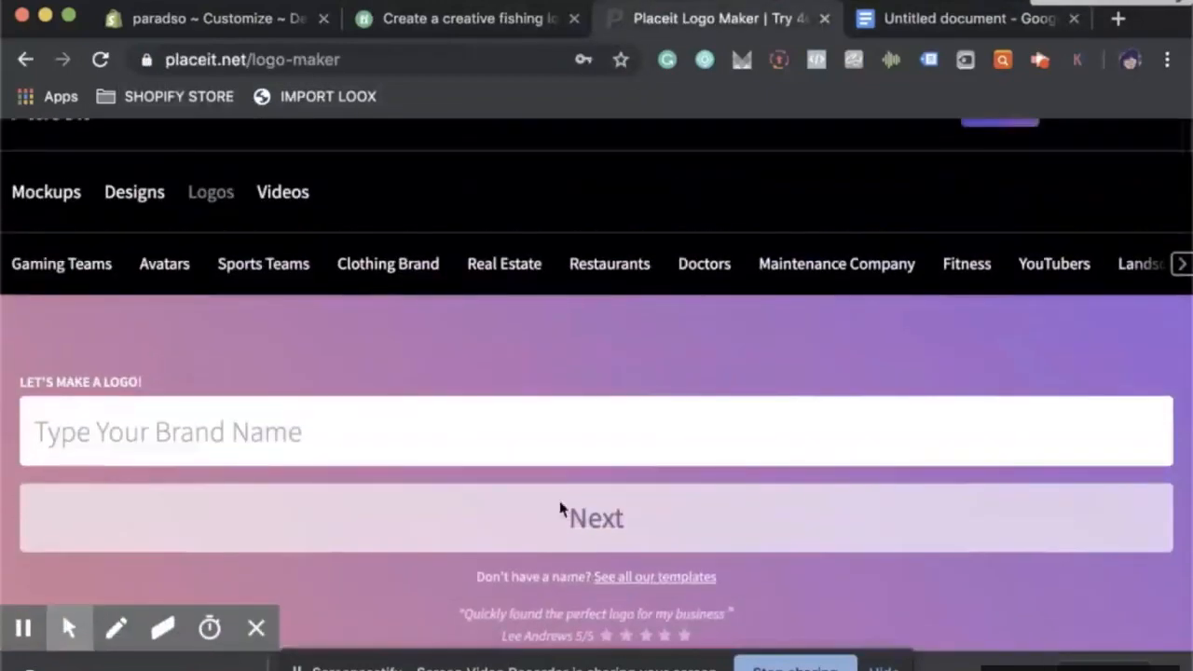
Enter 'paradso' as the brand name, advance to the industry step and choose an industry
click(406, 421)
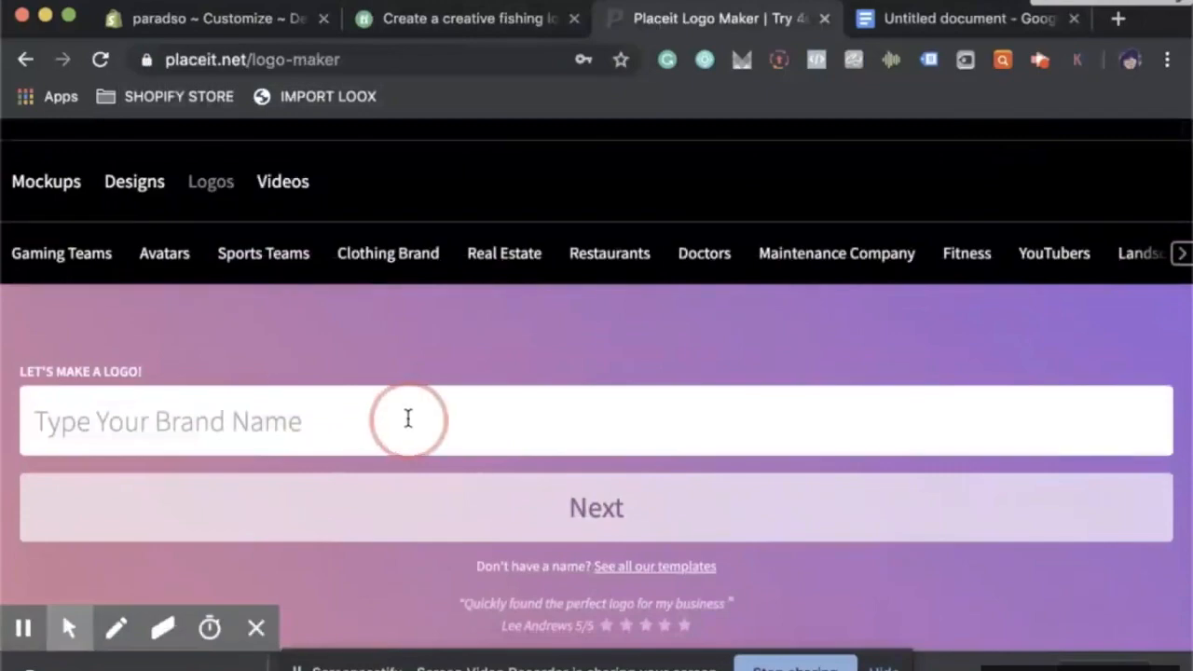
text(paradso)
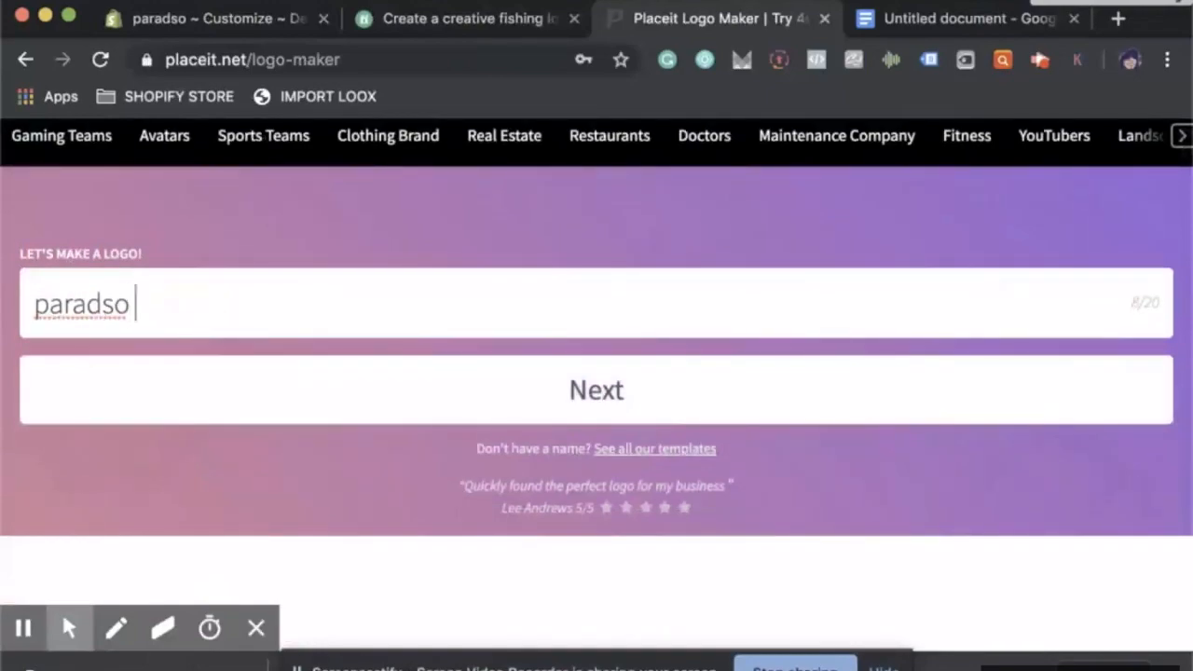
click(608, 390)
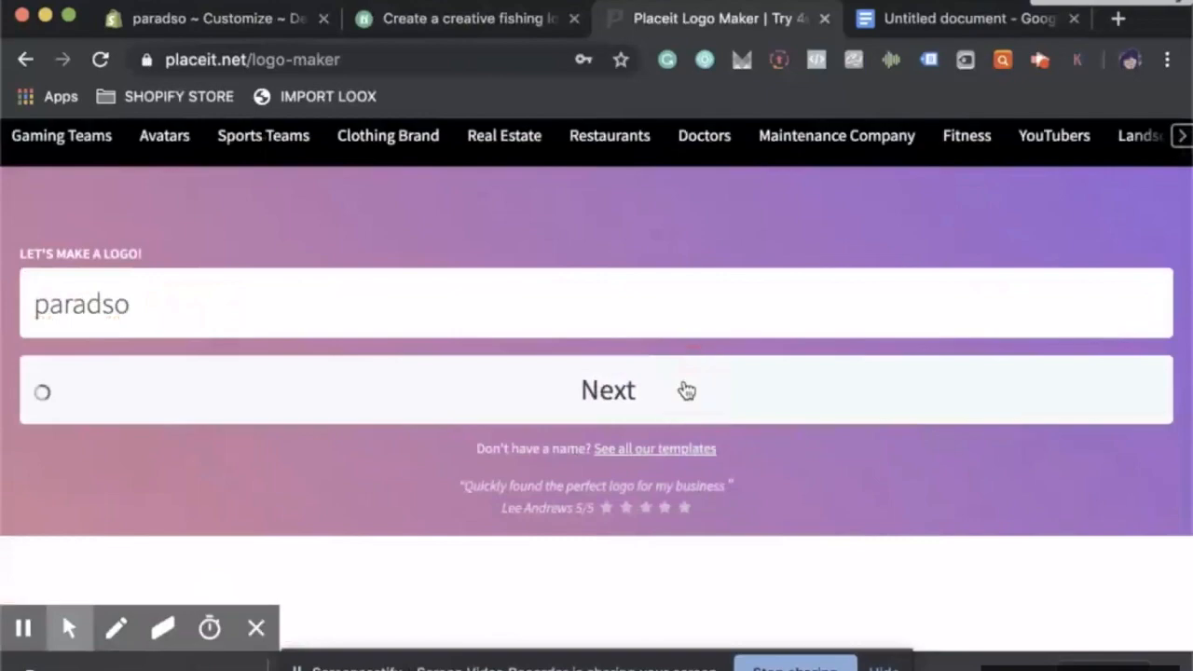
click(607, 389)
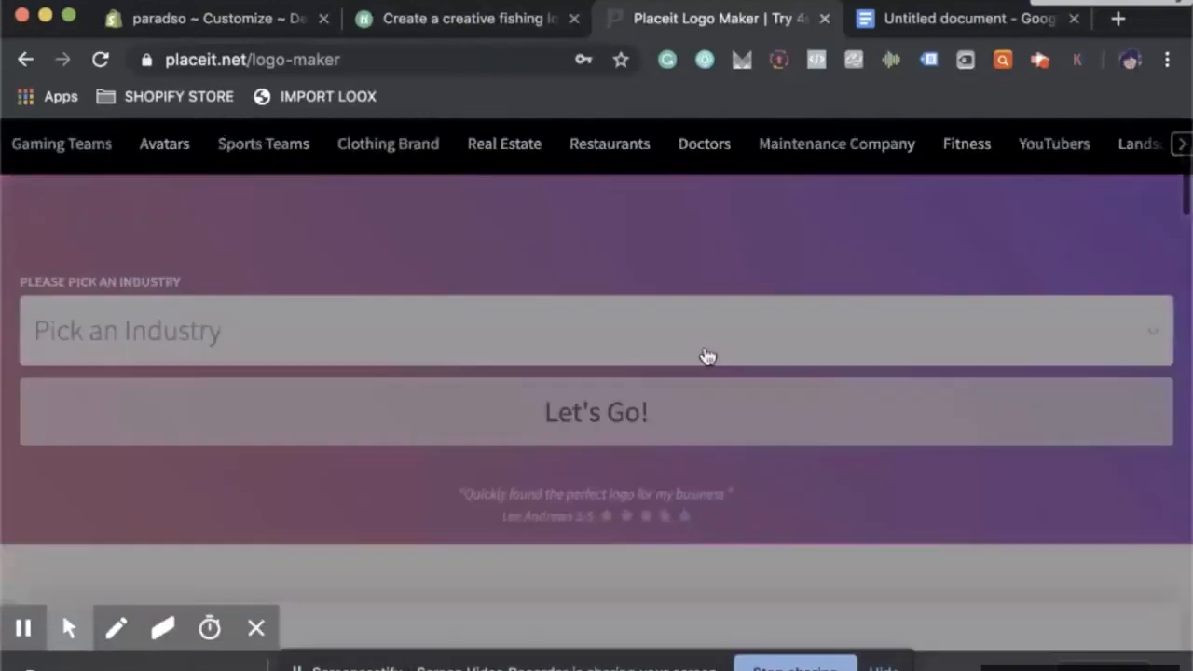
click(596, 330)
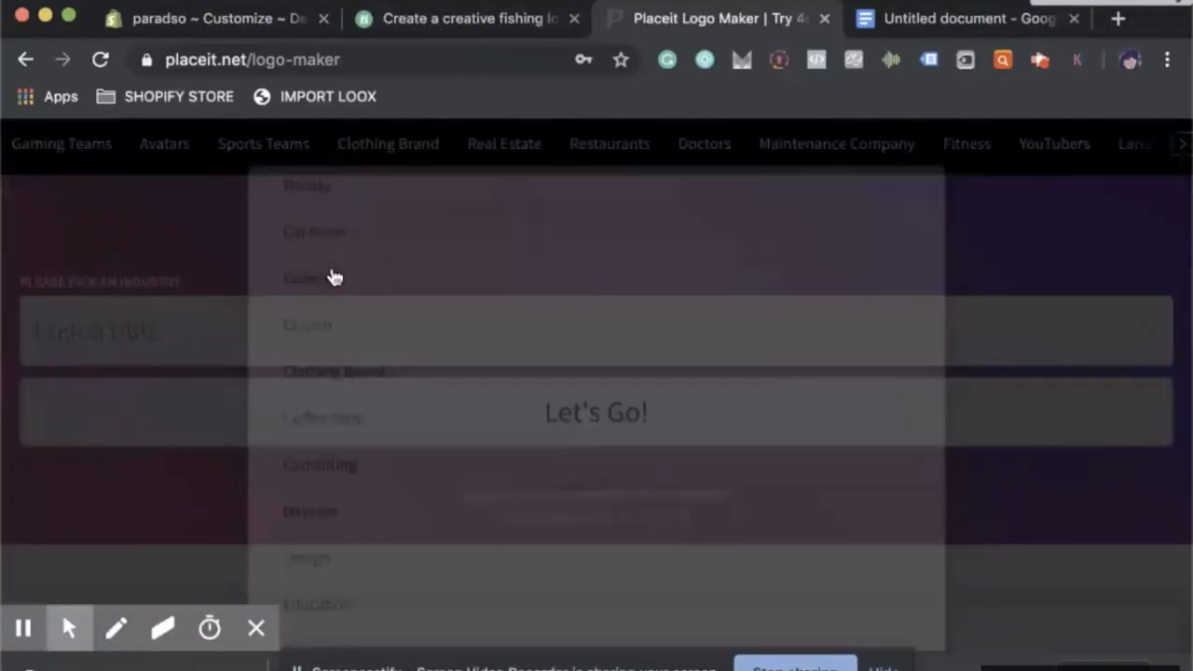
click(608, 412)
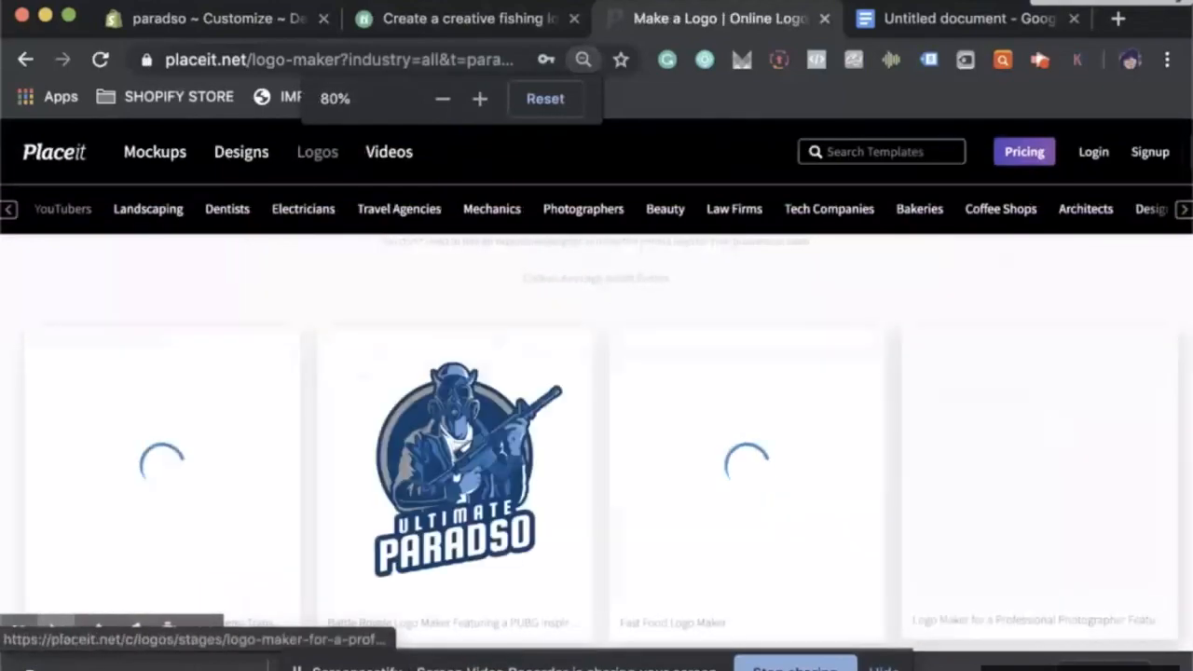
Confirm the industry with Let's Go! and scroll through the generated paradso logo templates
scroll(down, 3)
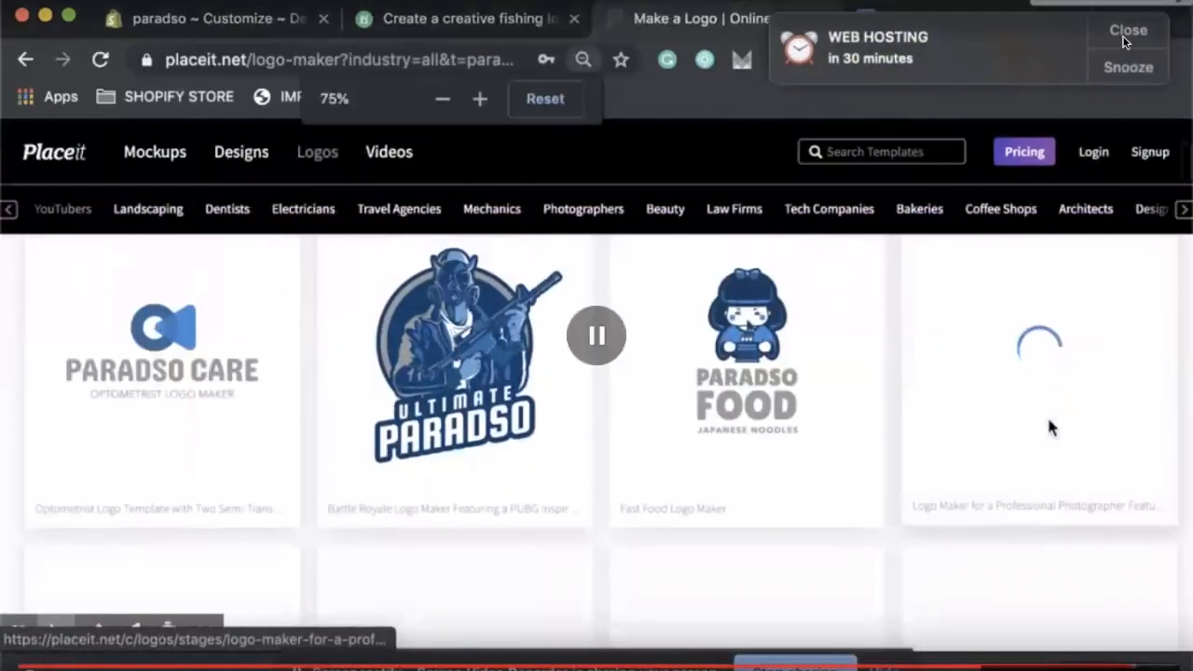
click(444, 97)
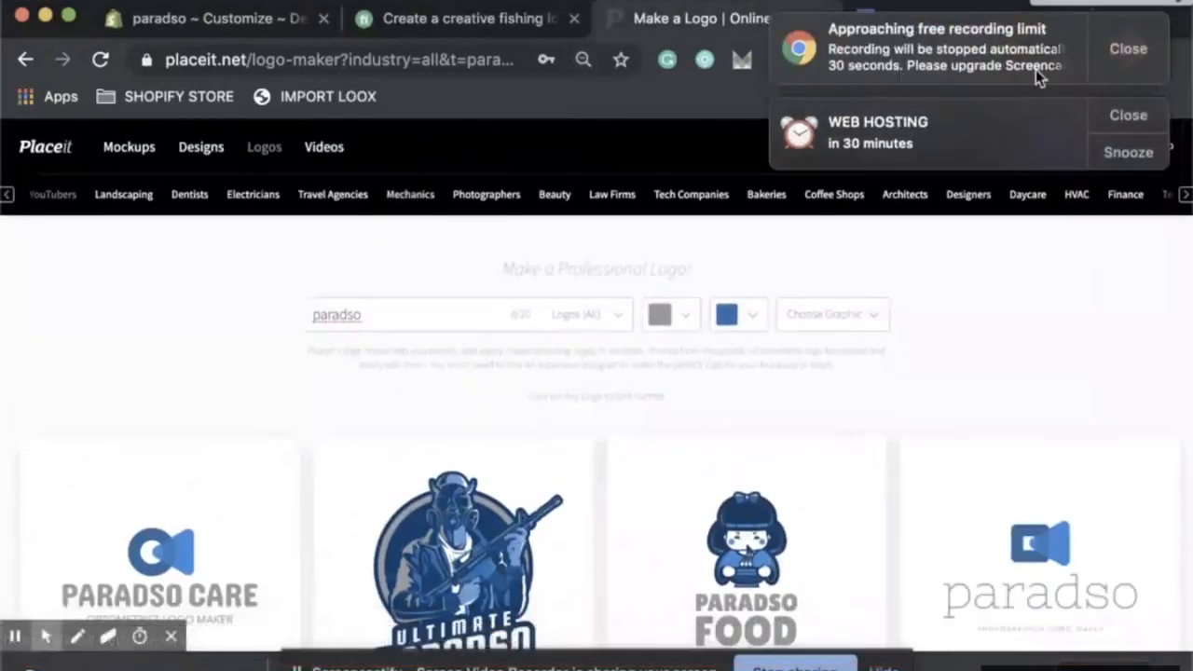
scroll(down, 3)
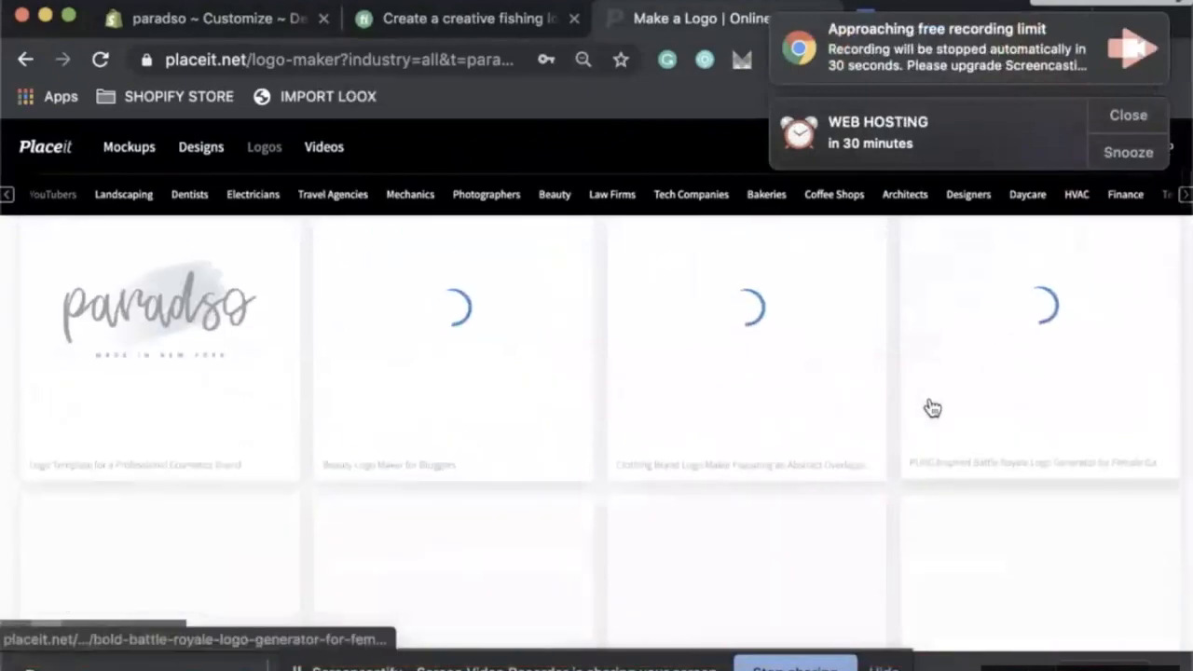
scroll(down, 3)
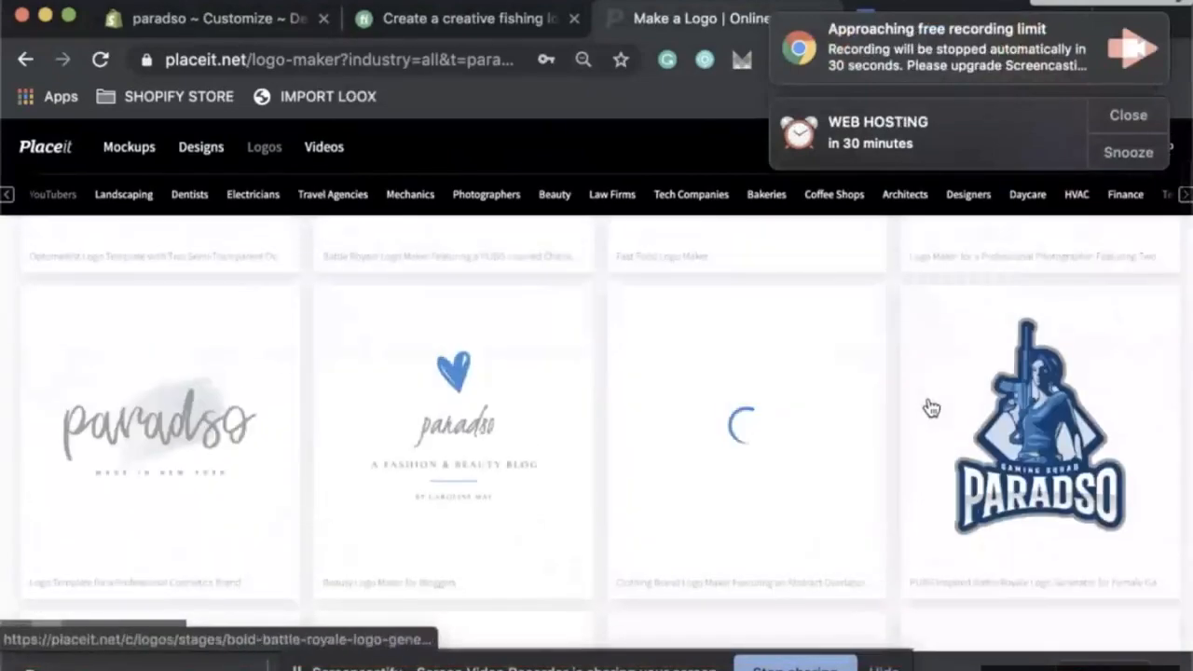
scroll(down, 3)
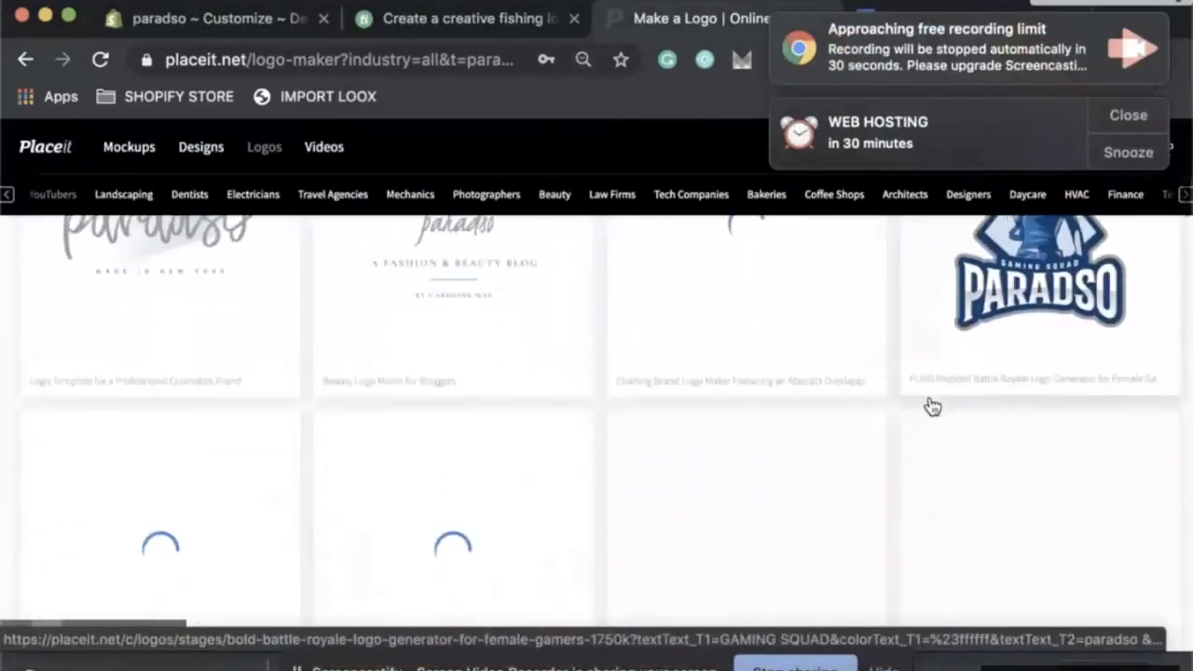